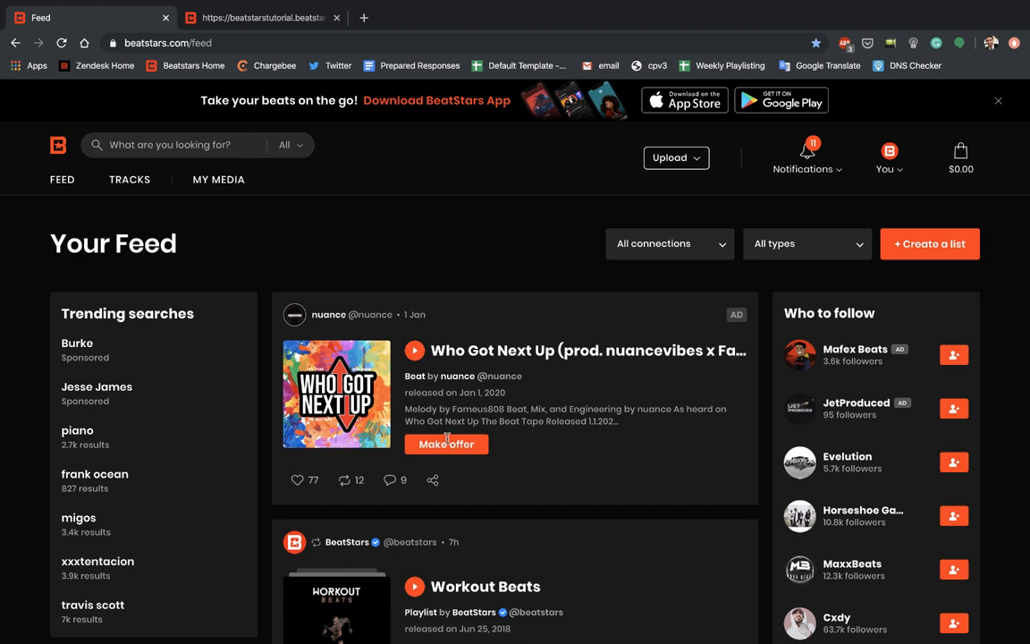
Reach the Printful integration details from BeatStars' Marketing Integrations page
left_click(218, 178)
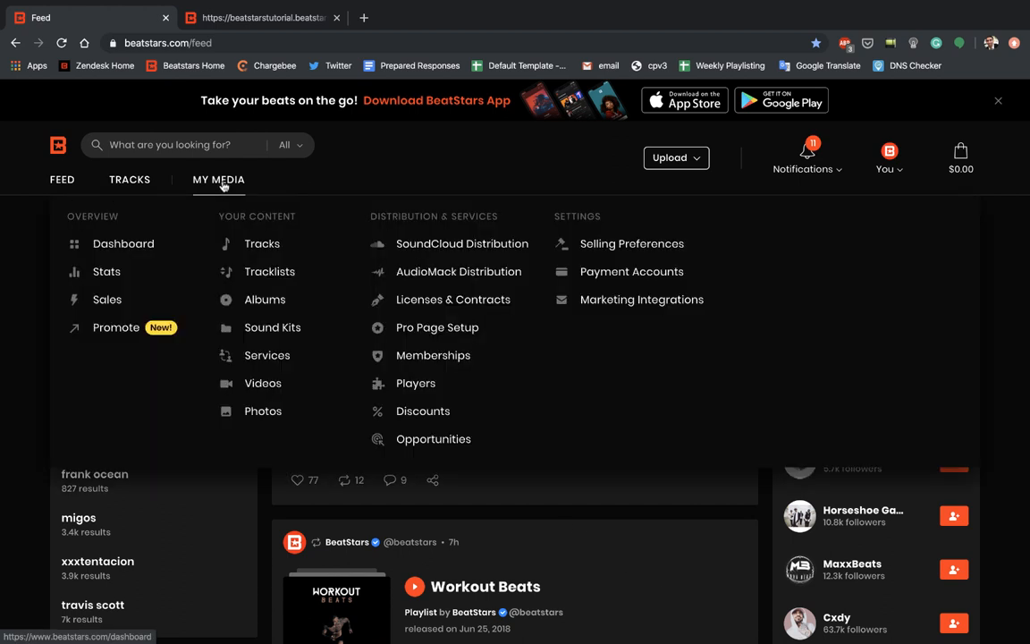
left_click(641, 301)
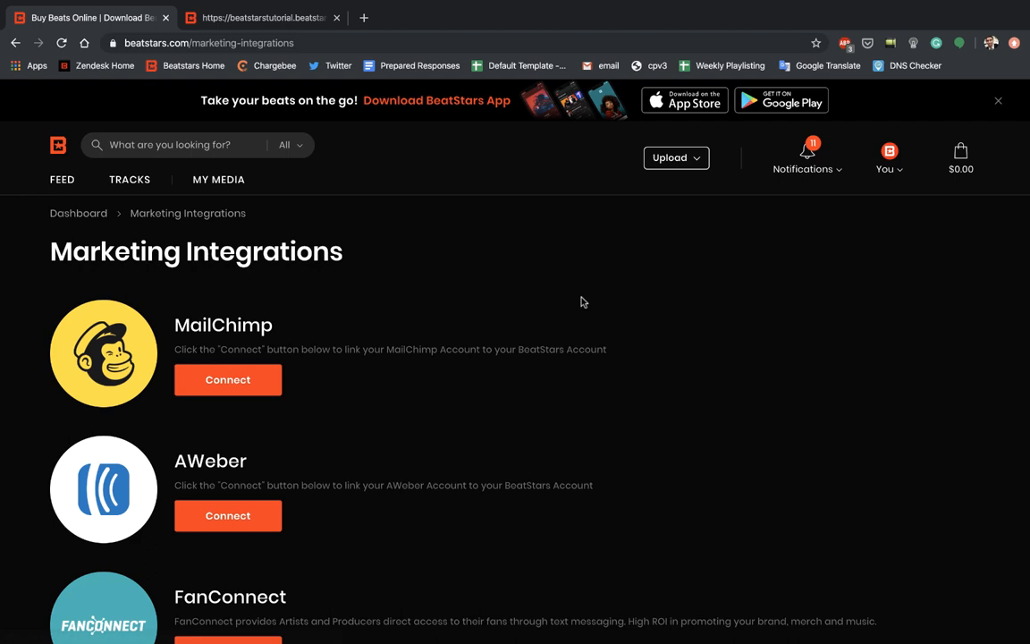
scroll("down", 3)
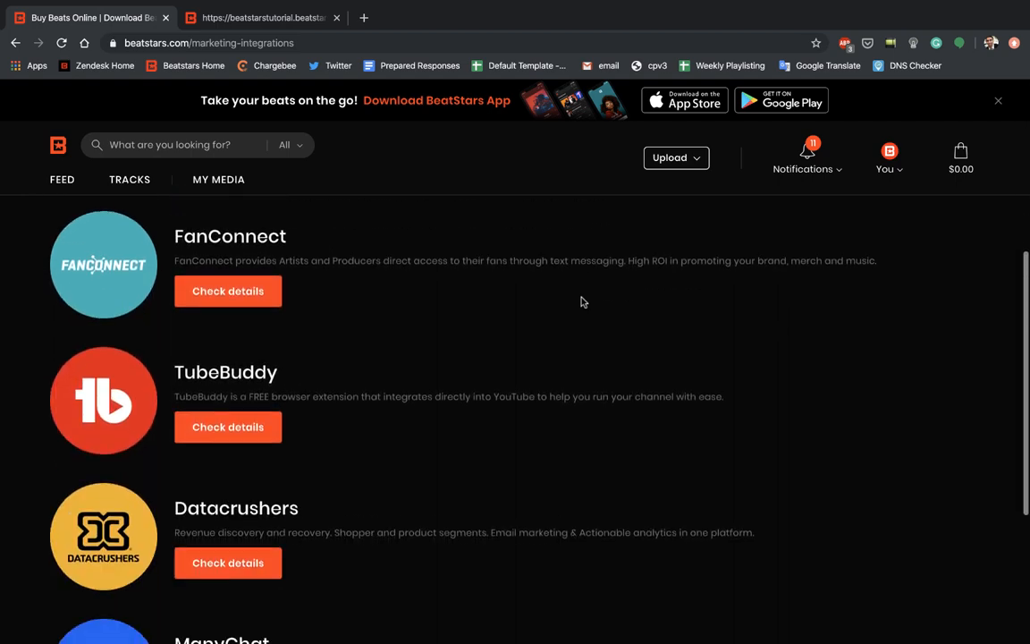
scroll("down", 3)
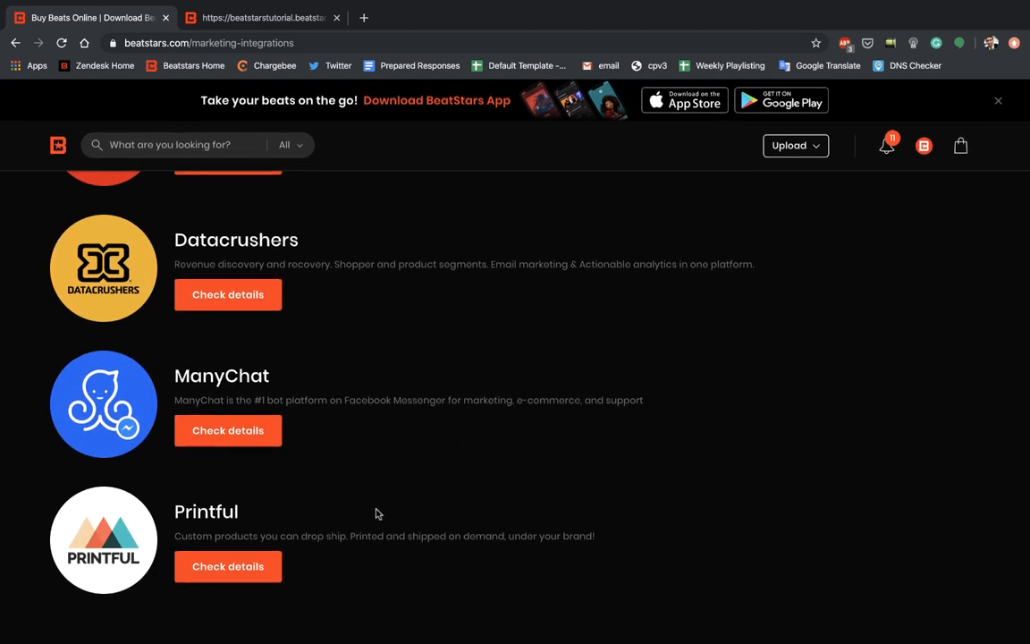
left_click(227, 565)
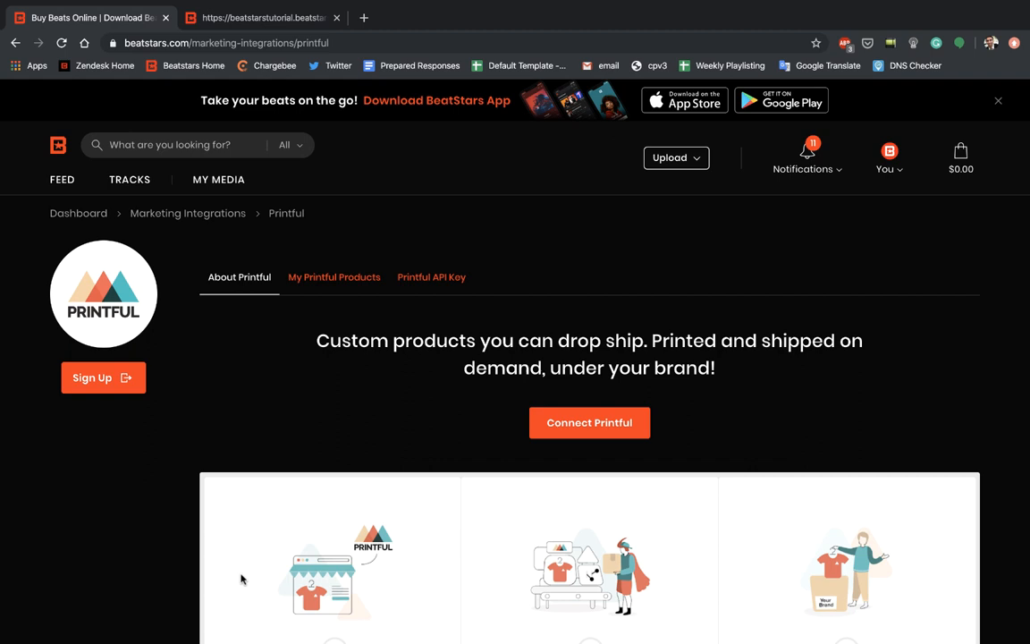
mouse_move(104, 436)
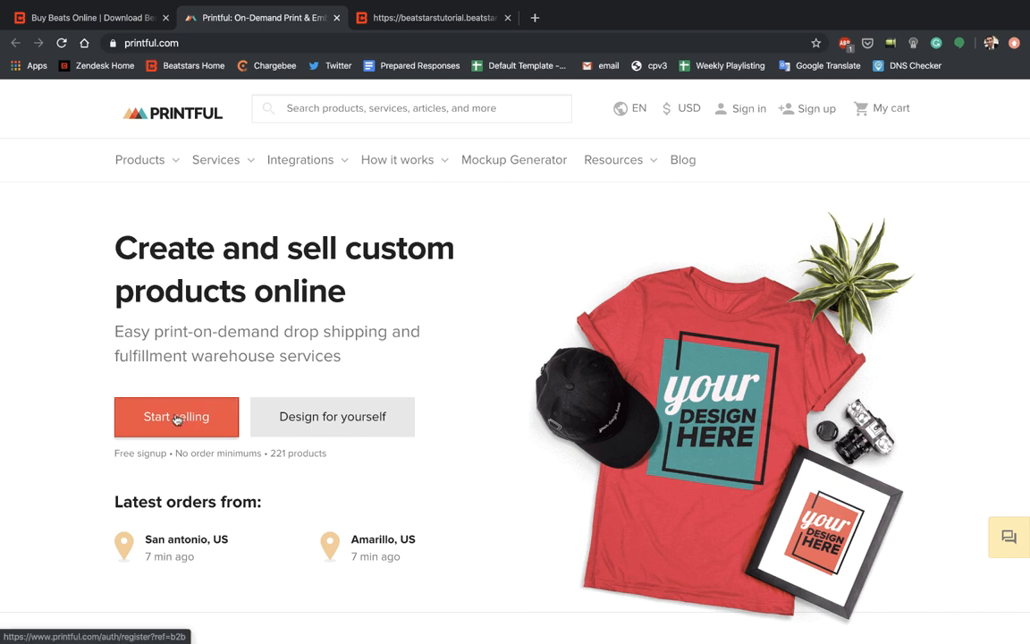
left_click(175, 417)
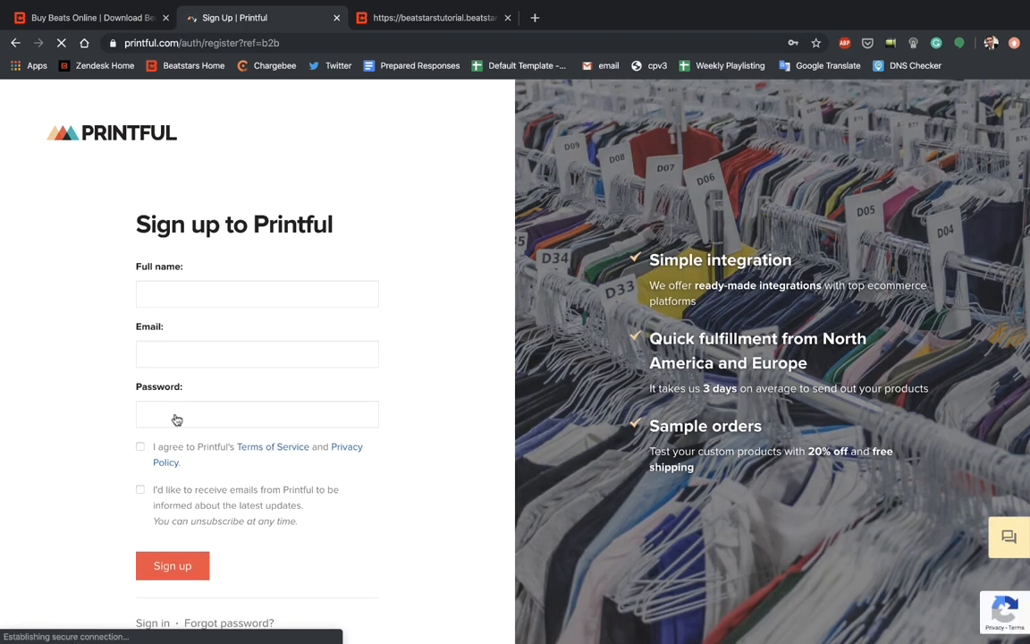
left_click(258, 293)
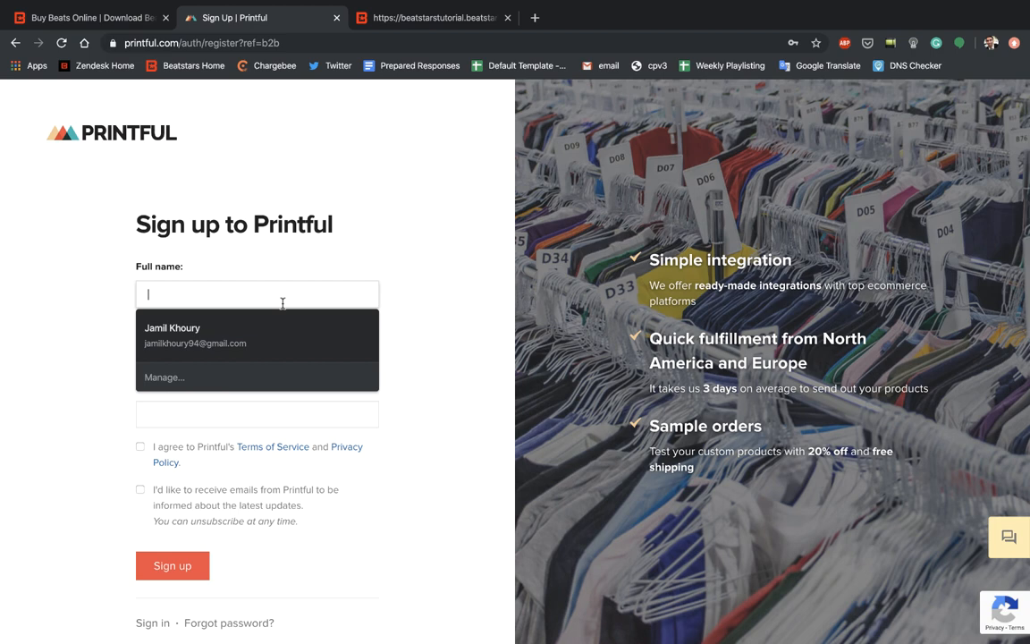
type("Jamil K")
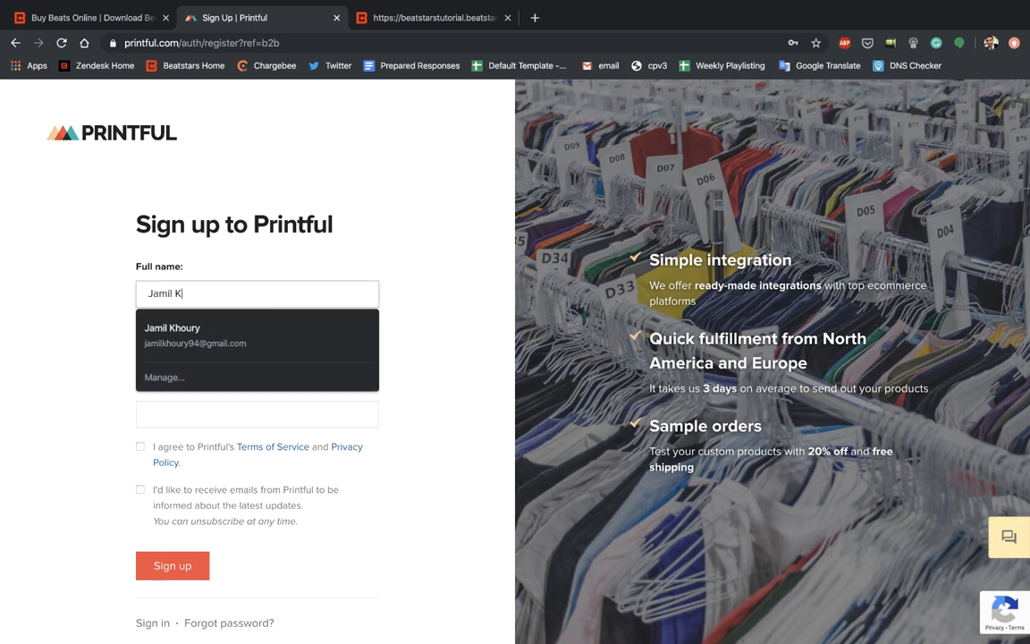
left_click(258, 354)
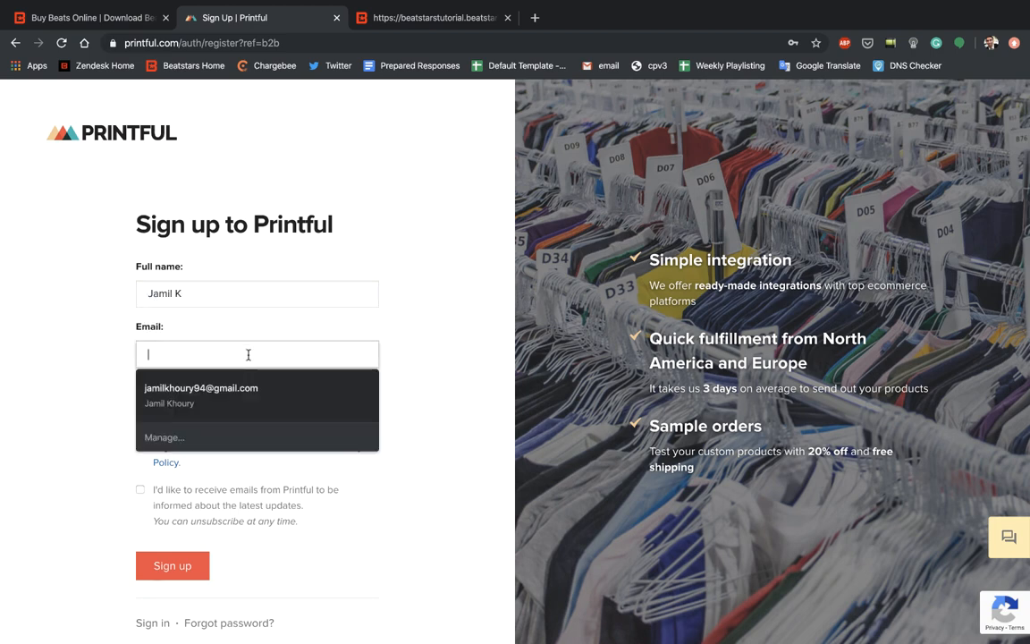
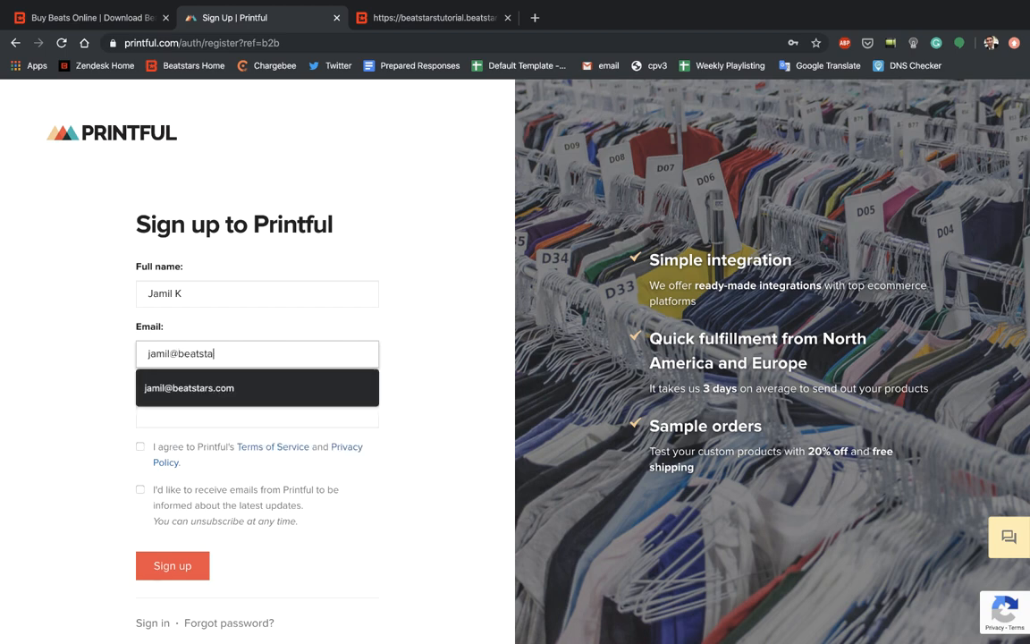
left_click(258, 386)
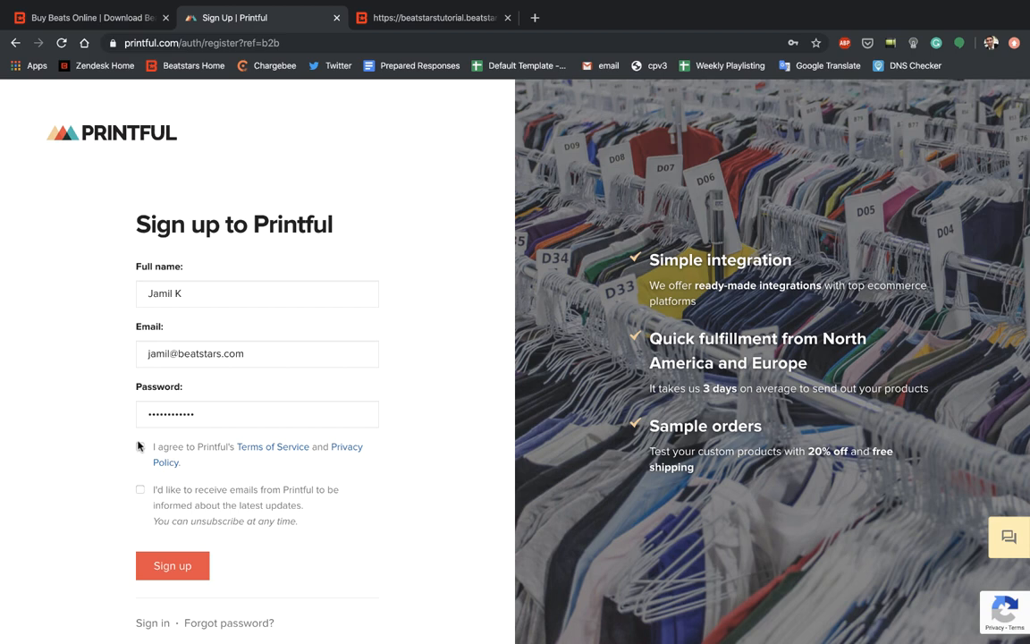
Accept Printful's terms of service and submit the sign-up form
left_click(140, 447)
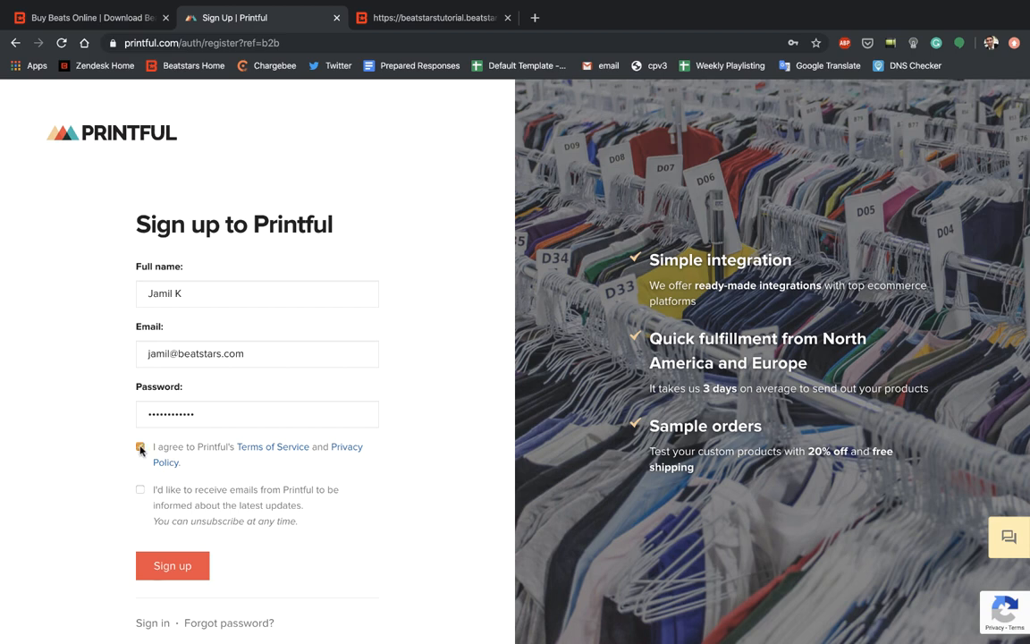
left_click(140, 447)
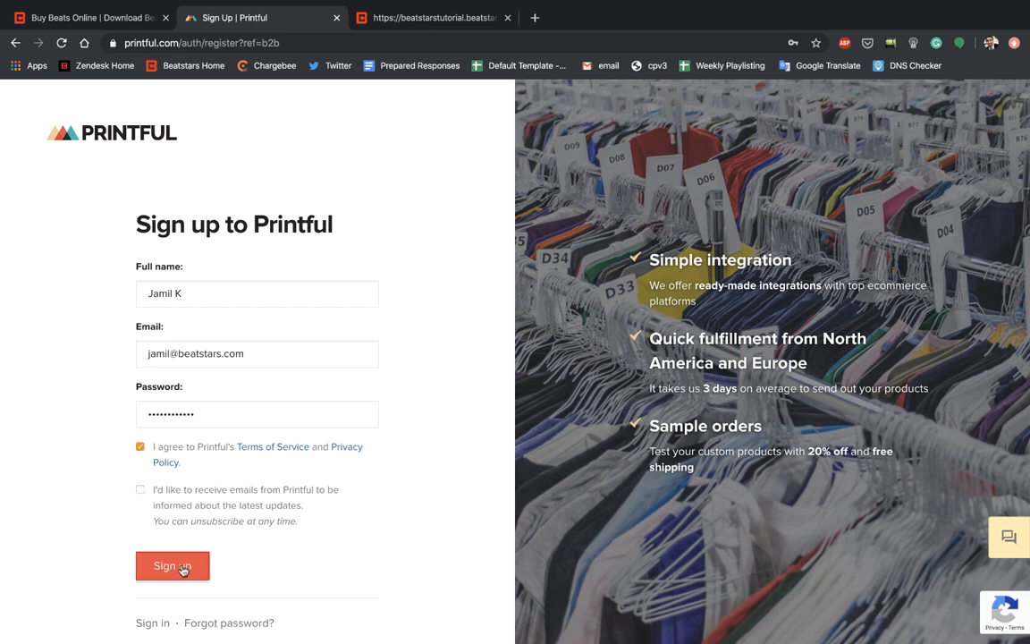
left_click(172, 565)
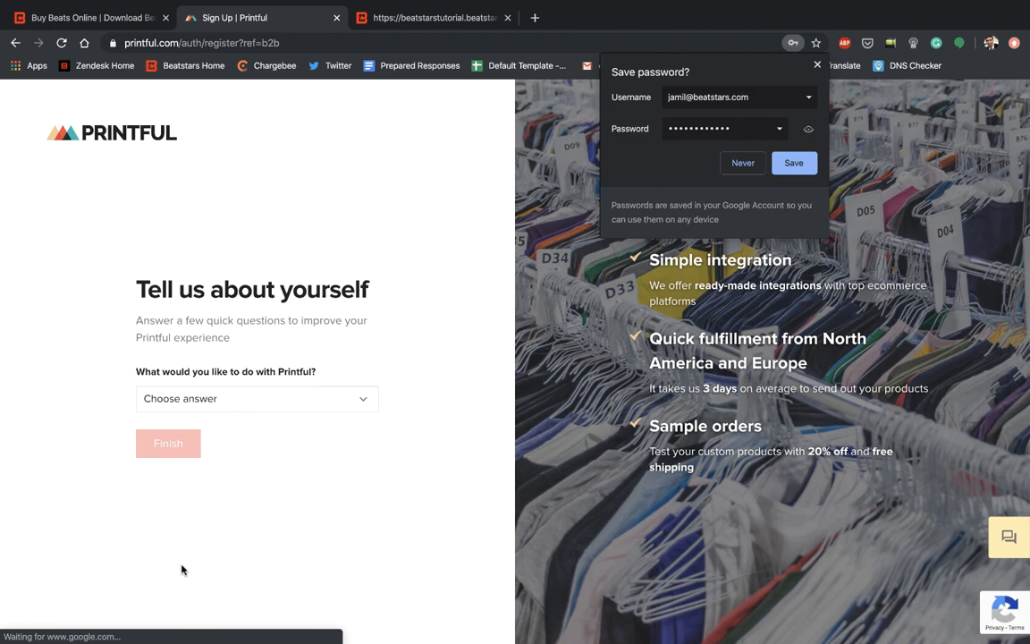
Dismiss the password prompt and choose 'Sell merch to my followers' as the goal
left_click(795, 163)
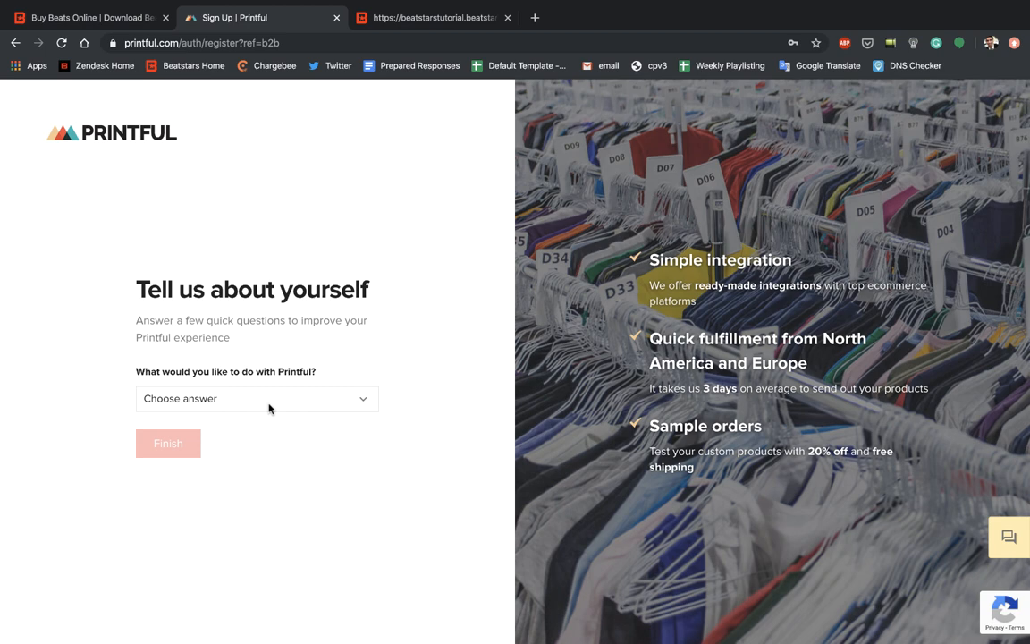
left_click(258, 397)
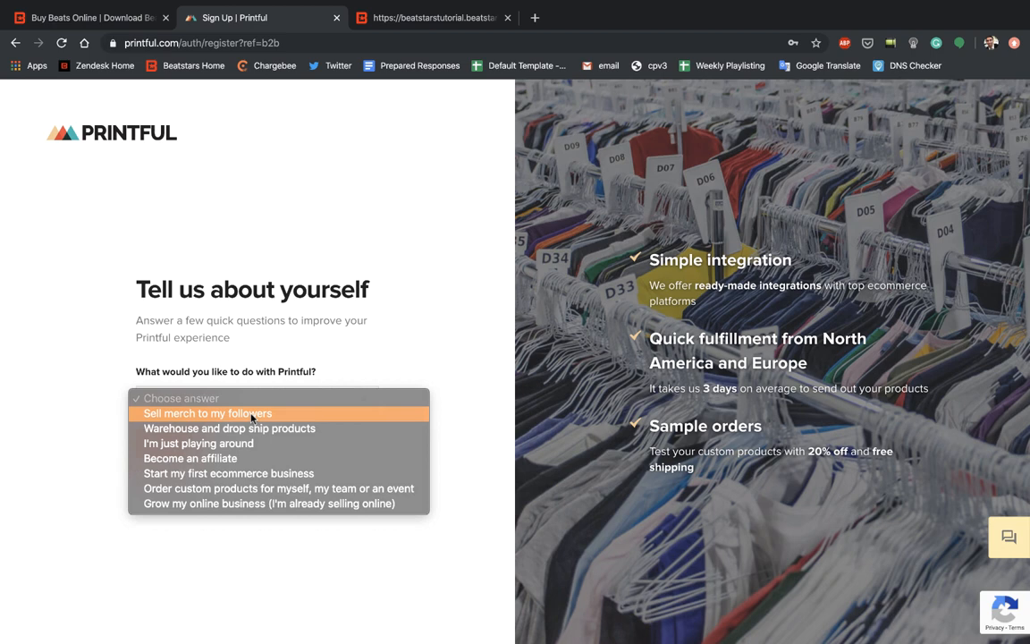
left_click(208, 413)
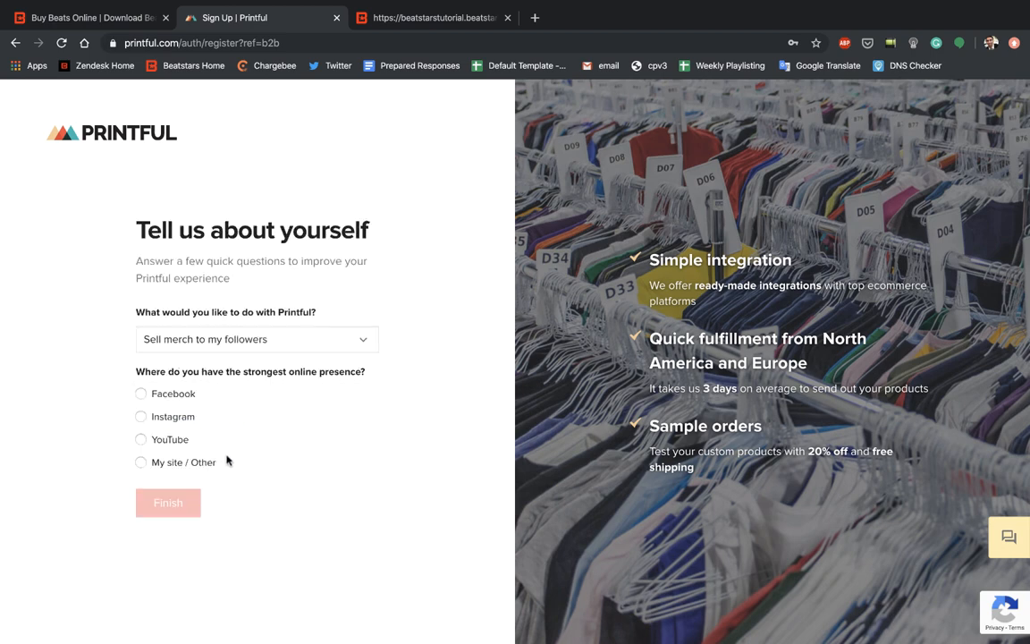
mouse_move(165, 481)
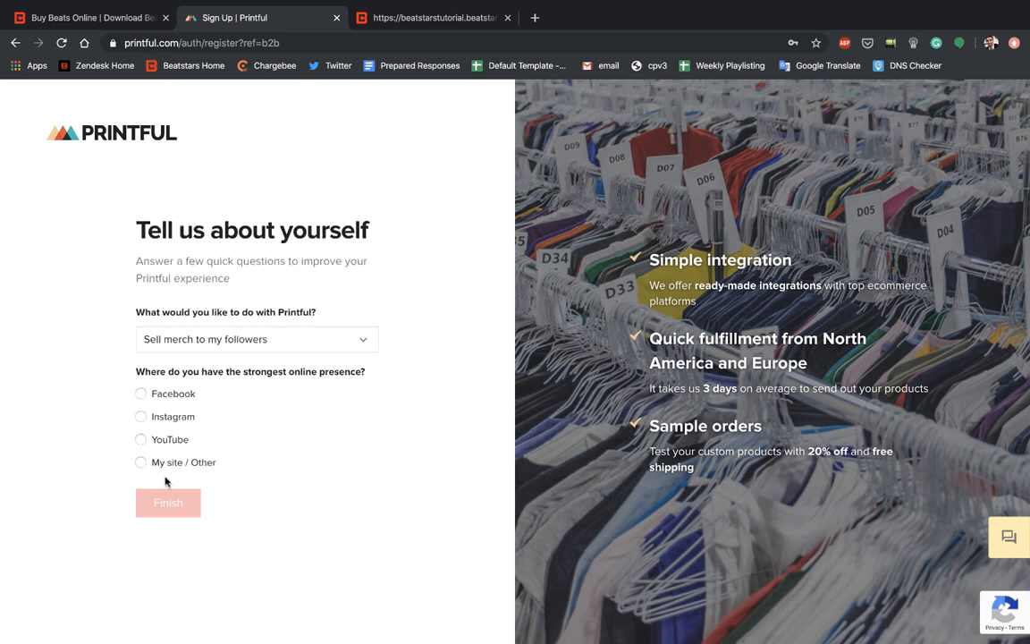
Select 'My site / Other' presence and 'Less than $1000' revenue, then finish the questionnaire
left_click(140, 461)
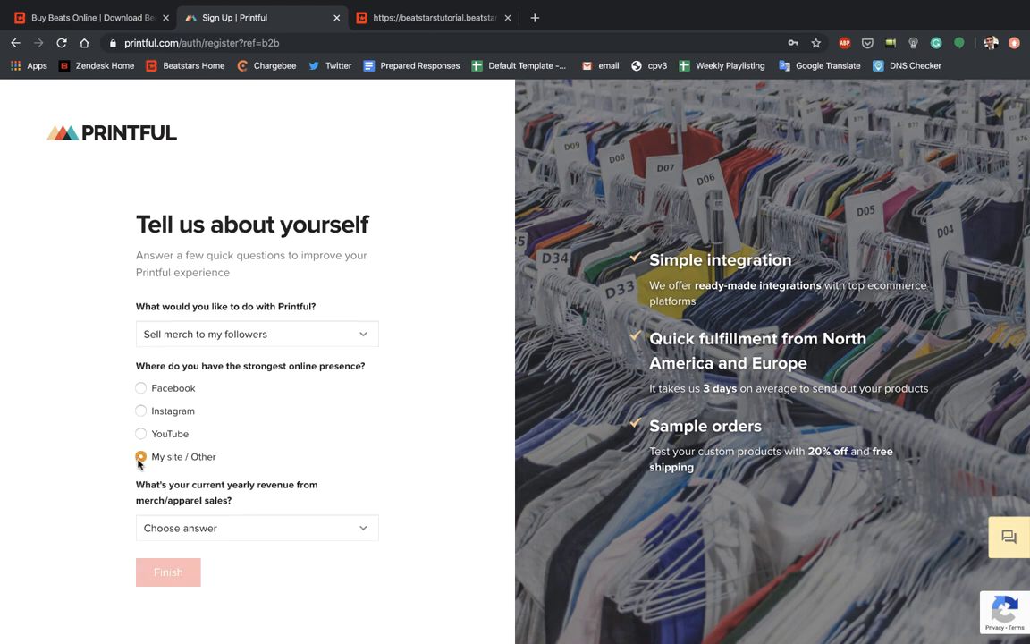
left_click(139, 456)
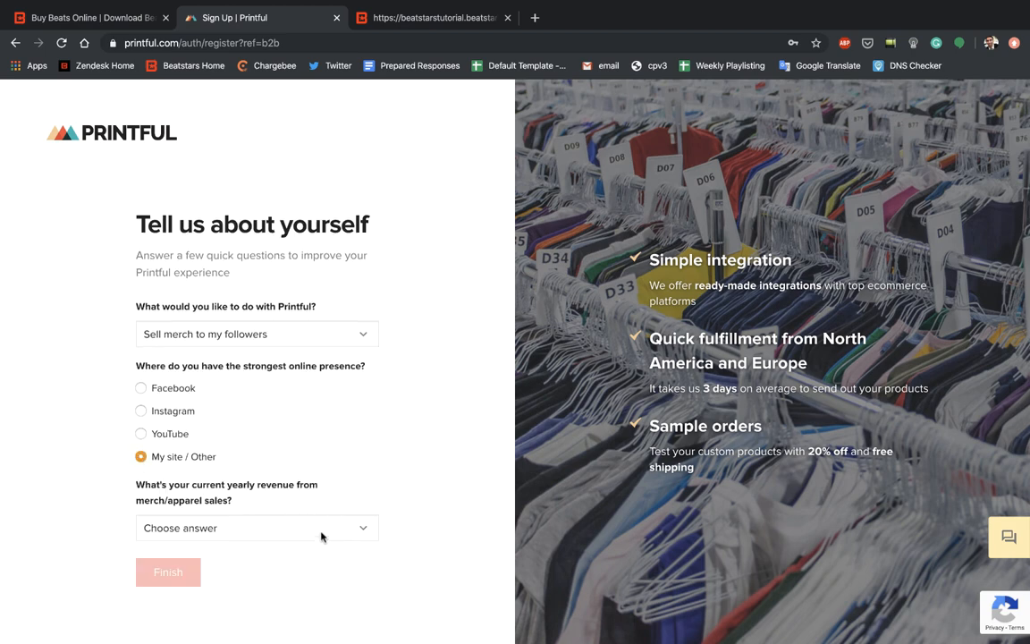
left_click(257, 528)
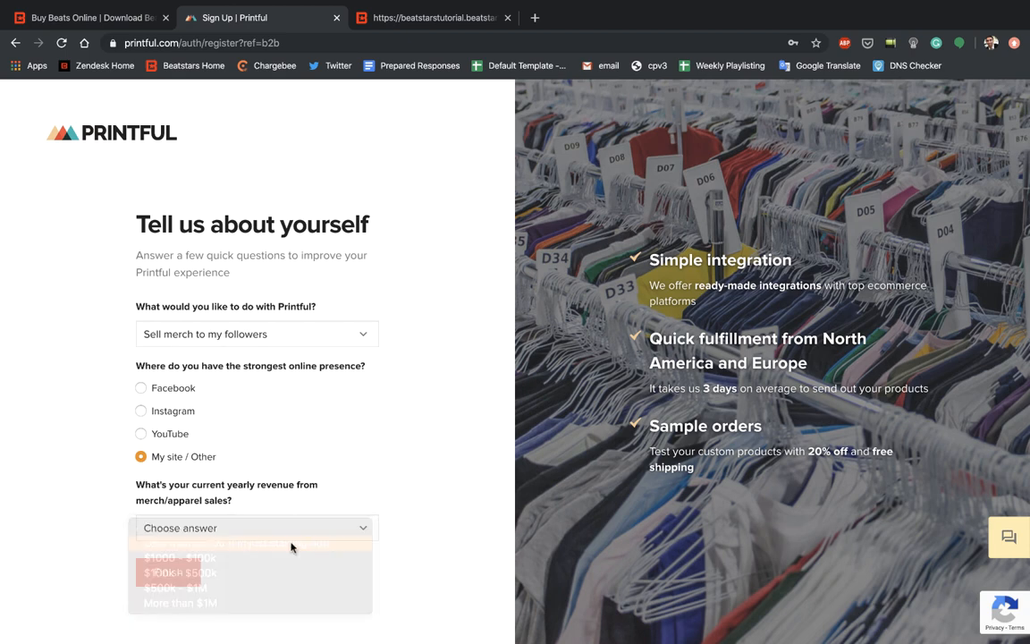
left_click(188, 544)
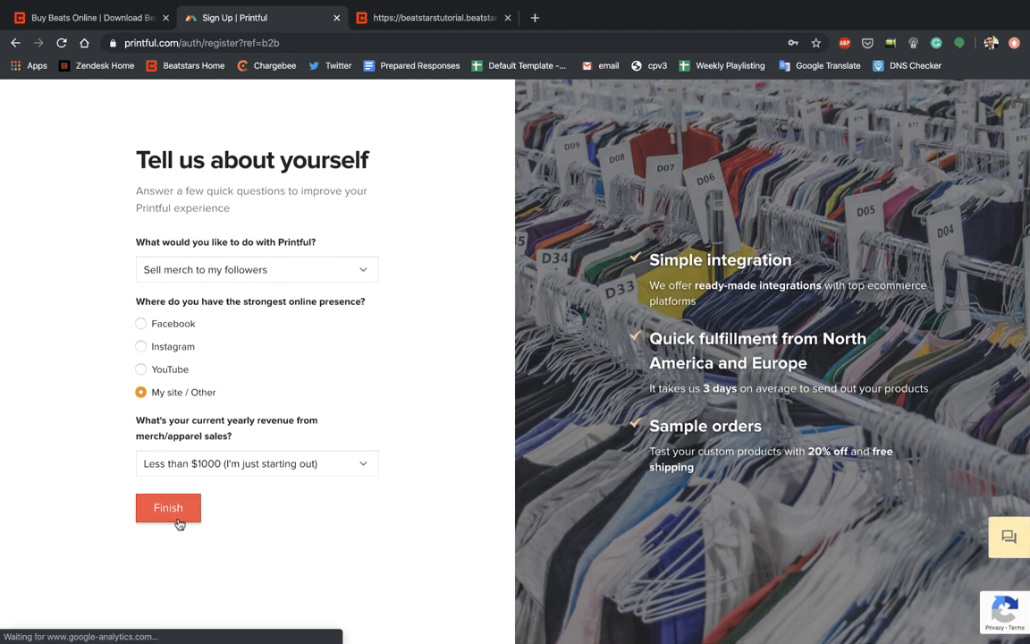
left_click(168, 508)
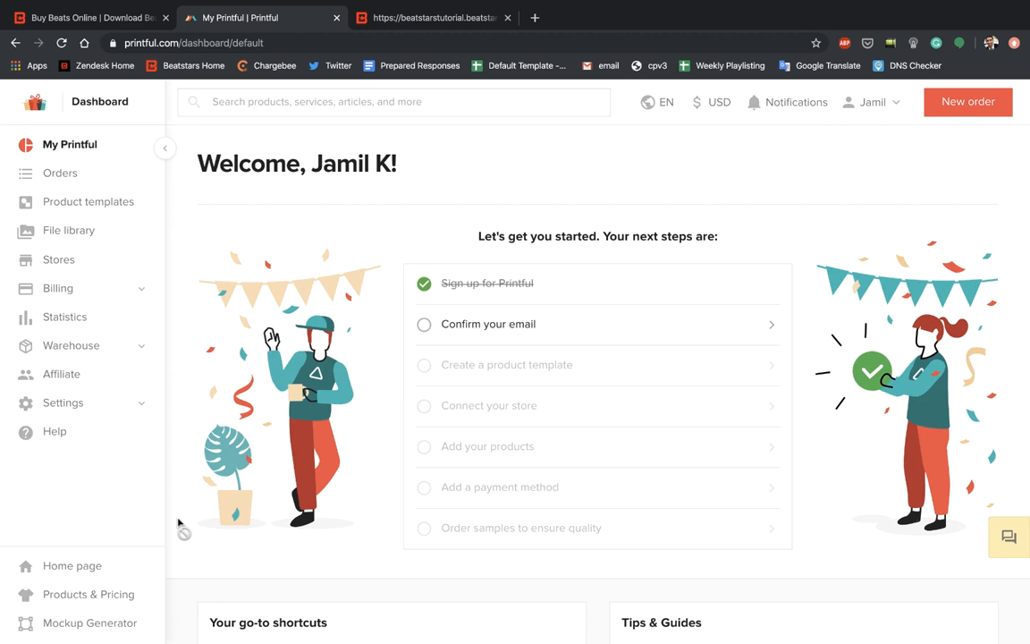
mouse_move(704, 199)
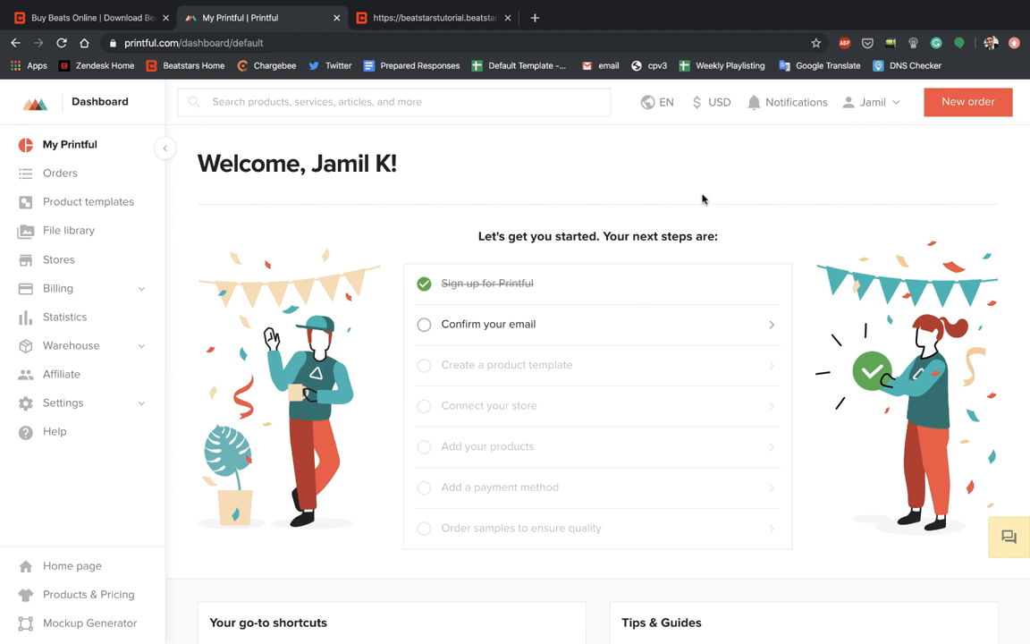
mouse_move(635, 386)
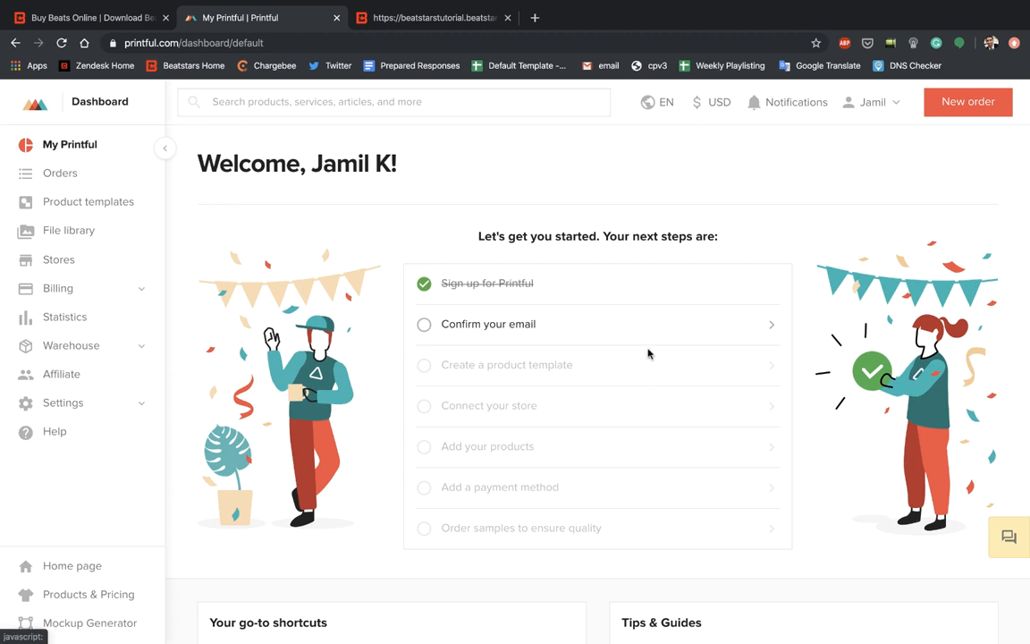
mouse_move(665, 351)
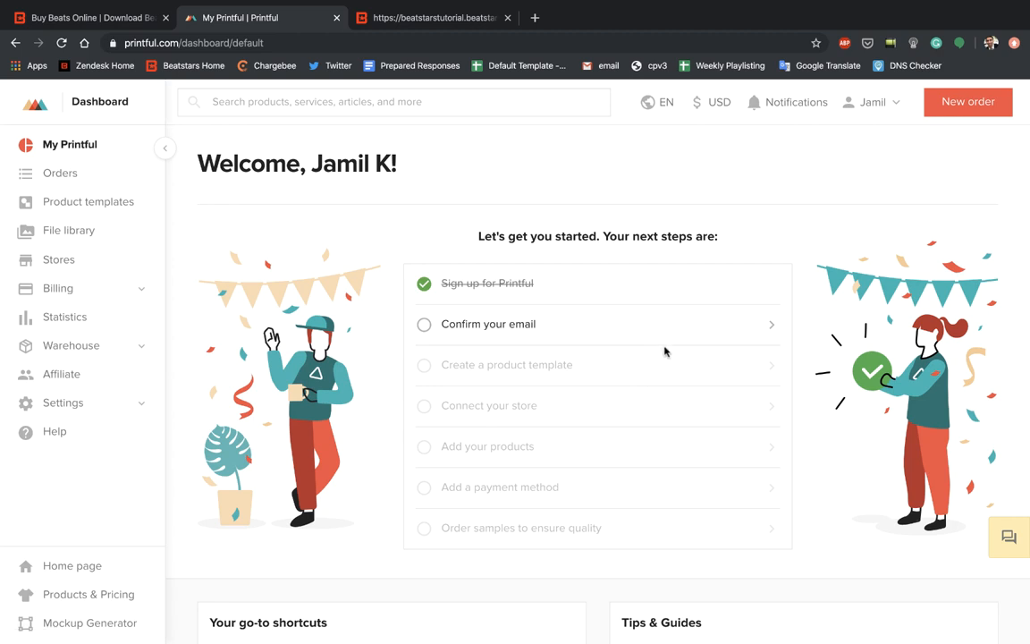
mouse_move(549, 377)
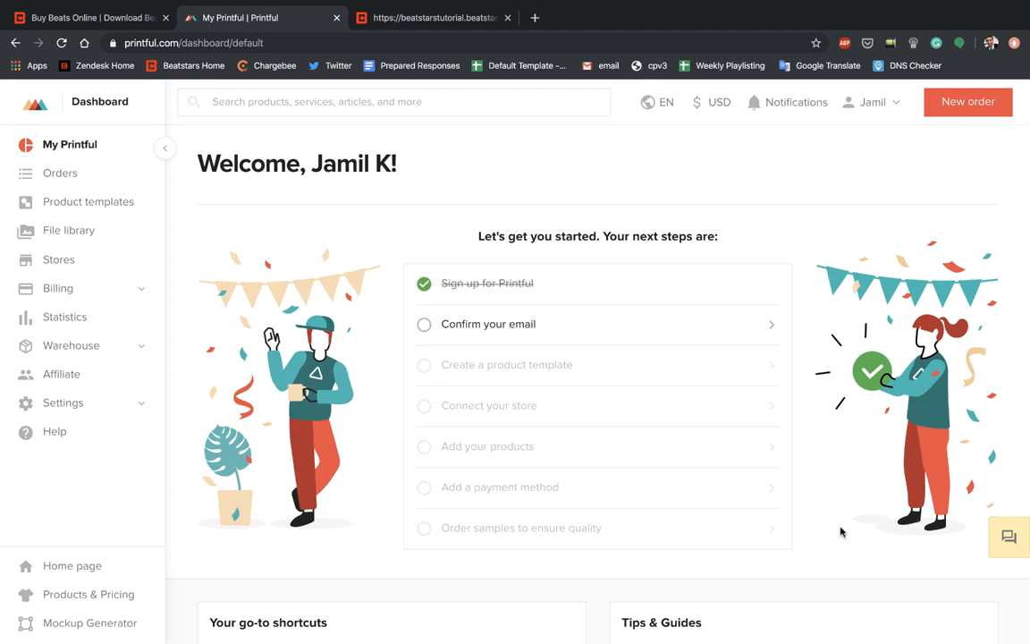
mouse_move(175, 226)
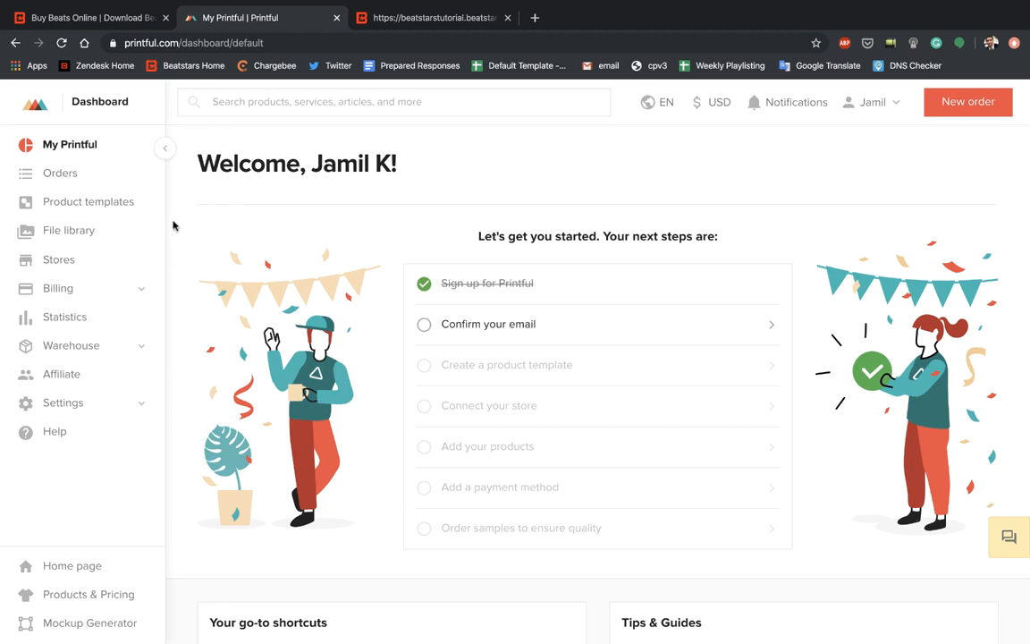
Start creating the first product template from the Product templates page
left_click(88, 200)
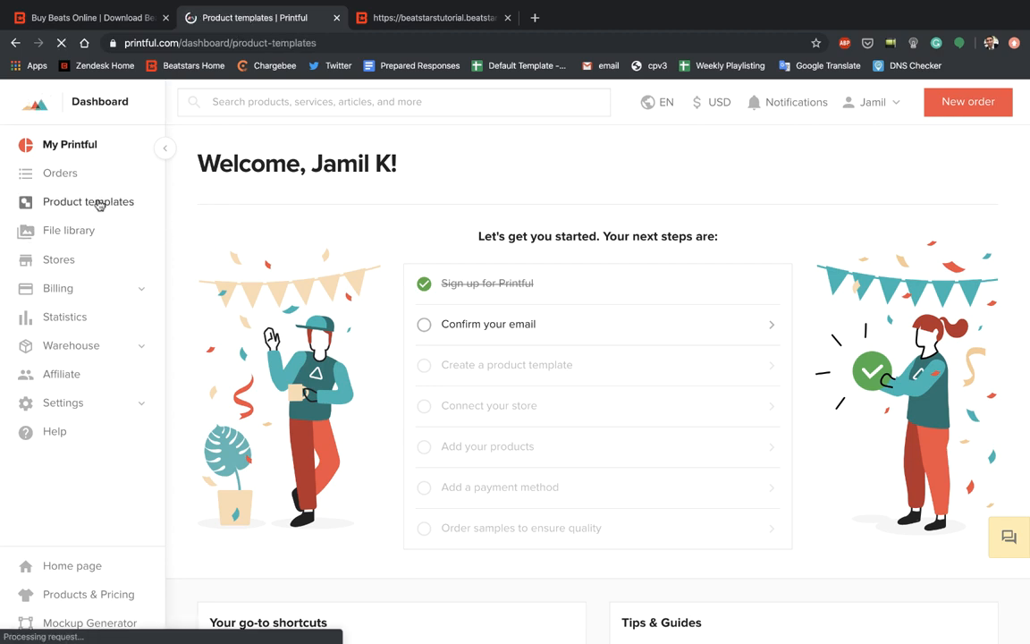
left_click(88, 200)
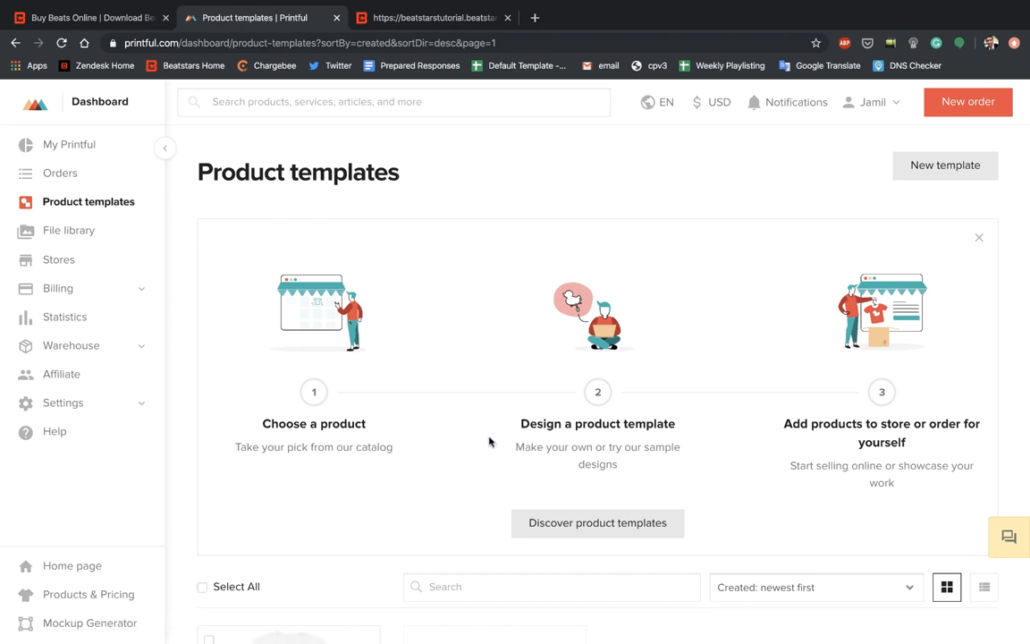
scroll("down", 3)
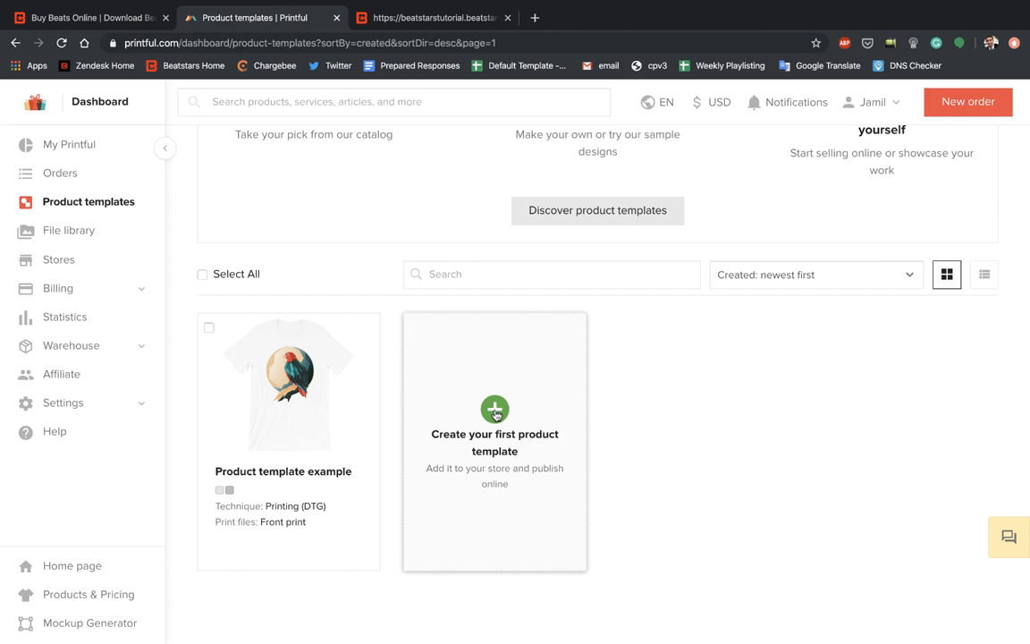
left_click(494, 412)
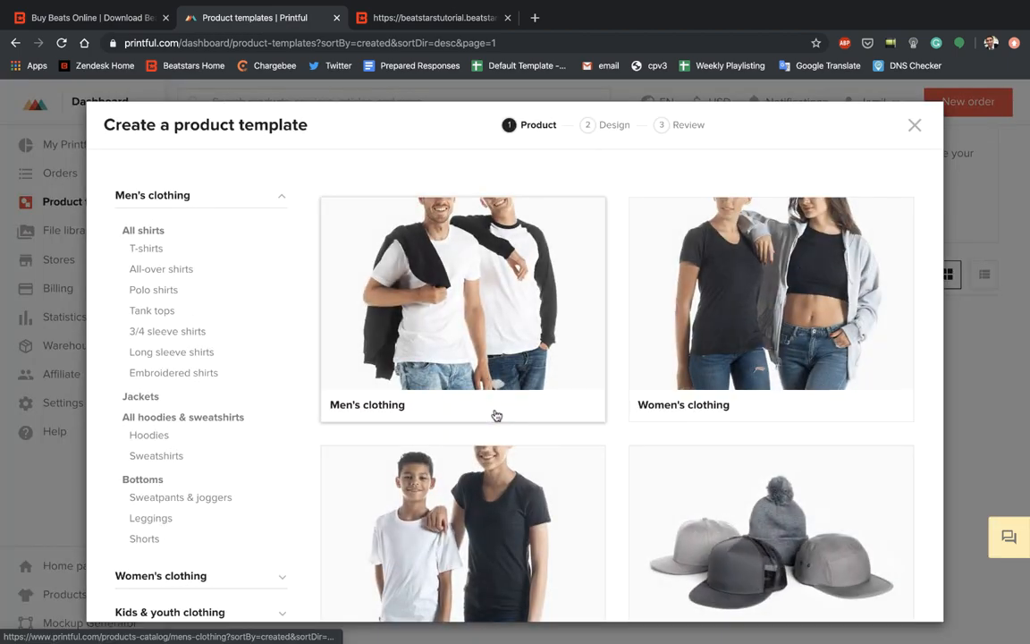
mouse_move(266, 309)
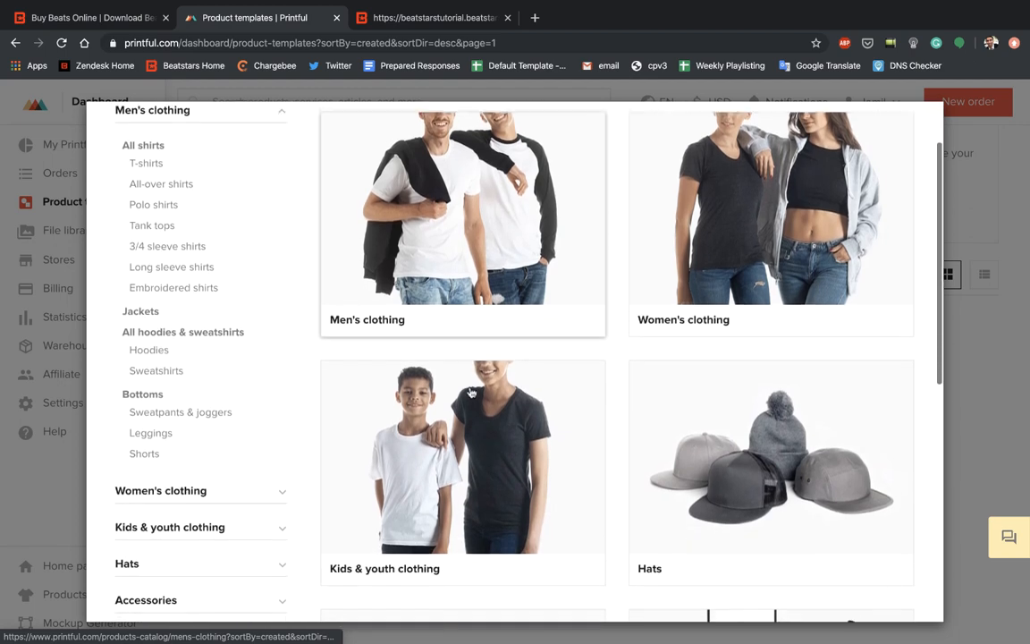
Show the Men's clothing T-shirts catalogue in the template creator
scroll("down", 3)
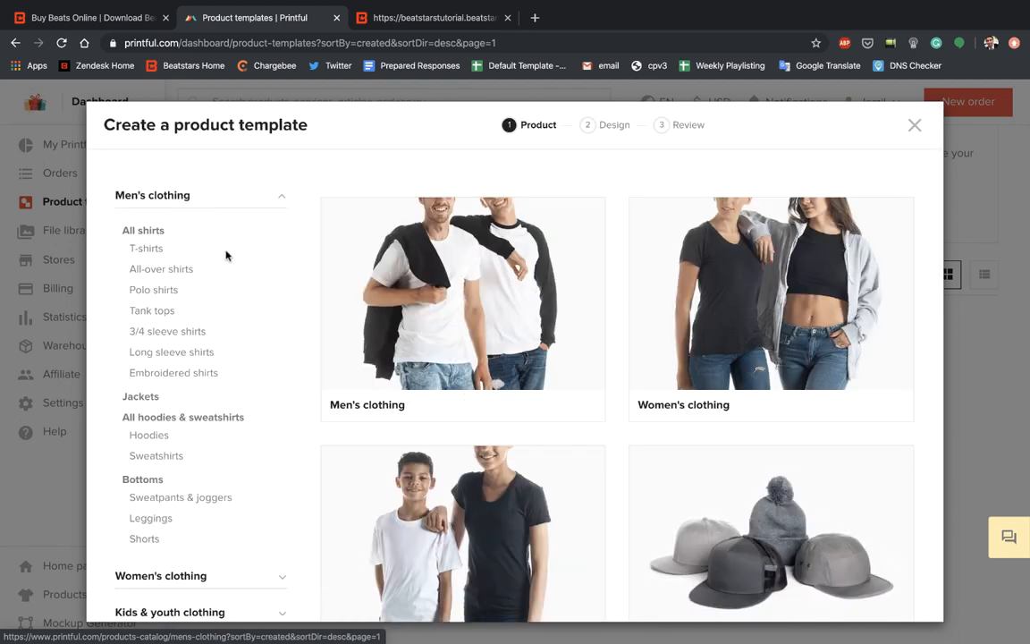
left_click(146, 246)
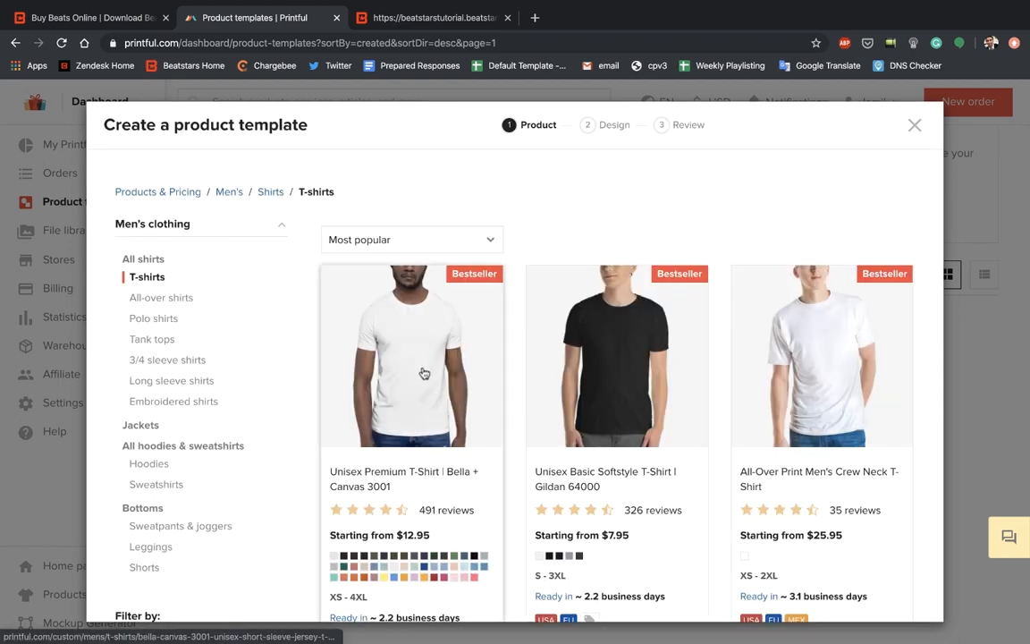
Choose the Unisex Premium T-Shirt and upload the 'b (1).png' logo as its print file
left_click(411, 354)
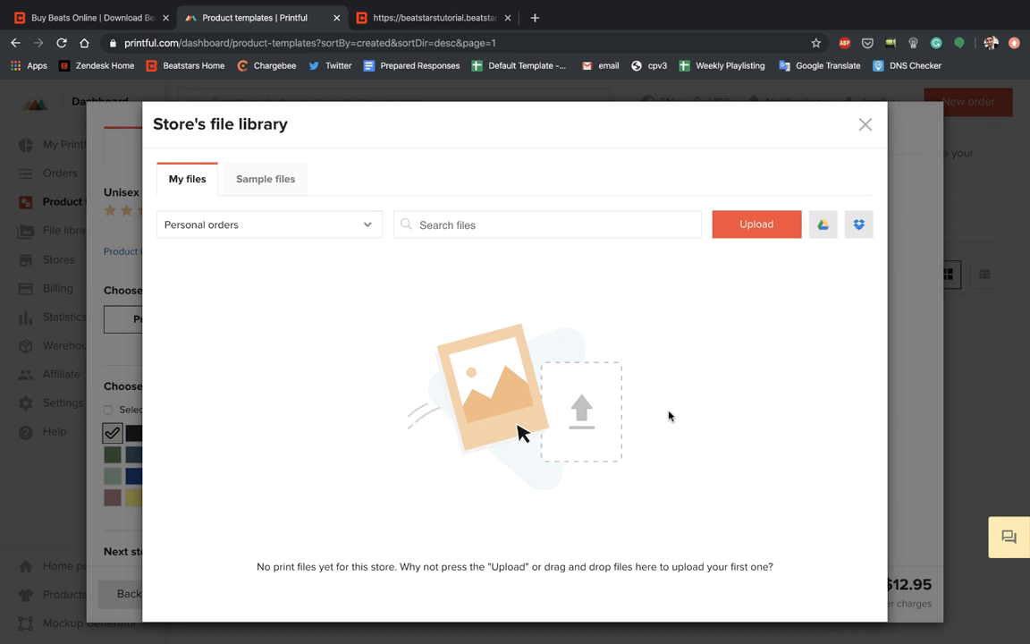
mouse_move(722, 365)
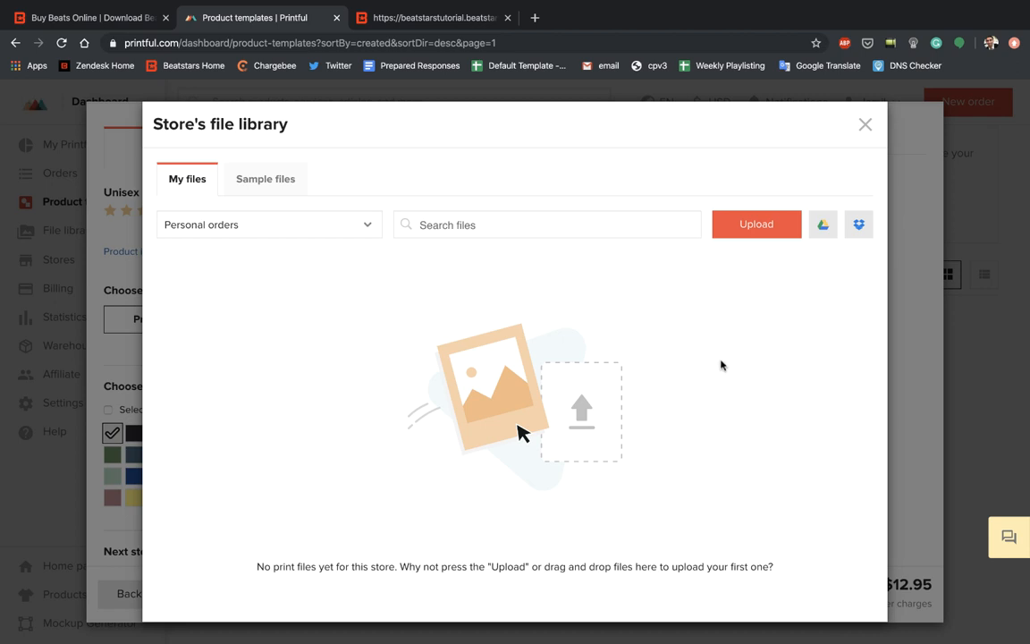
mouse_move(752, 293)
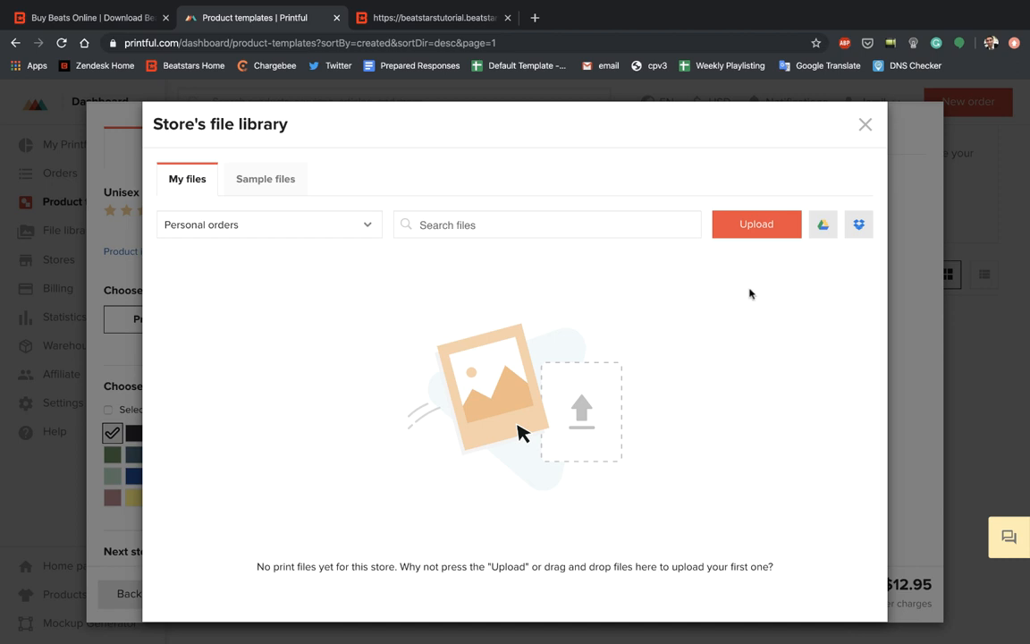
left_click(757, 225)
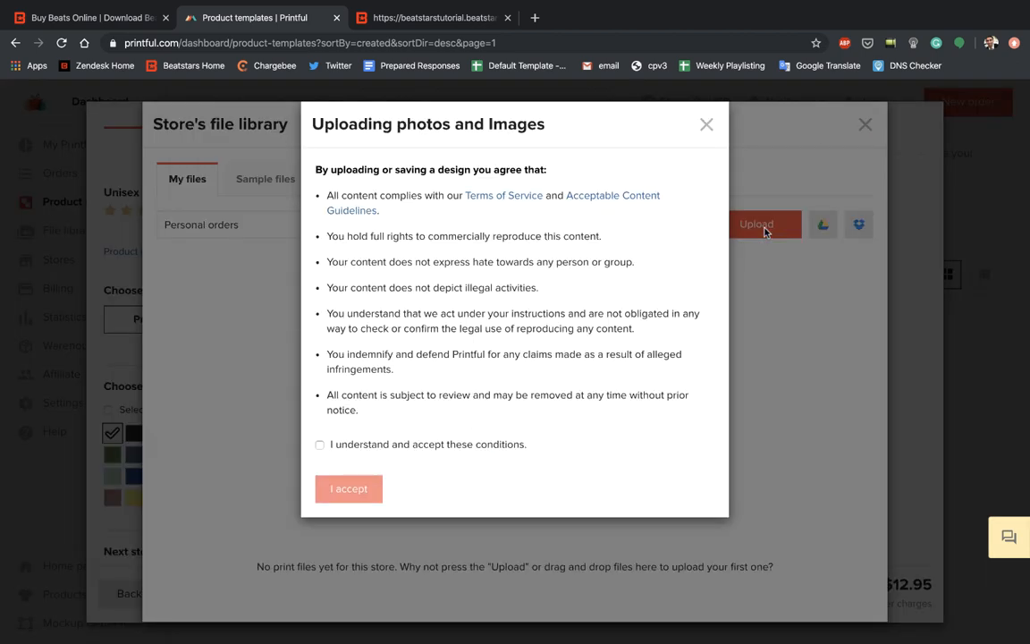
left_click(318, 444)
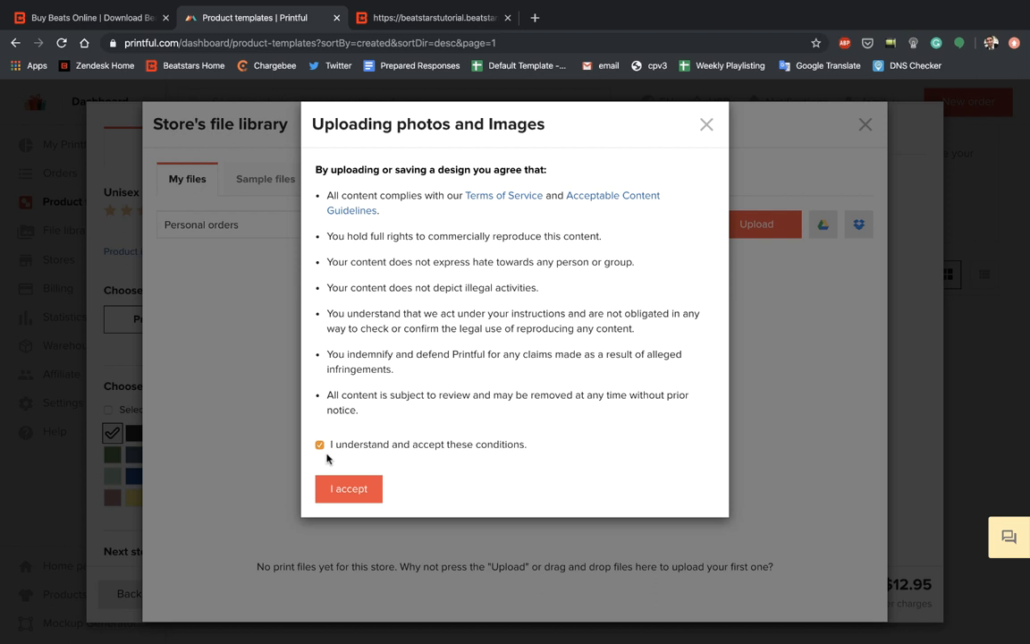
left_click(347, 488)
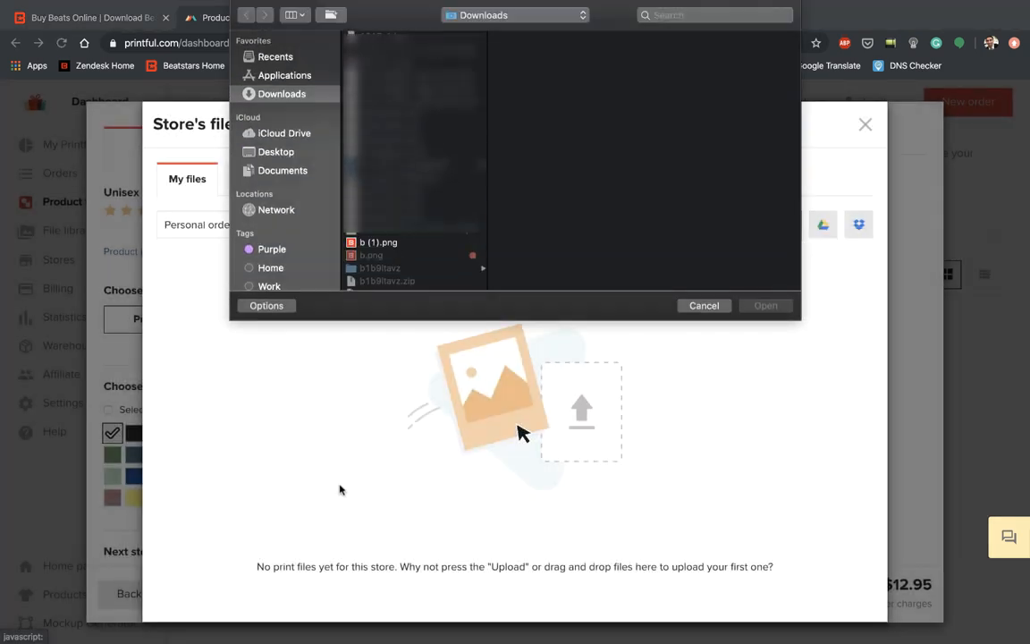
left_click(379, 244)
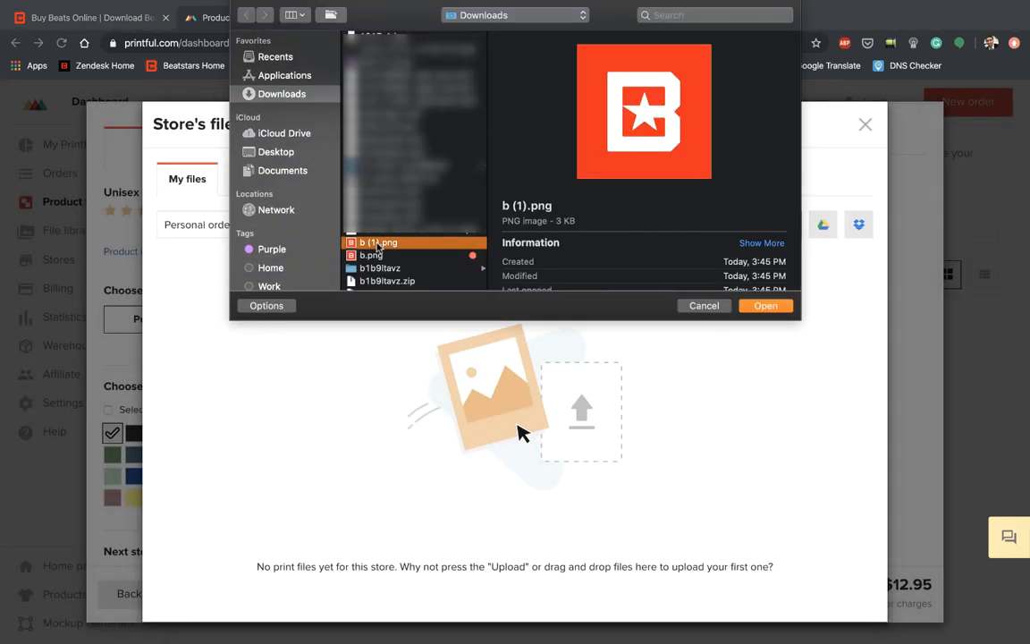
left_click(765, 304)
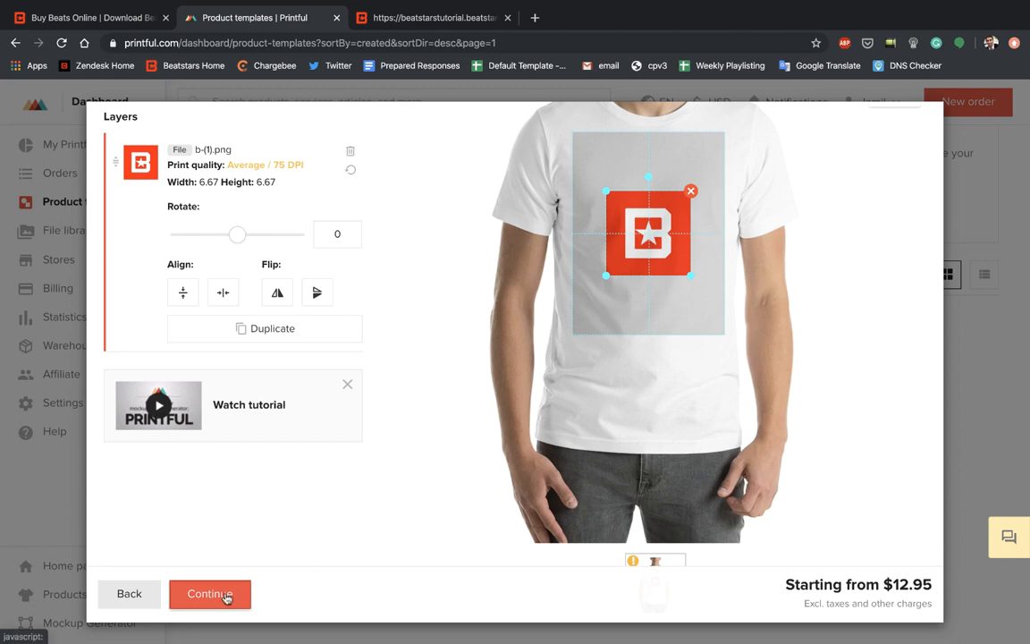
Continue to review and save the Short-Sleeve Unisex T-Shirt product template
left_click(211, 594)
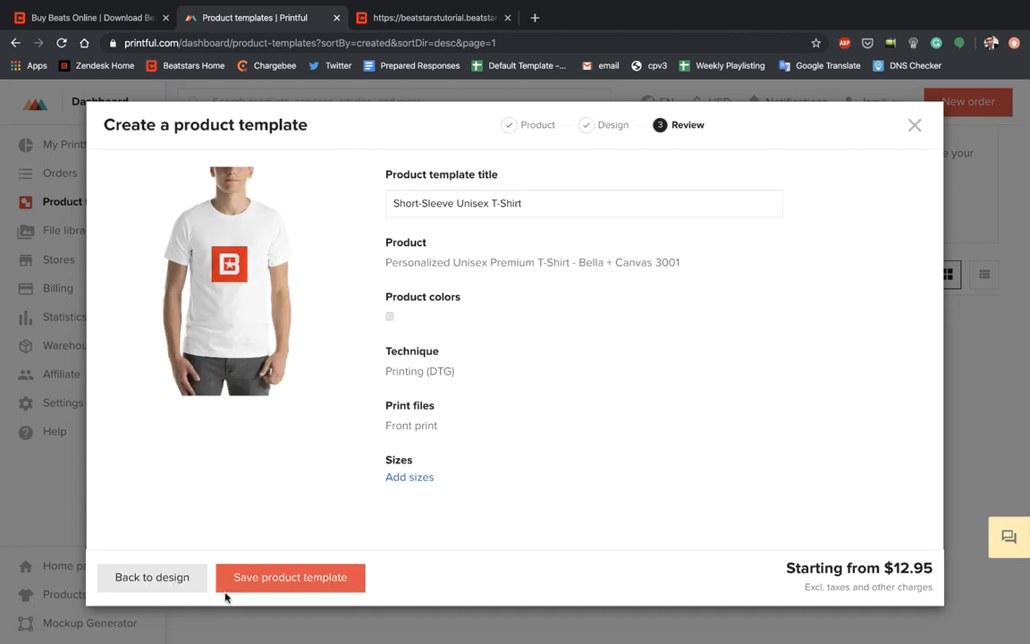
left_click(289, 576)
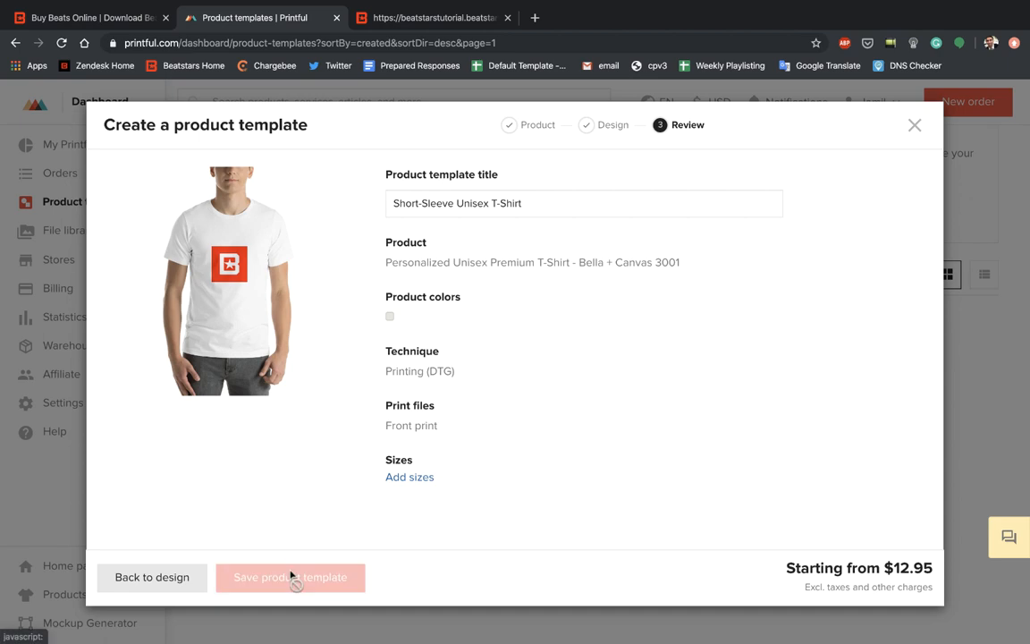
left_click(290, 576)
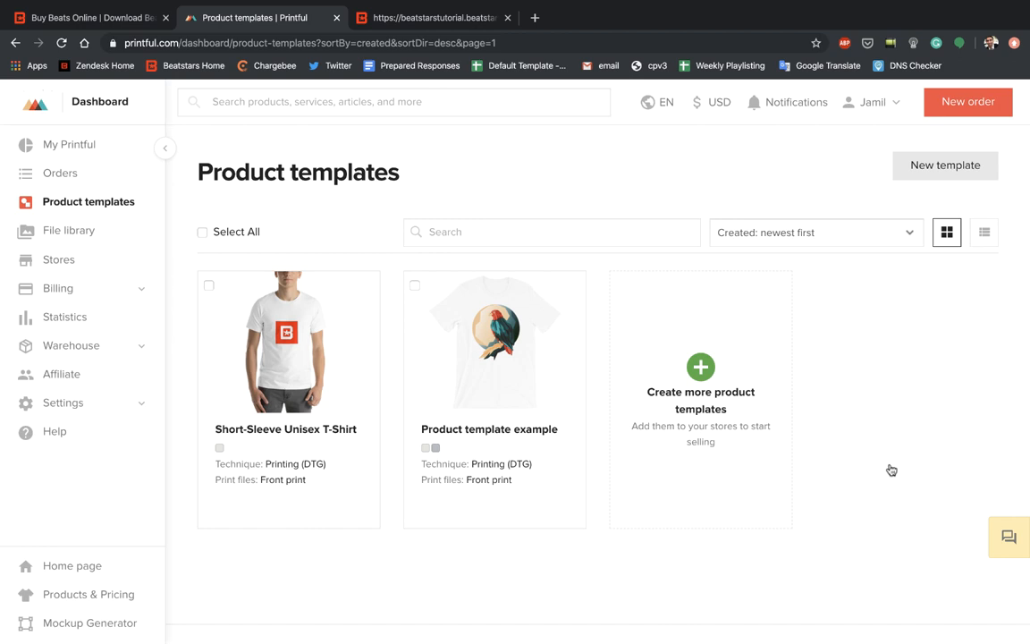
mouse_move(93, 150)
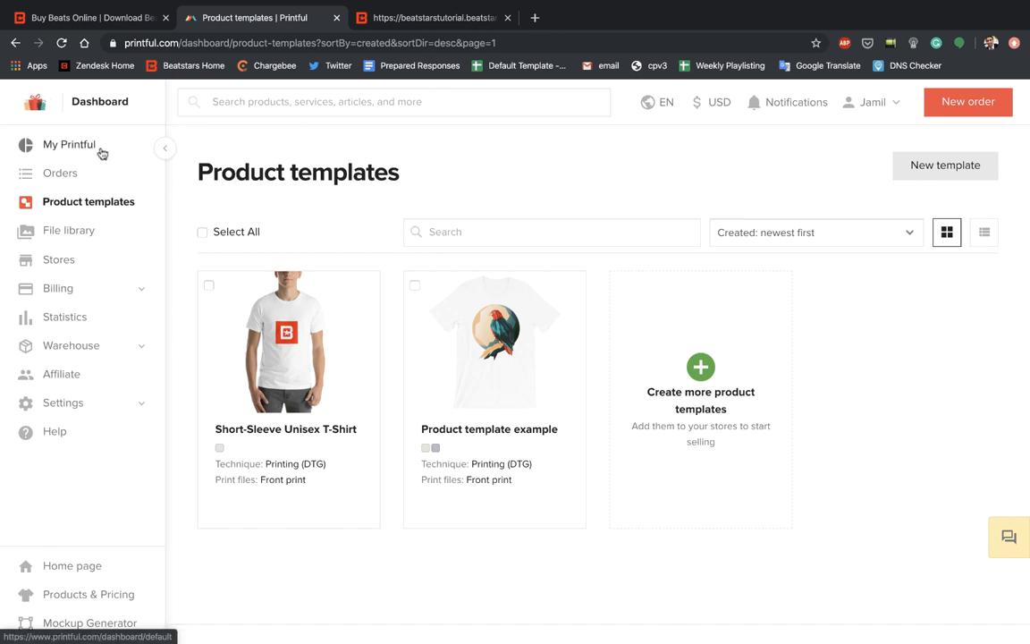
Create a manual order / API custom store named 'Jamil's store' from the dashboard
left_click(68, 143)
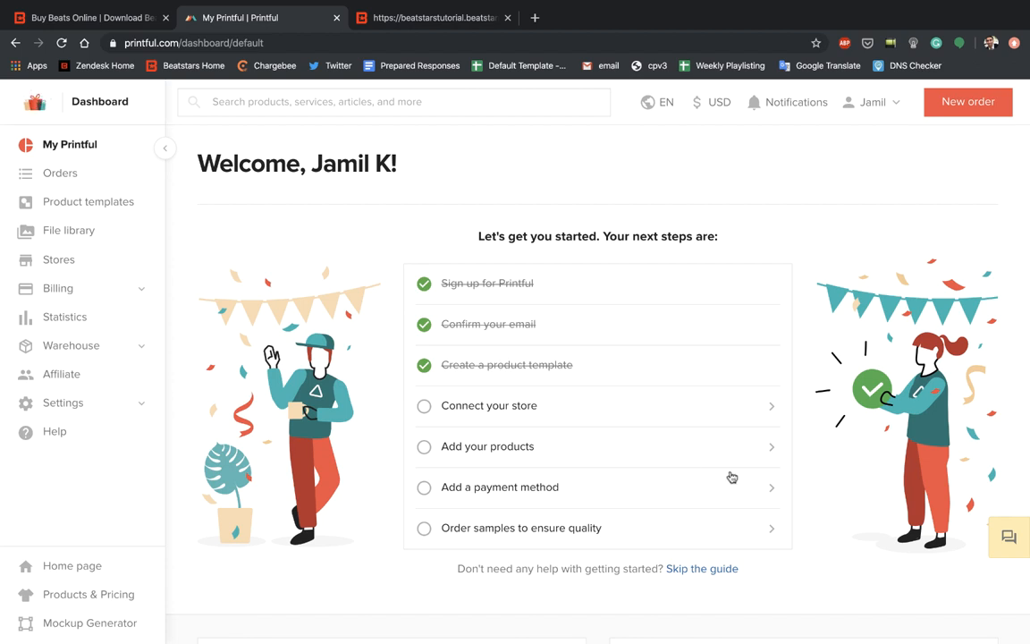
left_click(488, 404)
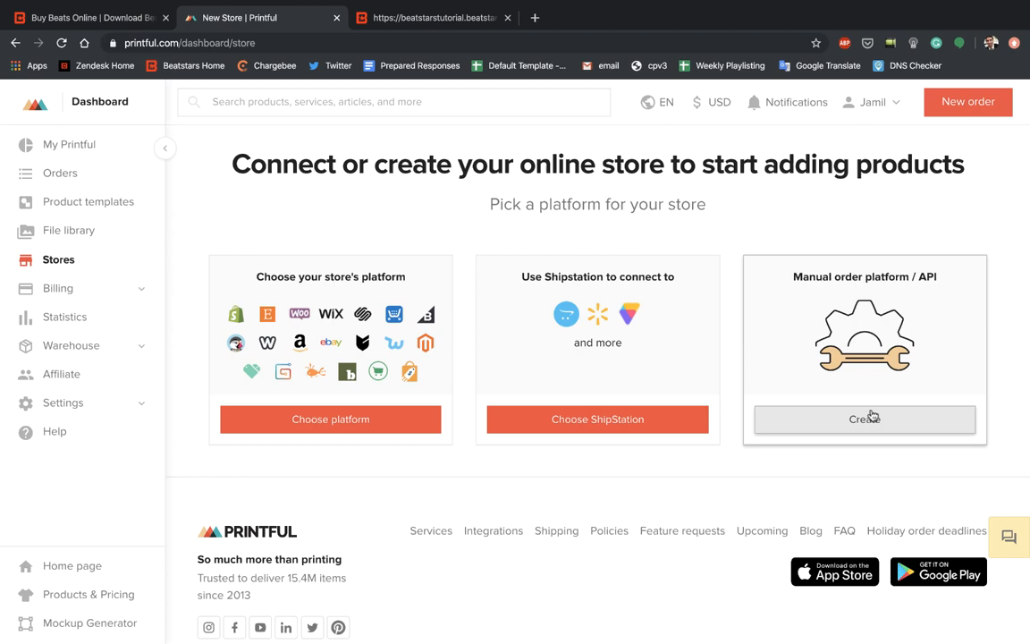
left_click(864, 418)
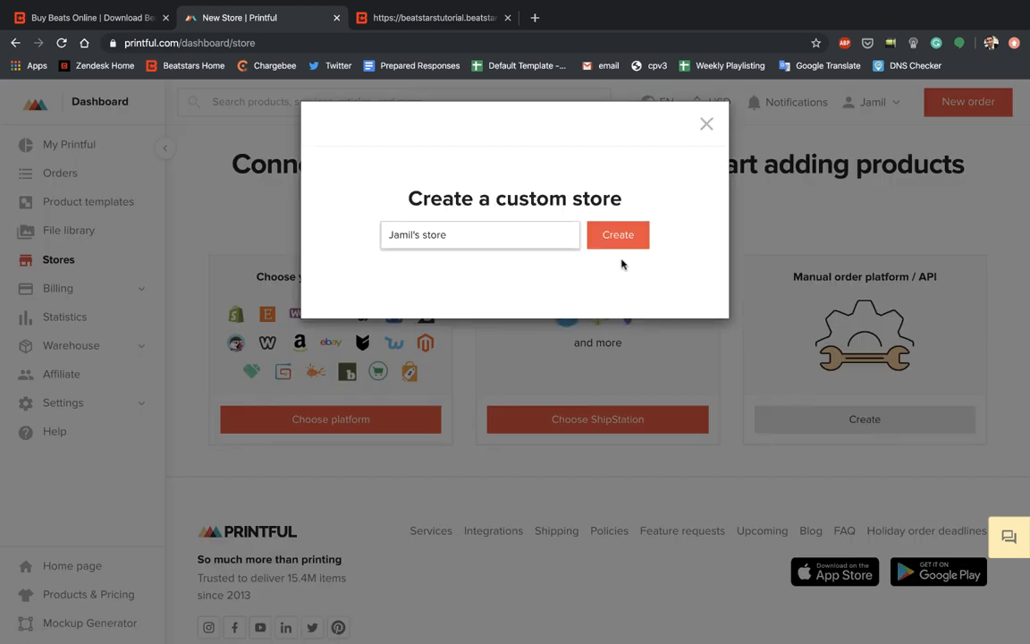
left_click(619, 234)
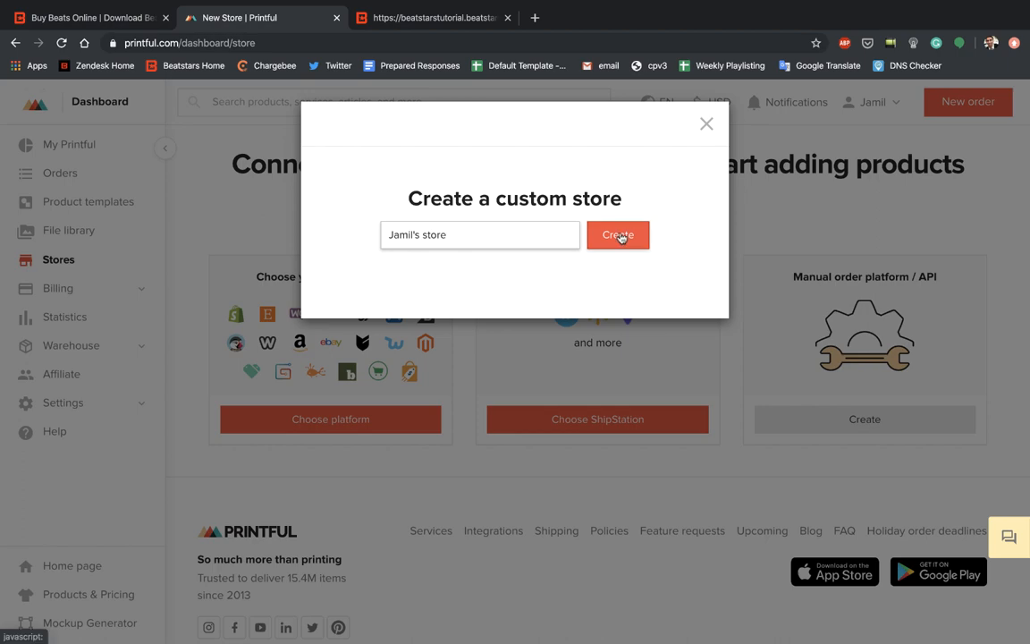
left_click(619, 235)
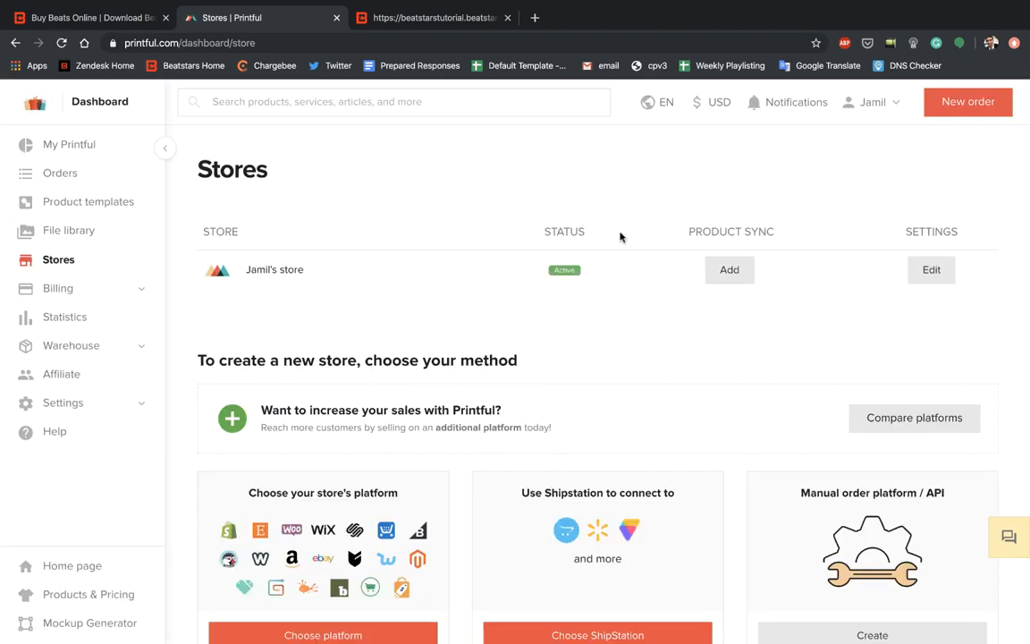
mouse_move(633, 243)
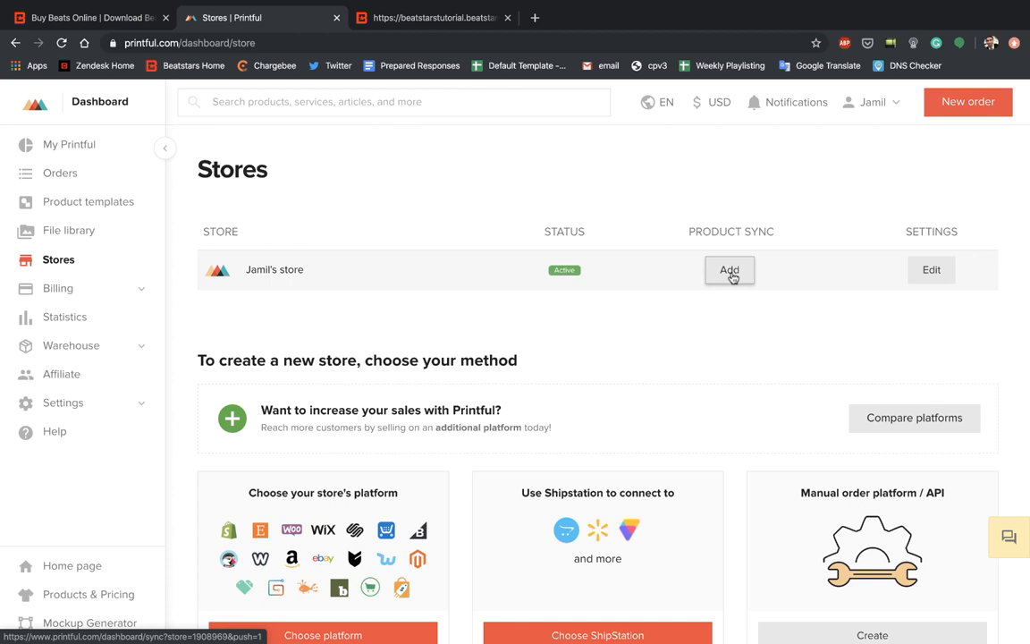
Add a product to the new store using the saved Short-Sleeve Unisex T-Shirt template
left_click(730, 268)
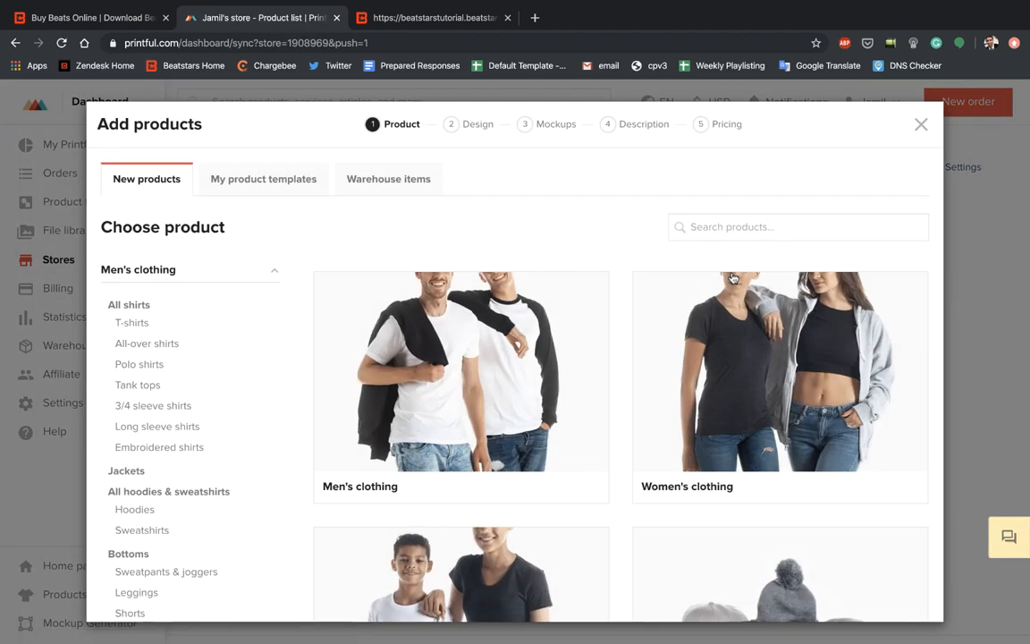
mouse_move(198, 165)
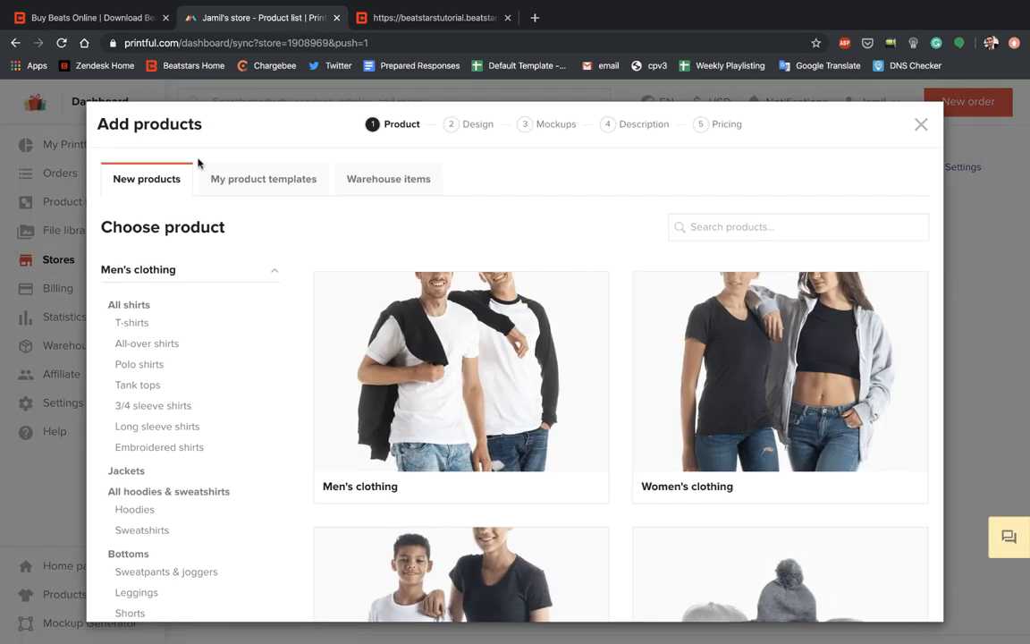
left_click(263, 178)
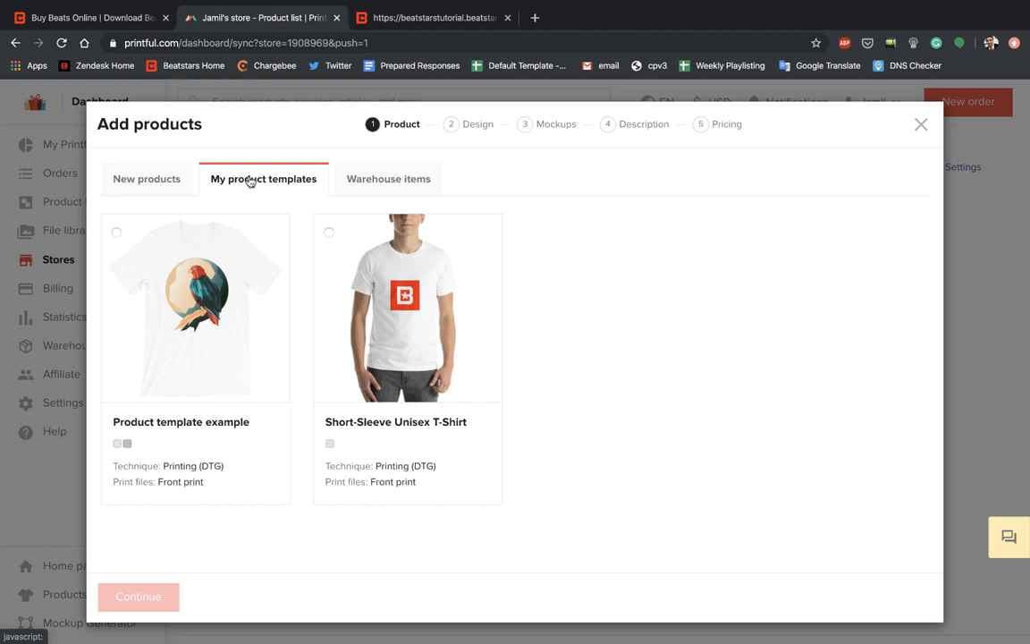
left_click(329, 232)
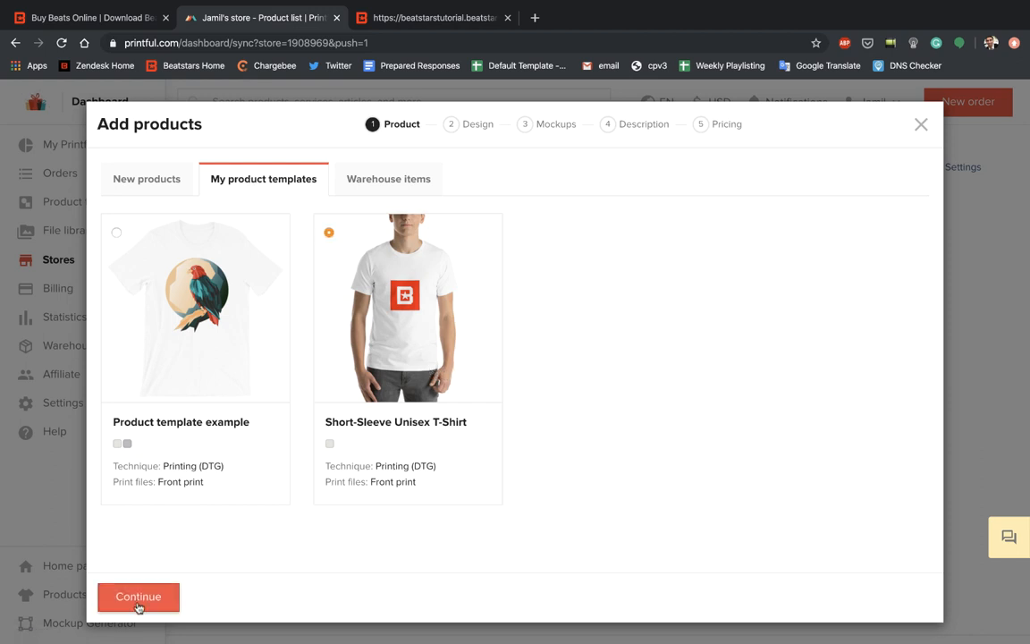
left_click(138, 598)
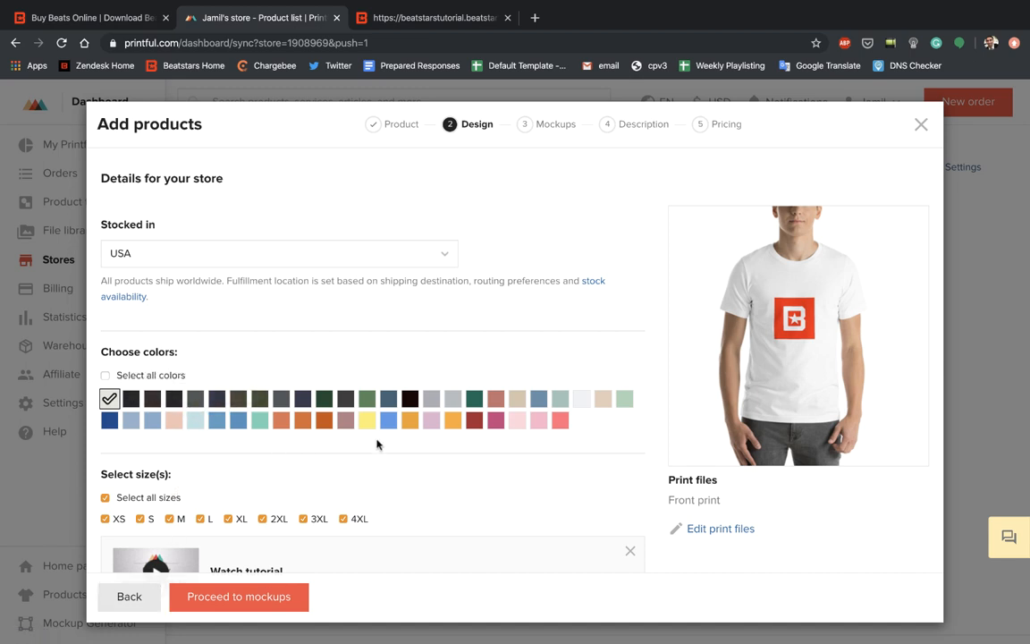
Keep the men's mockups and title the product 'Logo Shirt'
scroll("down", 3)
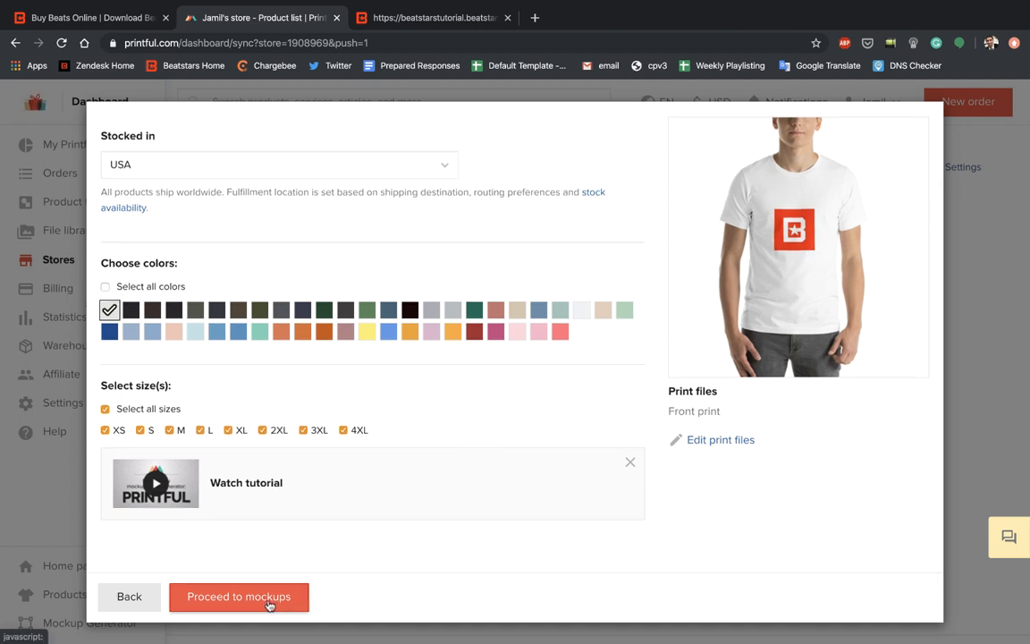
left_click(240, 597)
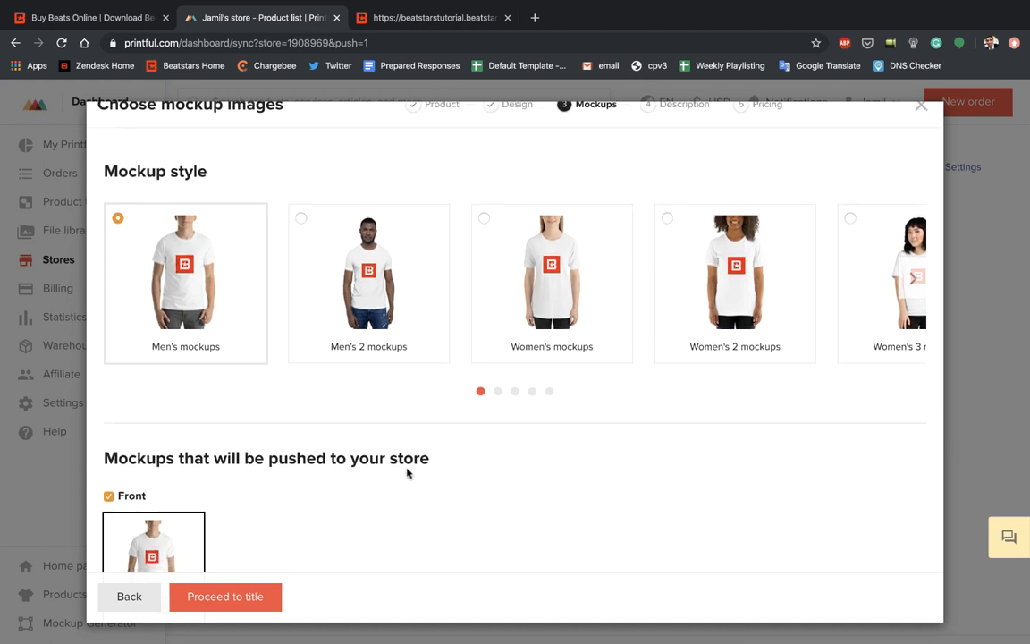
scroll("down", 3)
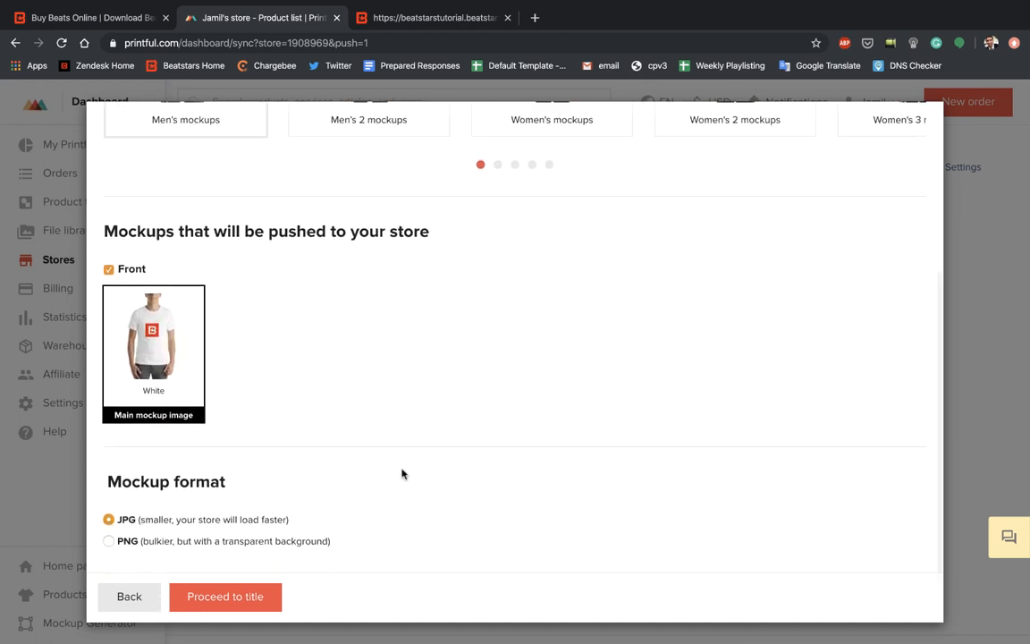
left_click(226, 598)
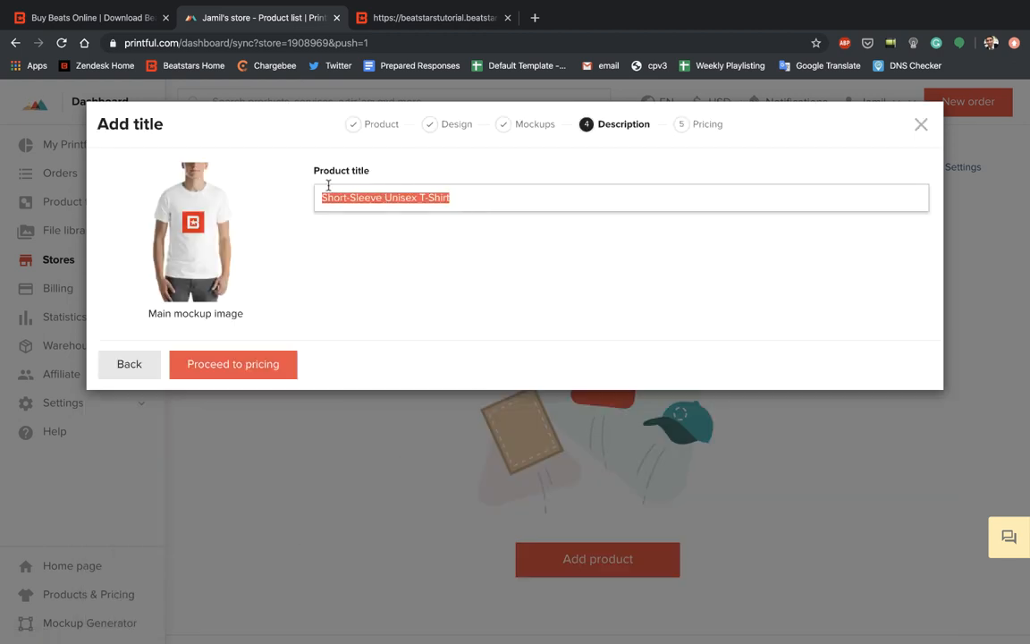
type("Logo")
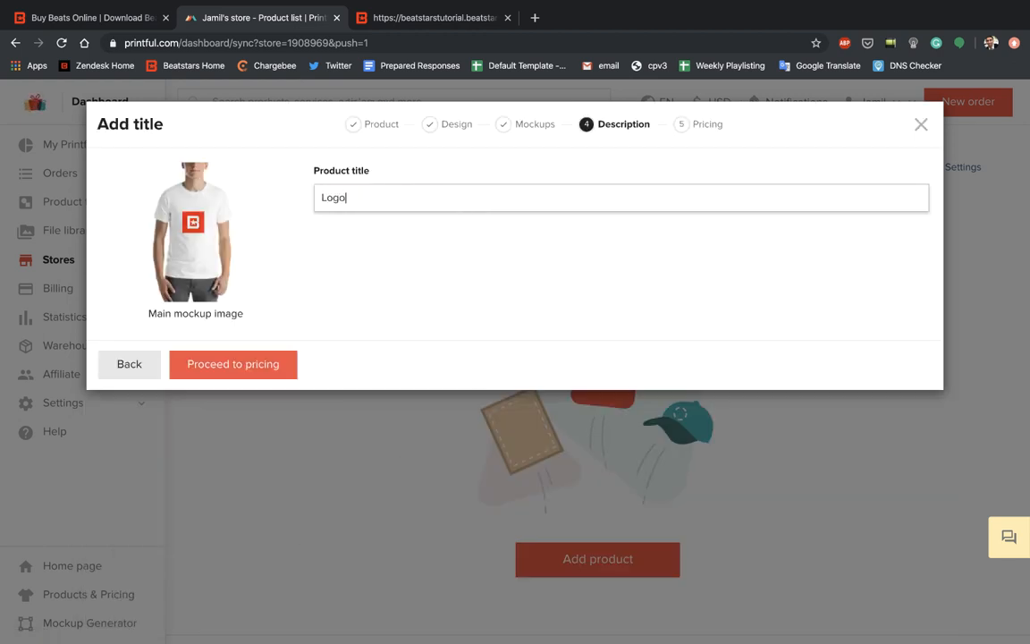
type("Shirt")
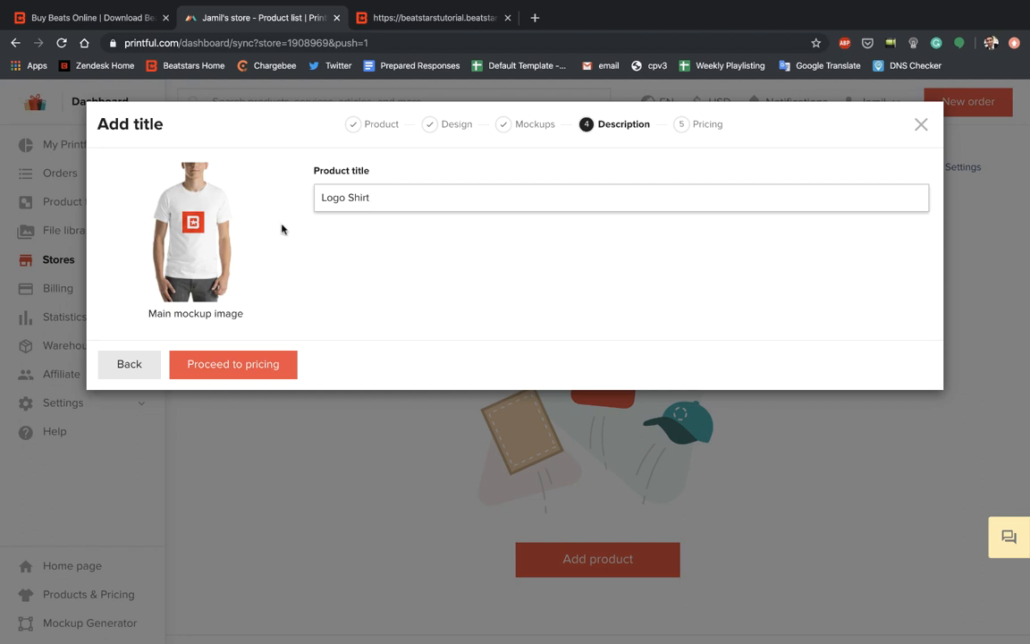
Keep the default $18–$24.50 retail prices and save the Logo Shirt to the store
left_click(233, 365)
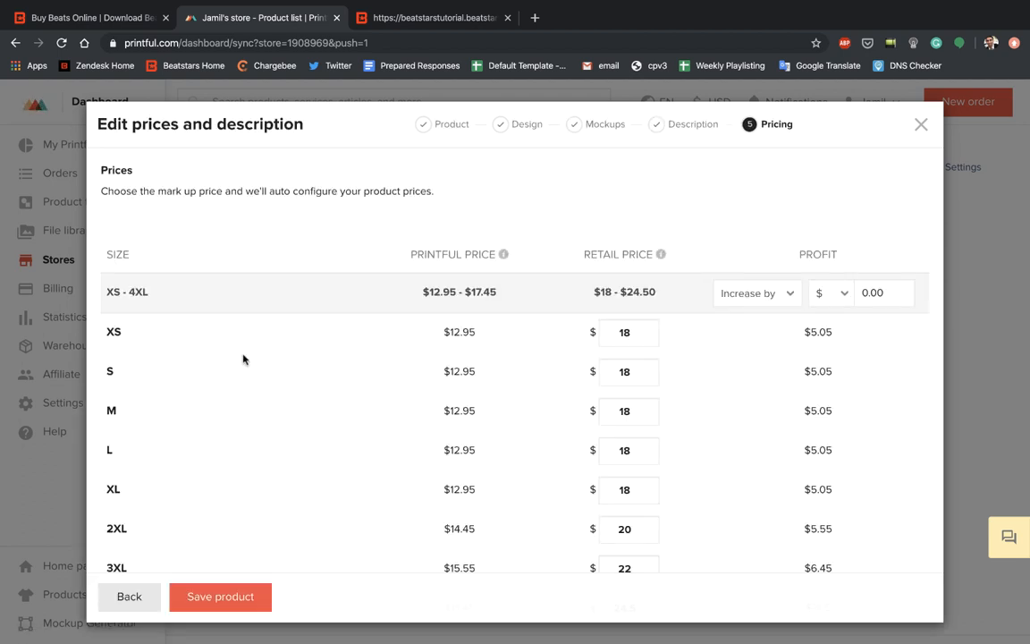
mouse_move(290, 357)
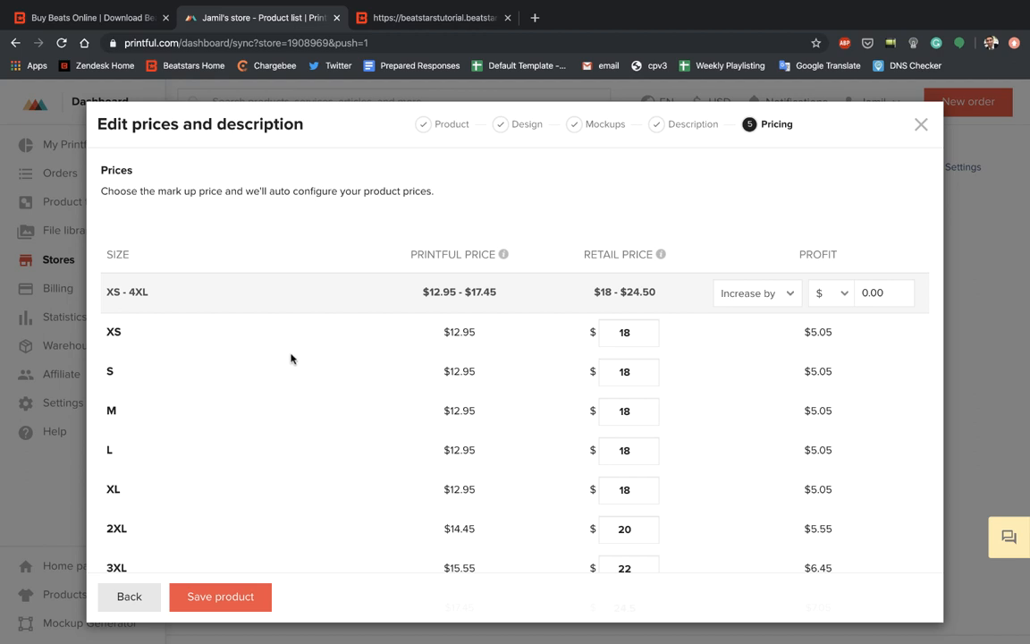
scroll("down", 3)
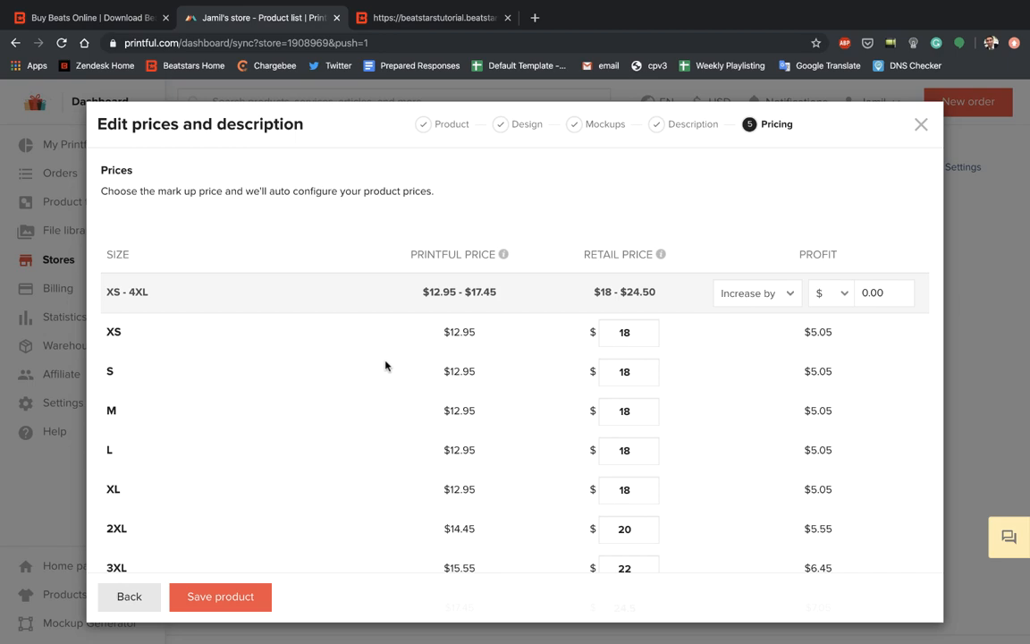
mouse_move(295, 556)
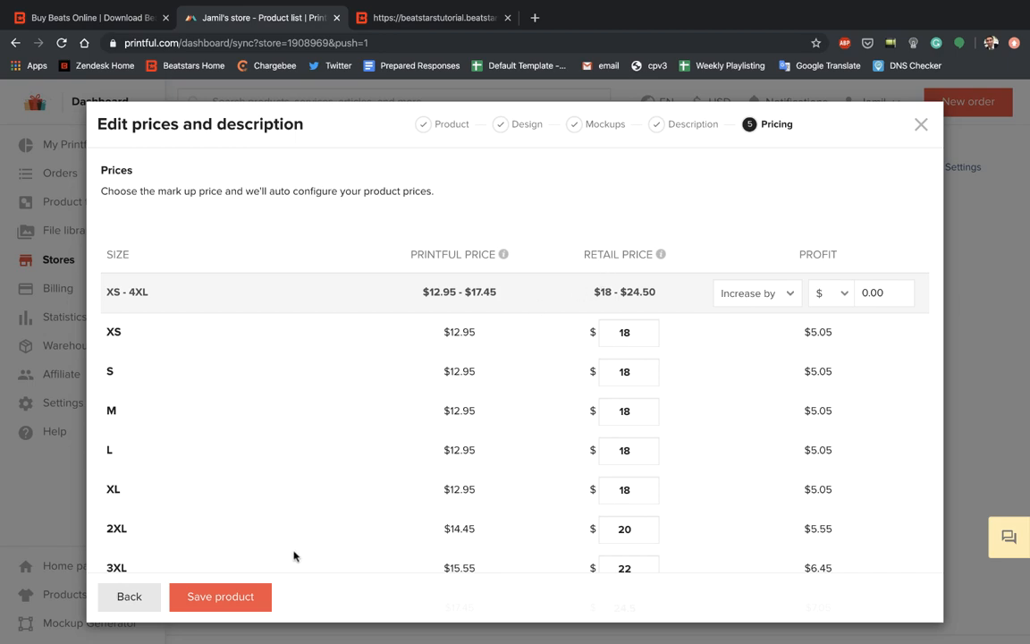
left_click(220, 597)
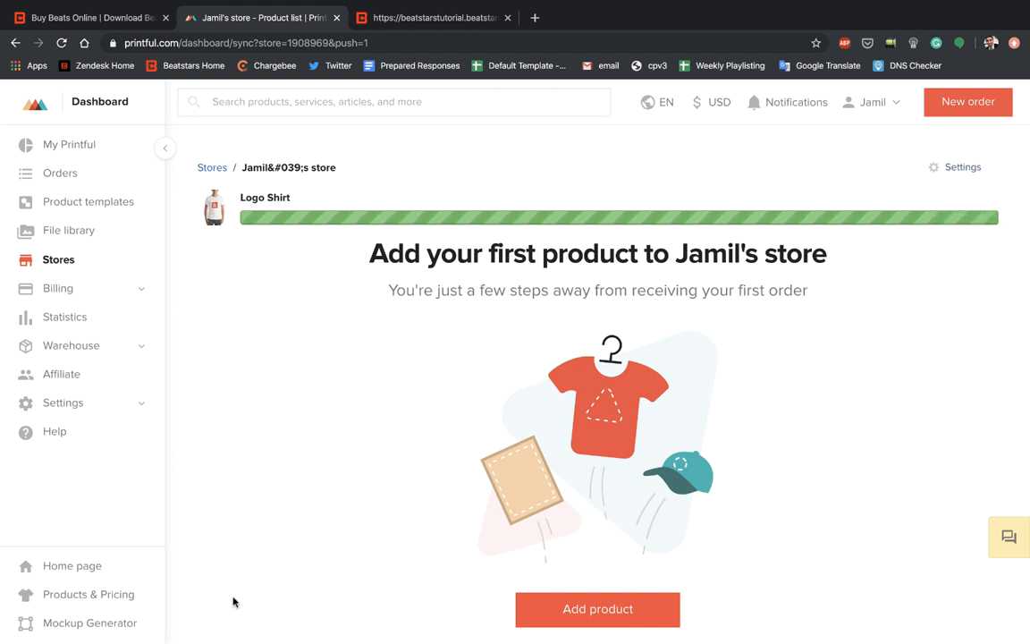
mouse_move(343, 551)
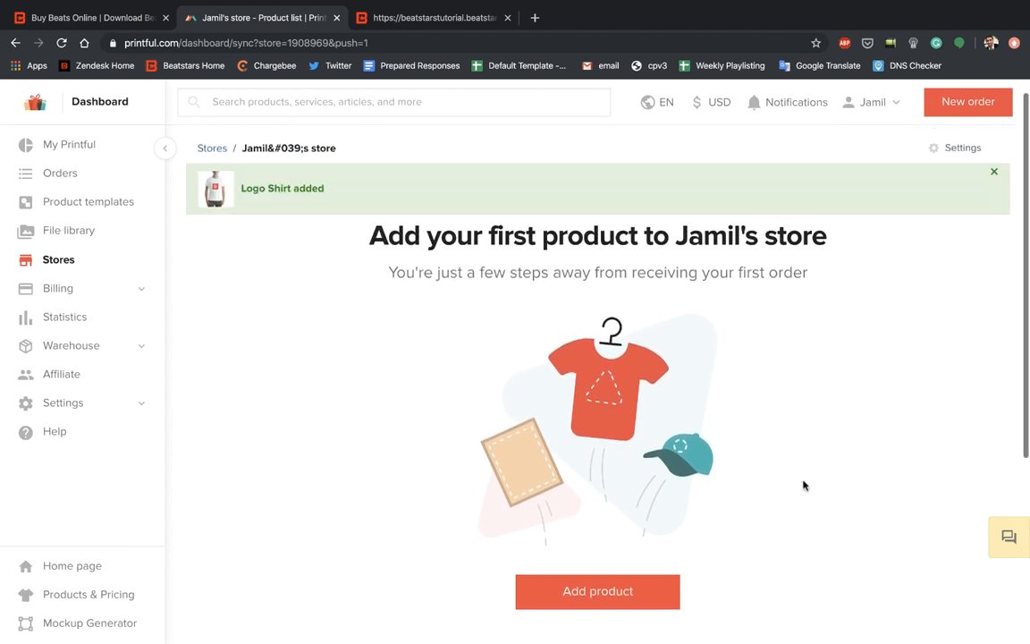
Briefly view the Add products catalogue and close it without adding anything
left_click(597, 591)
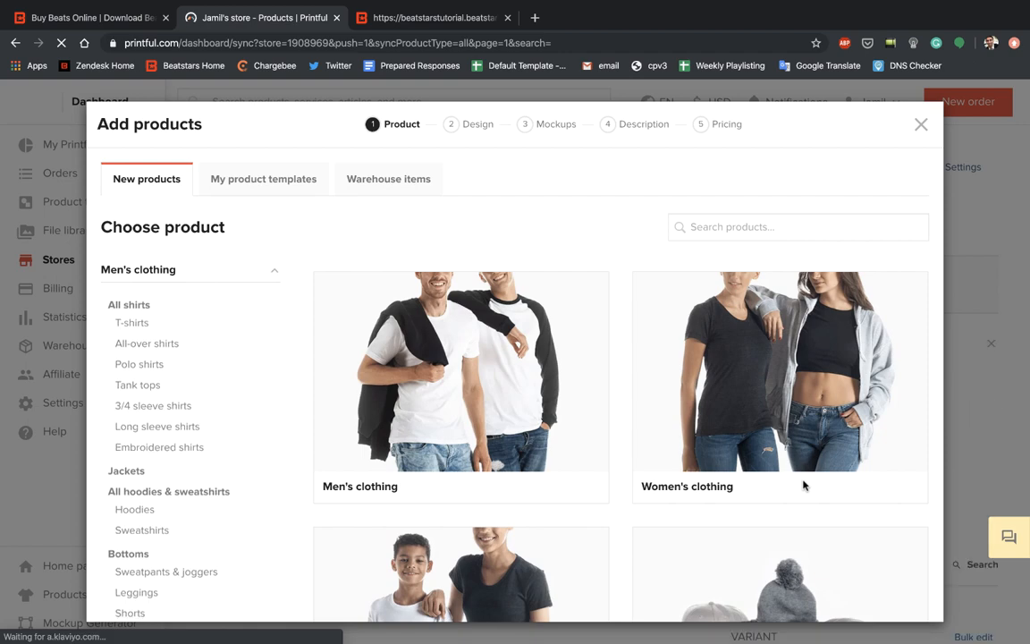
mouse_move(907, 186)
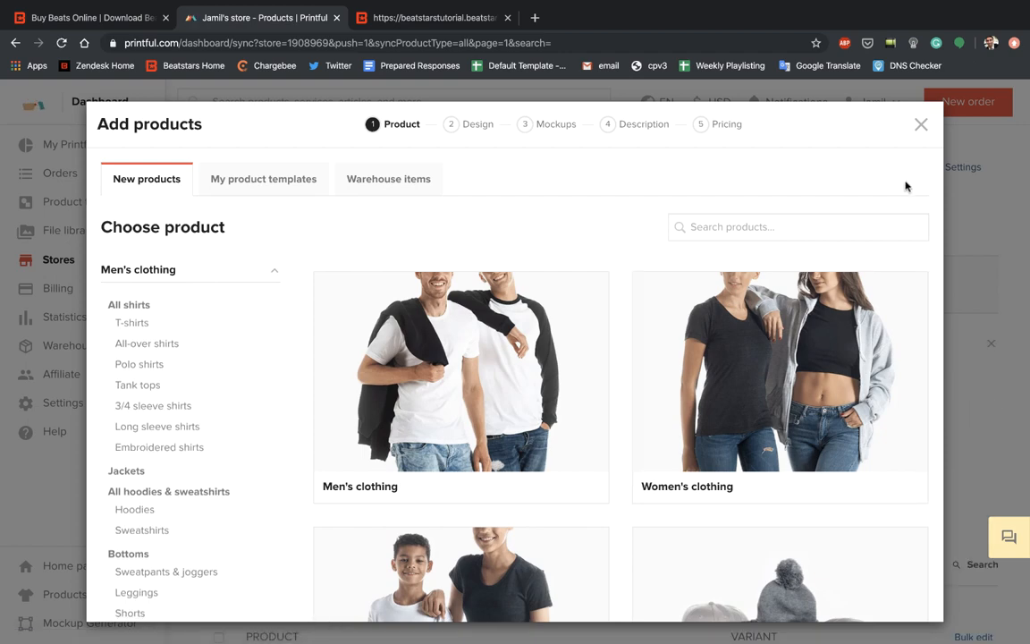
left_click(921, 124)
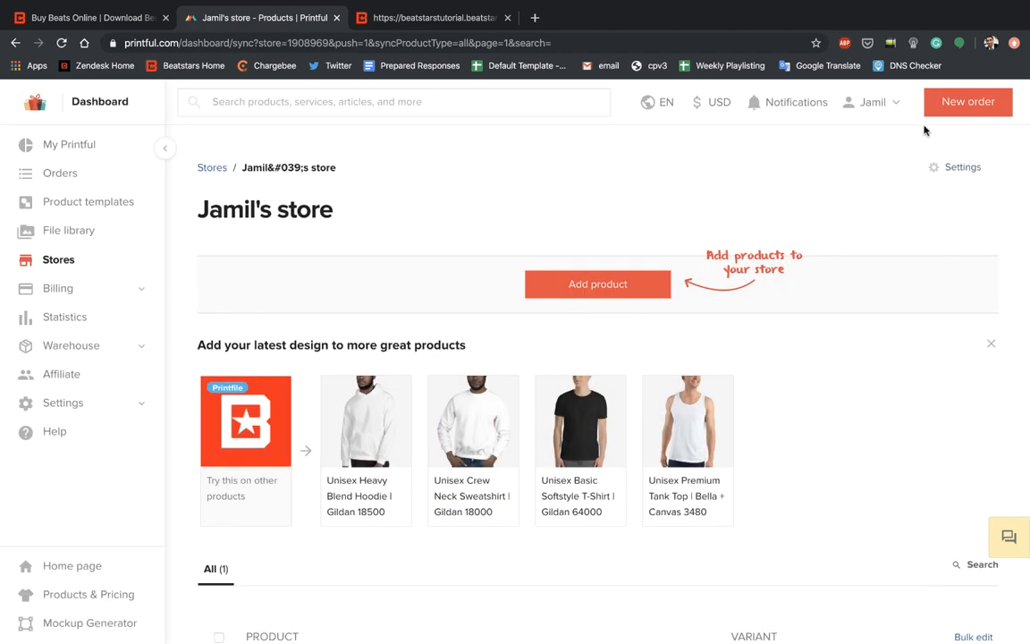
mouse_move(873, 490)
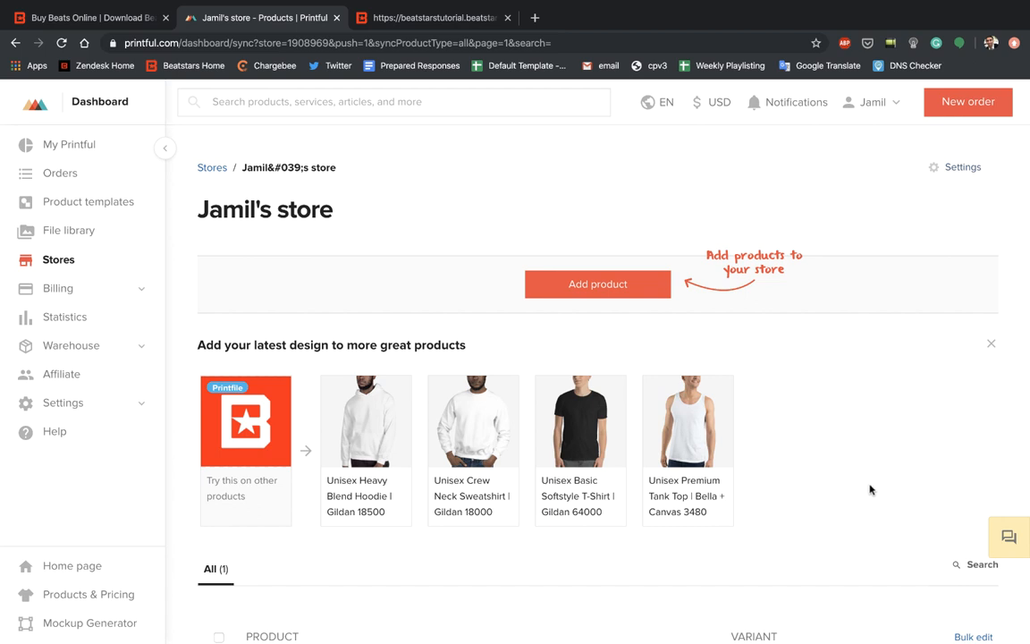
mouse_move(809, 427)
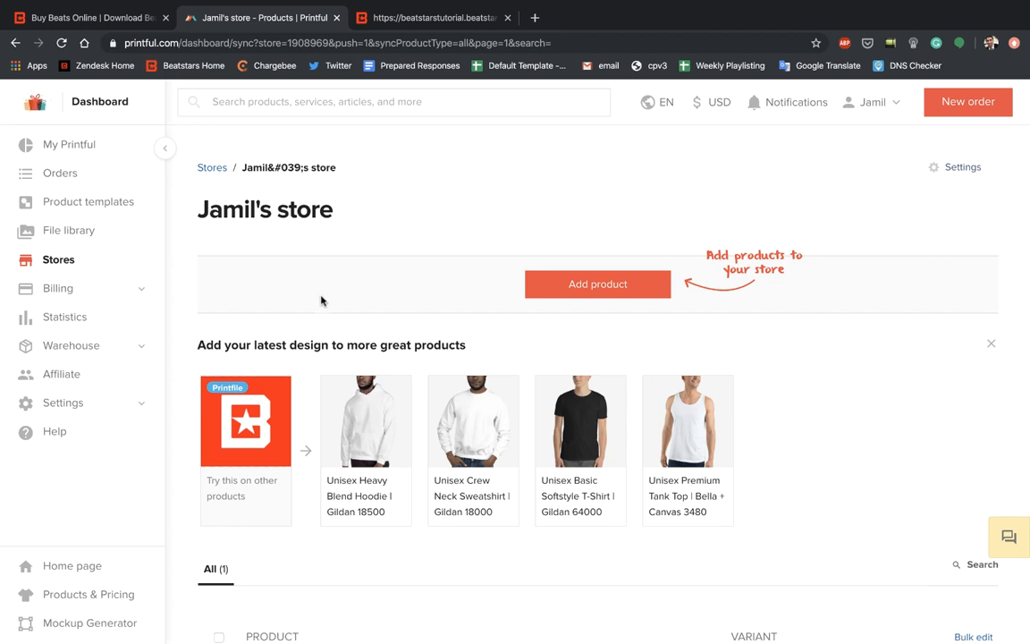
Enable API access under Settings > Stores > API, copy the new key, and return to BeatStars
left_click(62, 403)
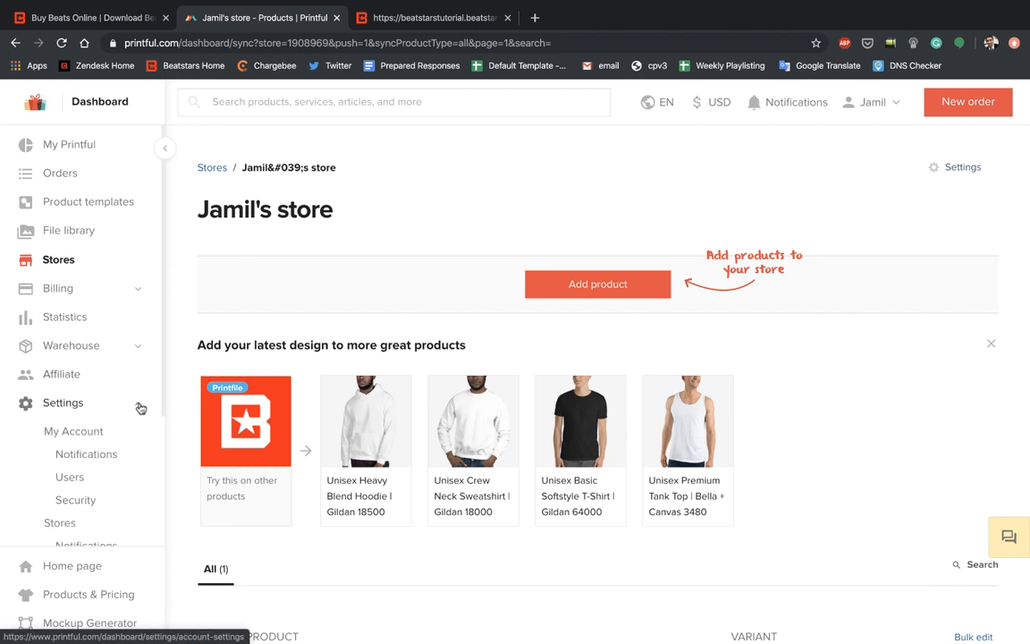
scroll("down", 3)
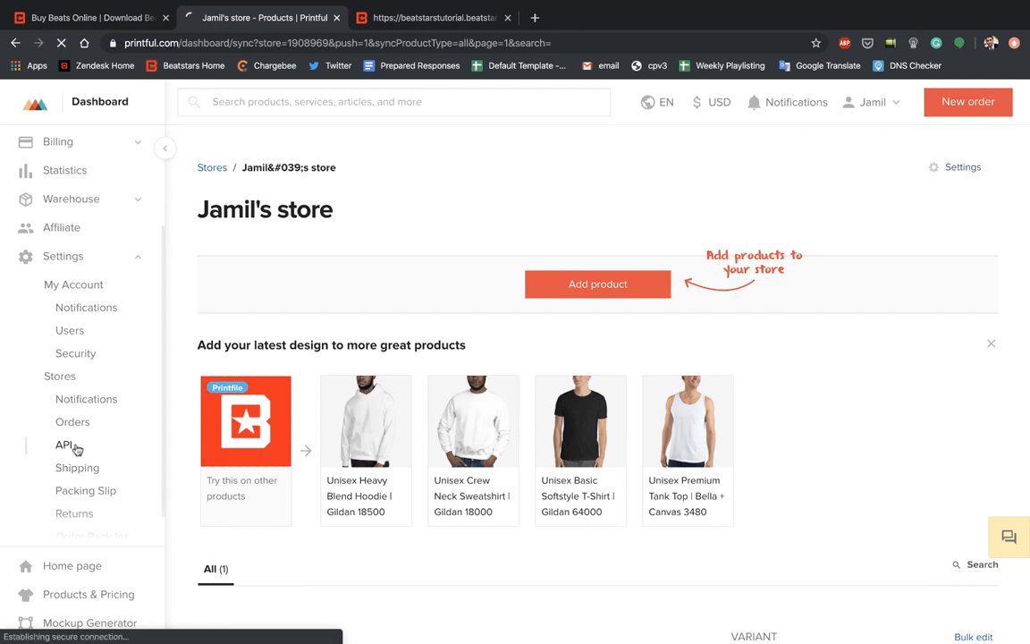
left_click(65, 443)
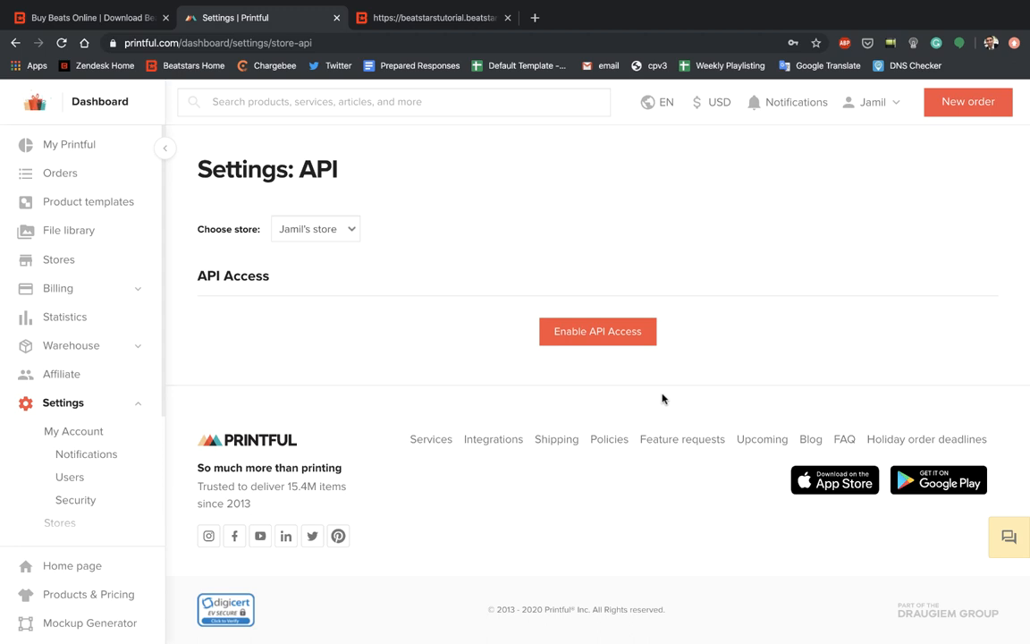
mouse_move(597, 331)
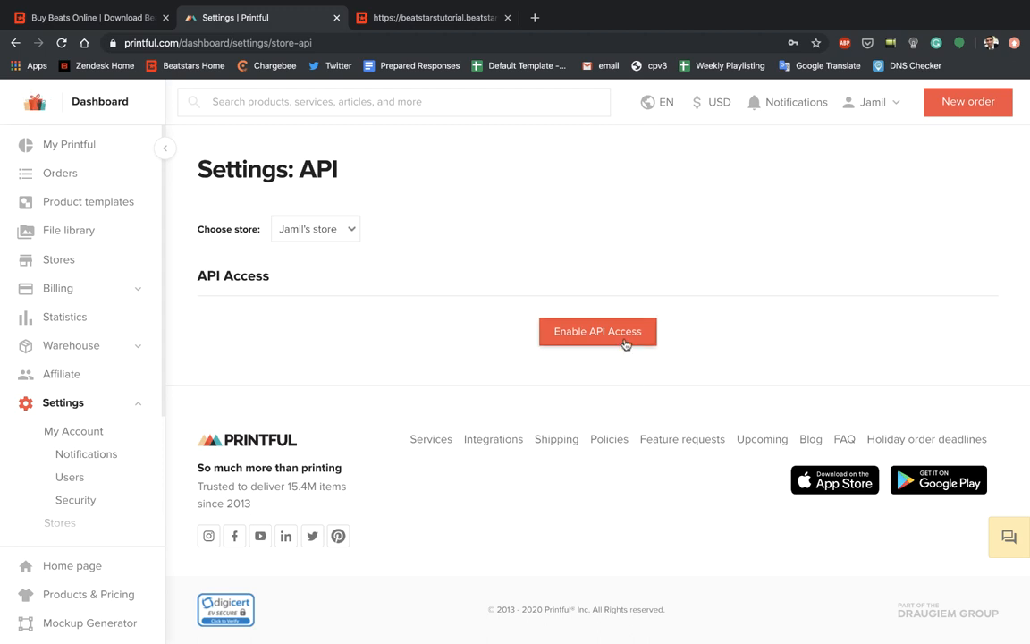
left_click(597, 331)
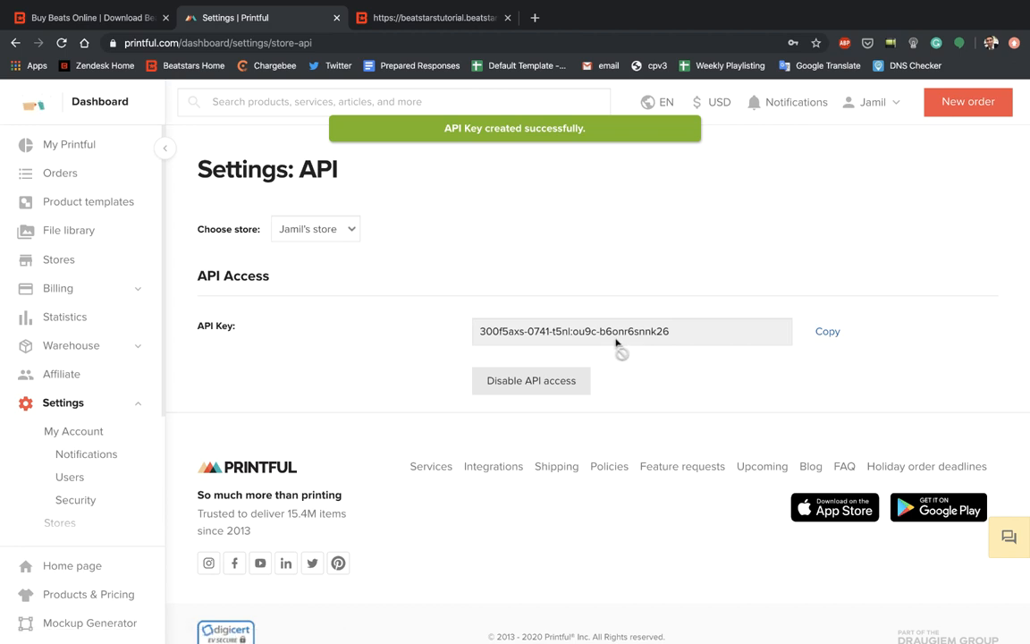
mouse_move(647, 390)
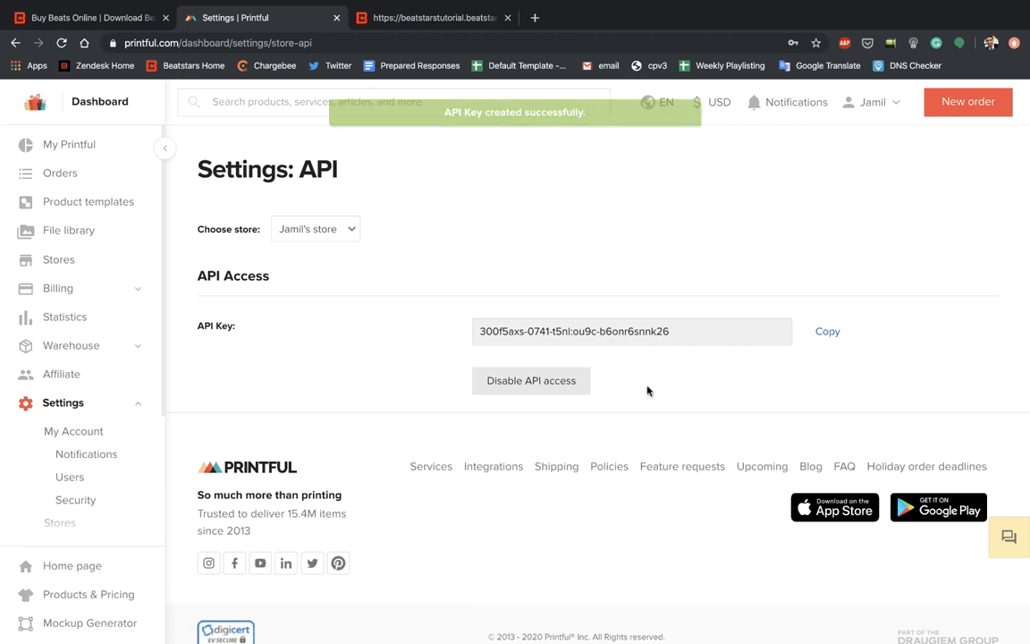
left_click(827, 331)
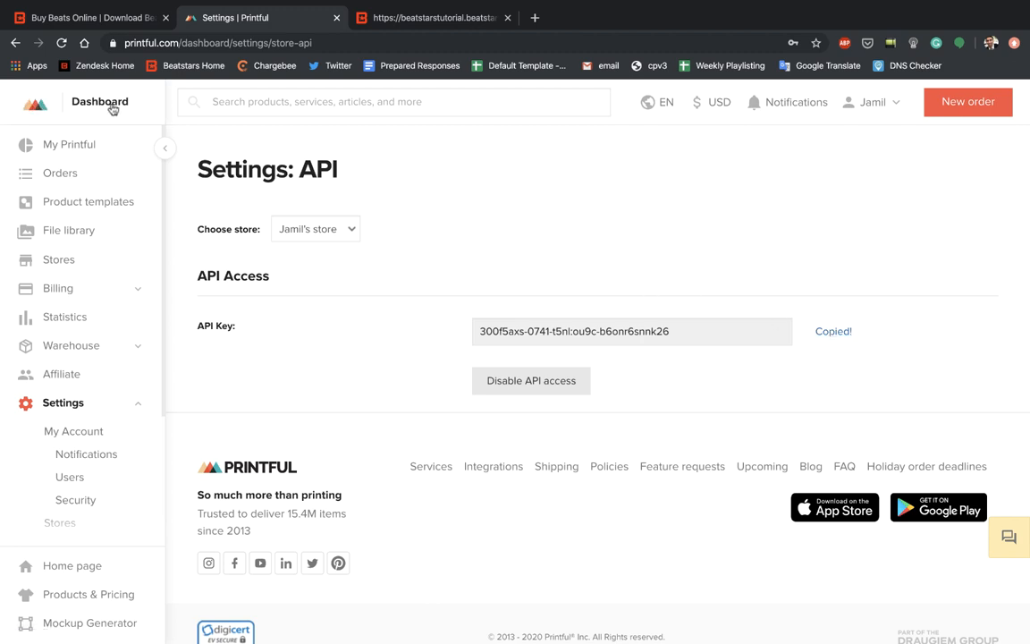
left_click(89, 18)
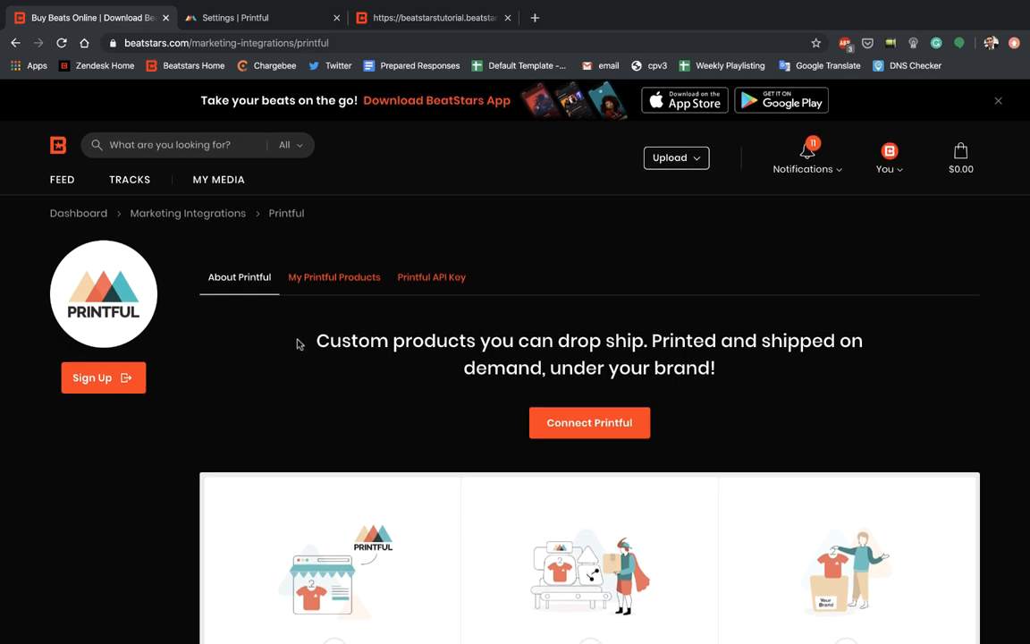
mouse_move(431, 278)
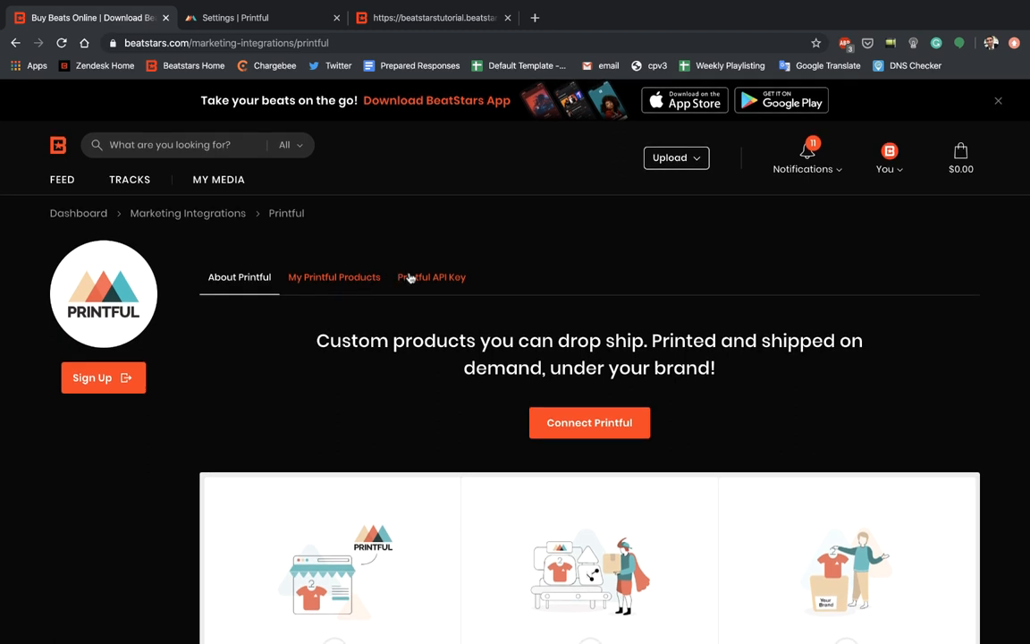
Save the pasted Printful API key in BeatStars and return to My Printful Products
left_click(431, 275)
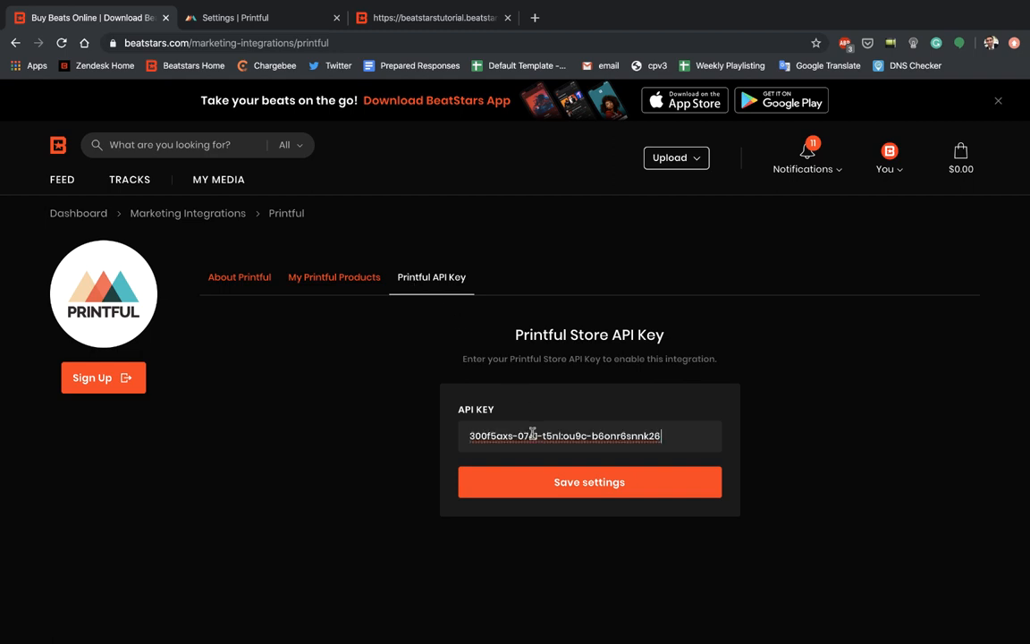
left_click(590, 483)
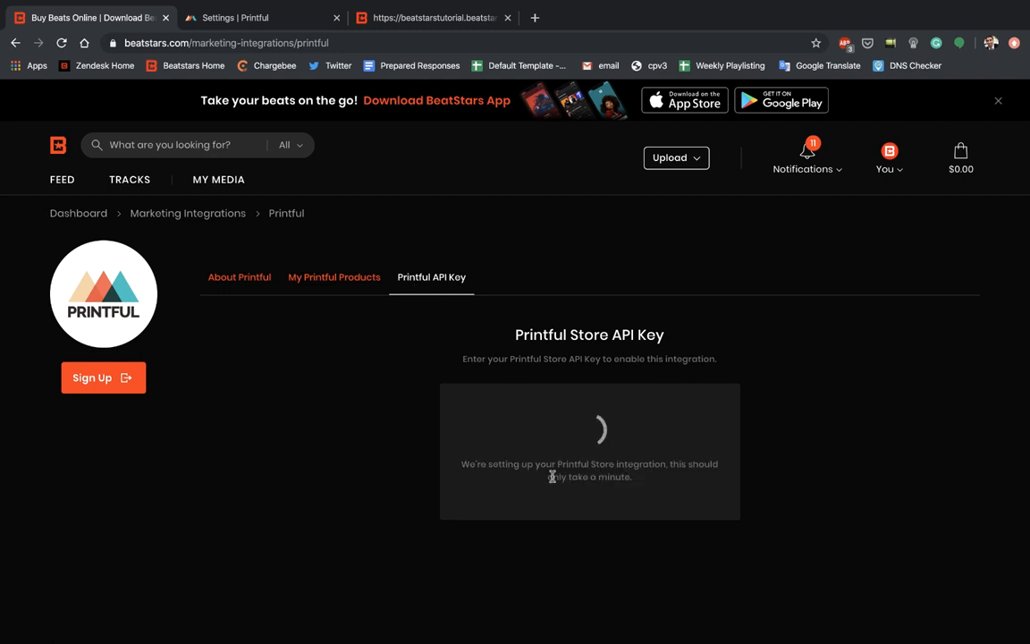
left_click(333, 275)
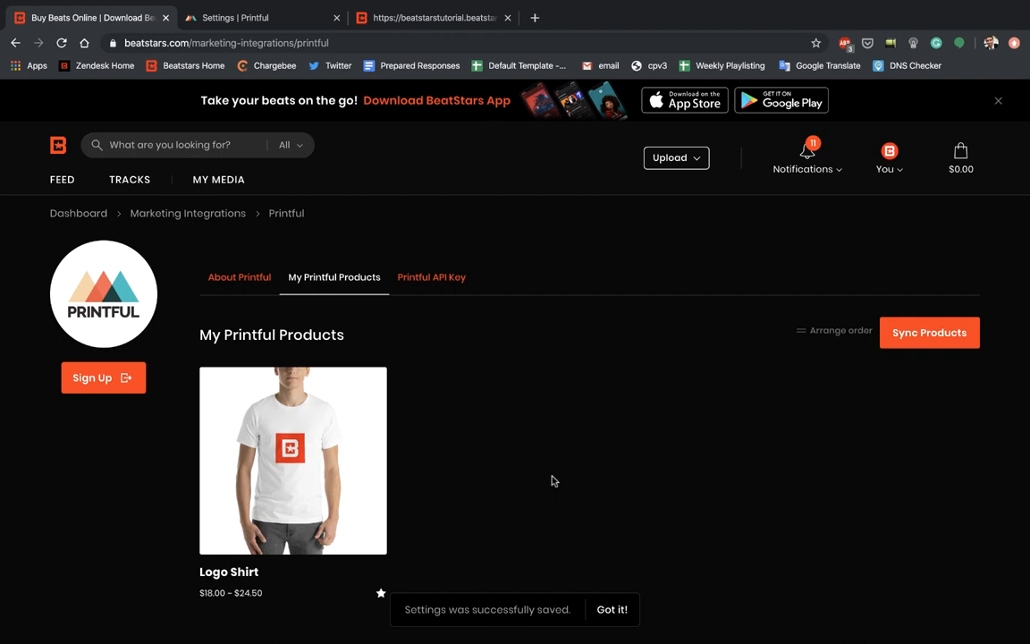
Sync products from the Printful store and star the Logo Shirt as featured
left_click(612, 608)
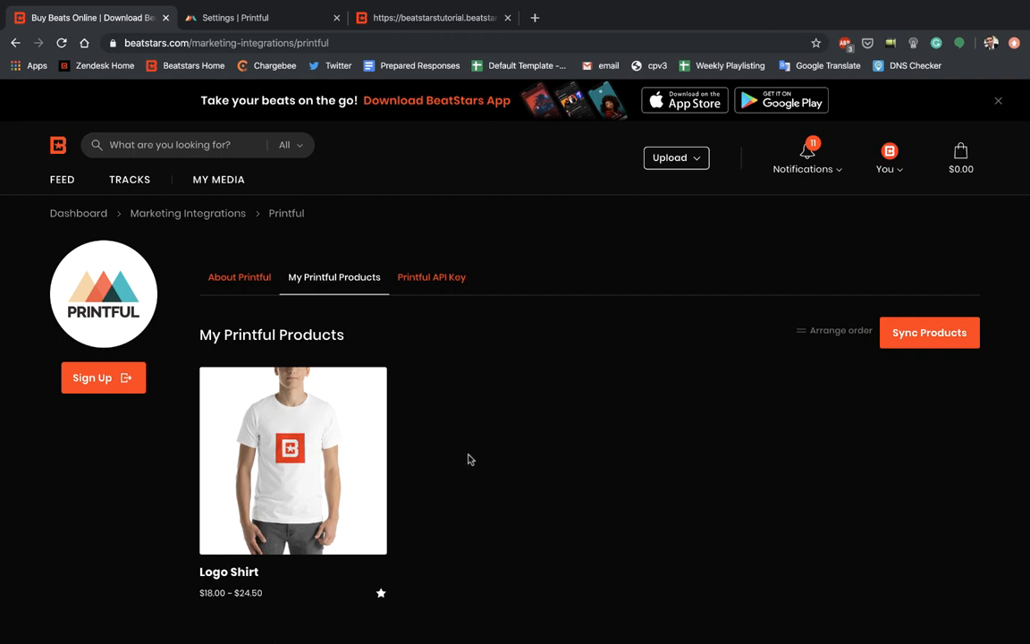
mouse_move(642, 408)
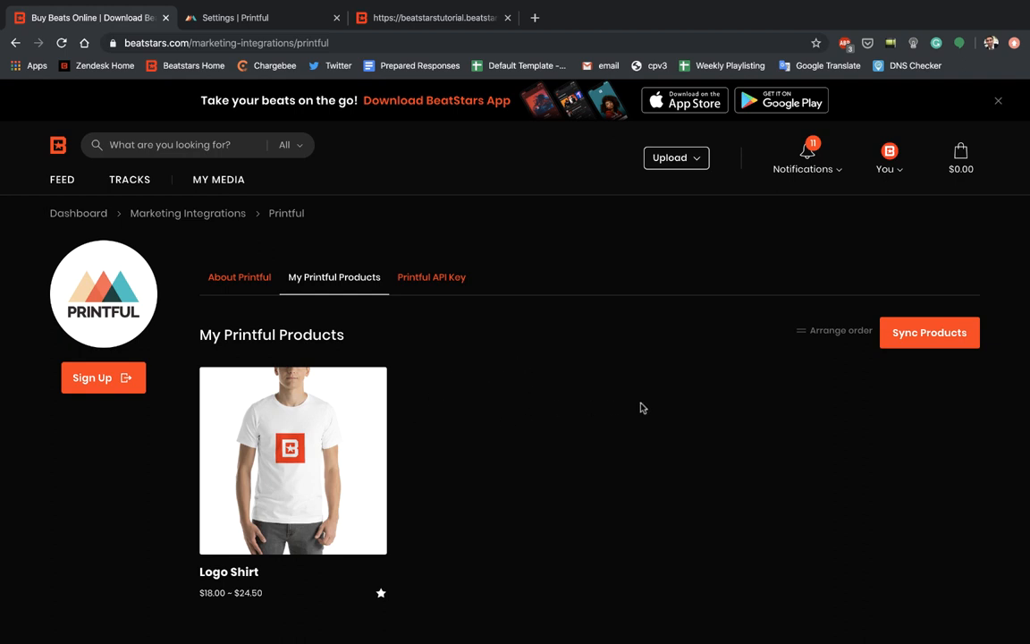
mouse_move(923, 363)
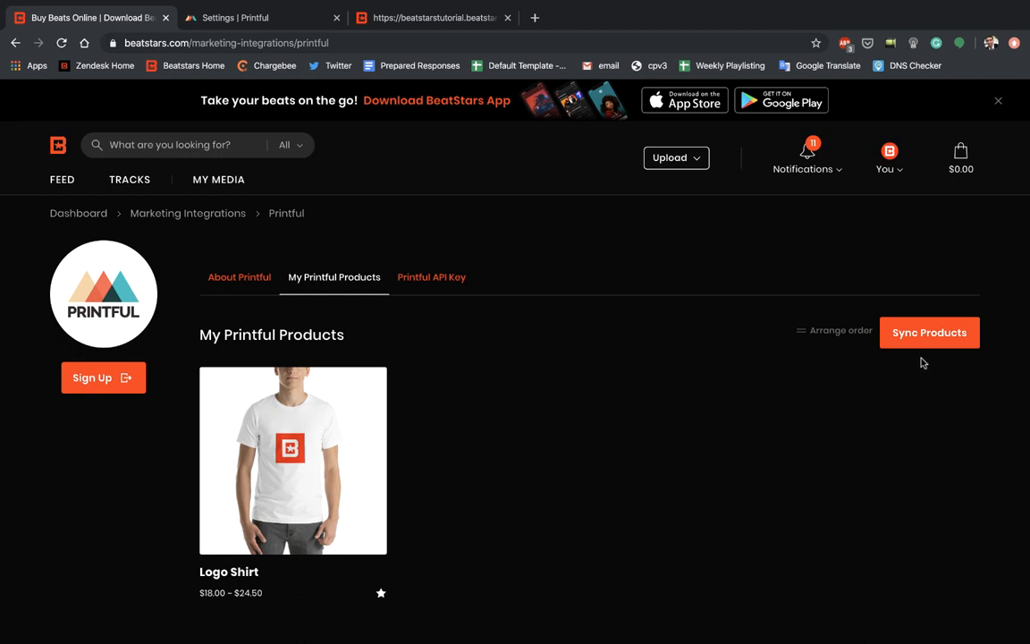
left_click(930, 331)
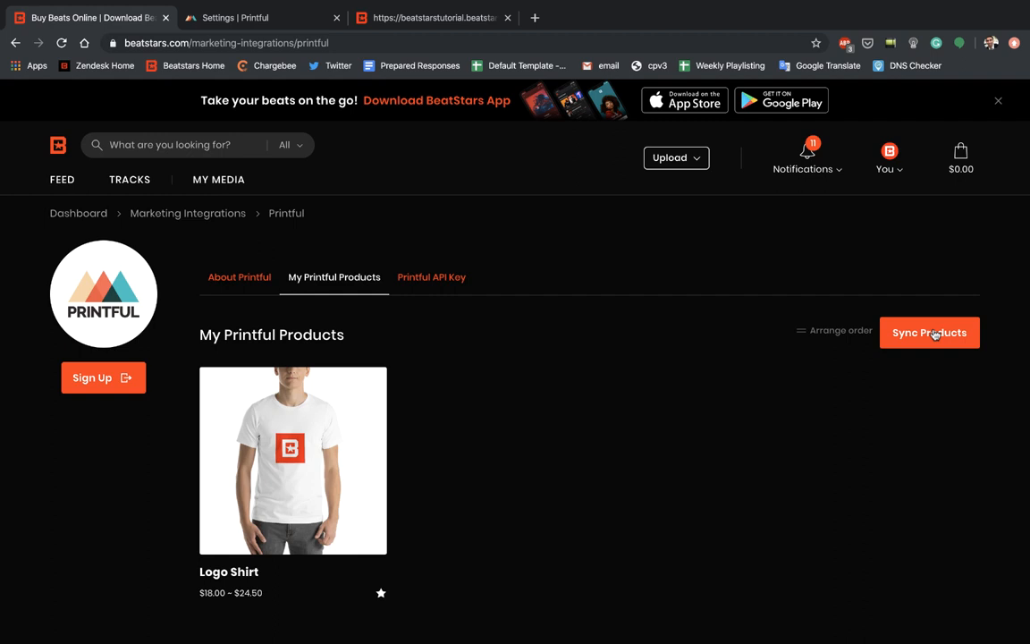
mouse_move(476, 437)
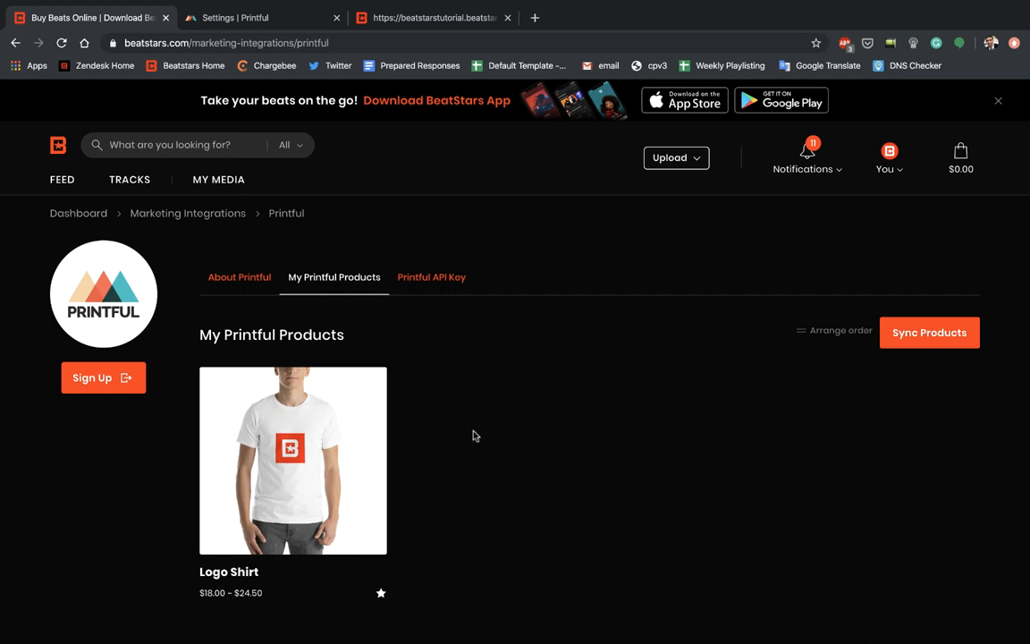
mouse_move(765, 558)
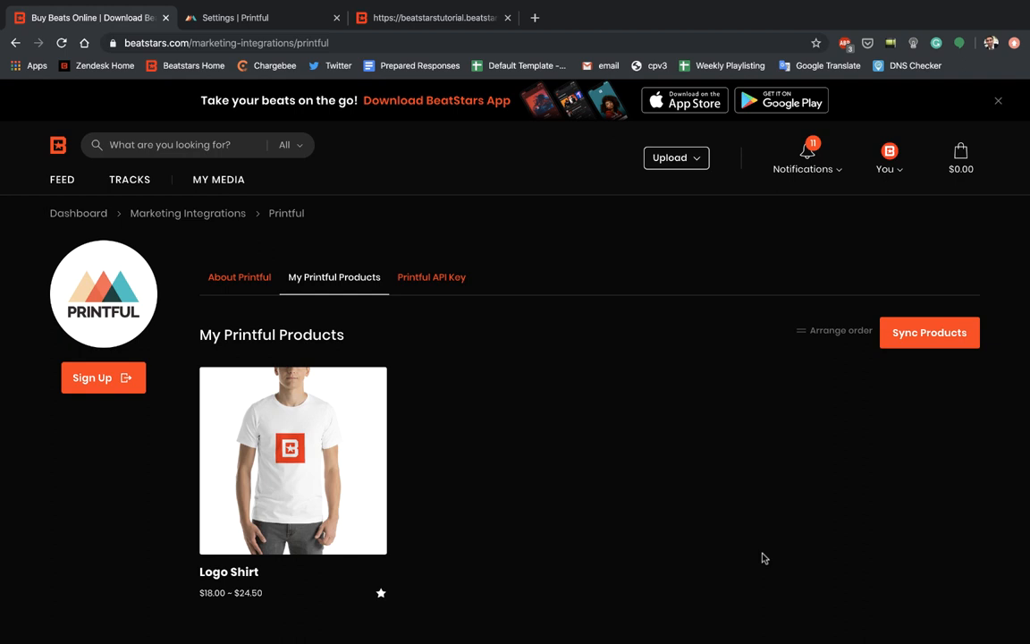
mouse_move(411, 587)
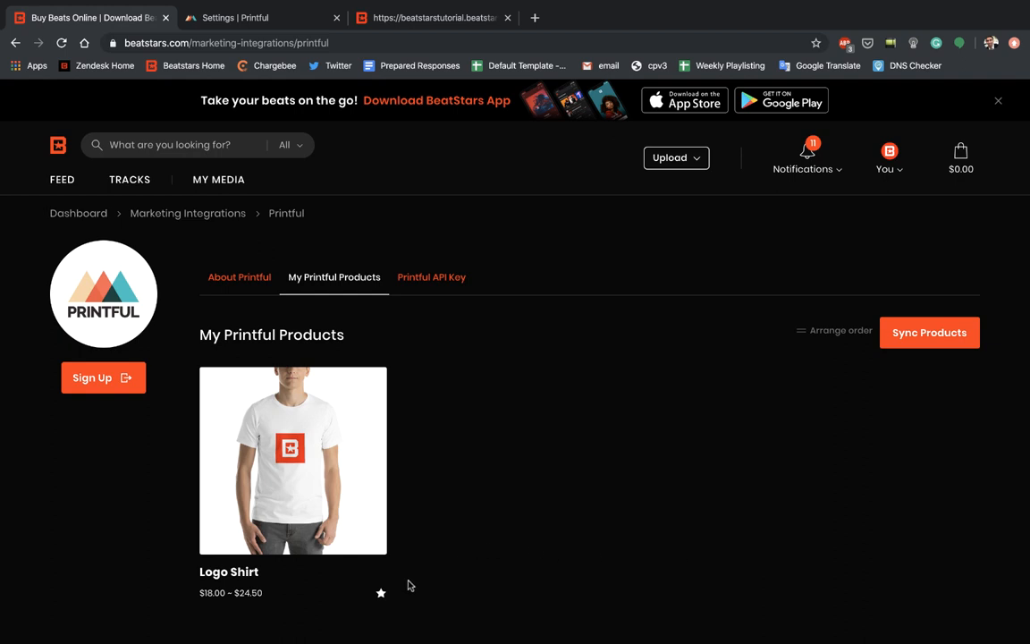
mouse_move(381, 593)
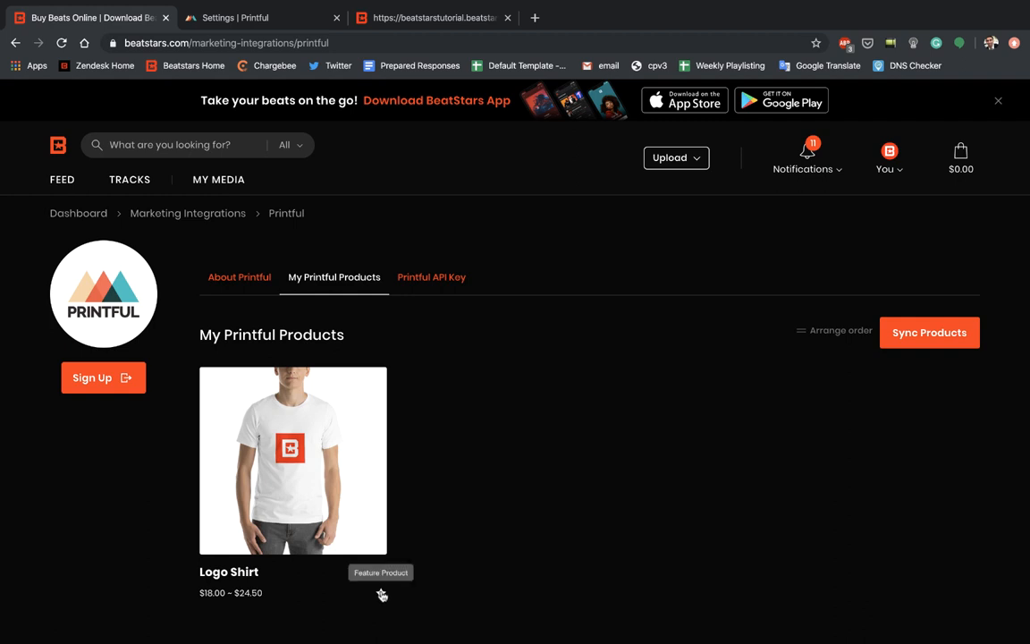
mouse_move(382, 593)
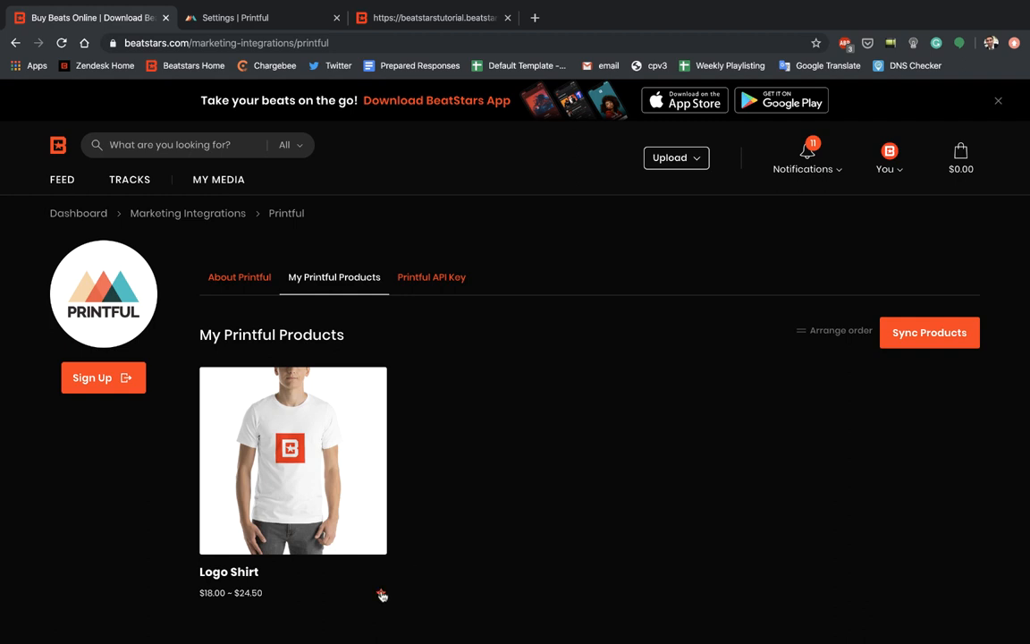
left_click(383, 593)
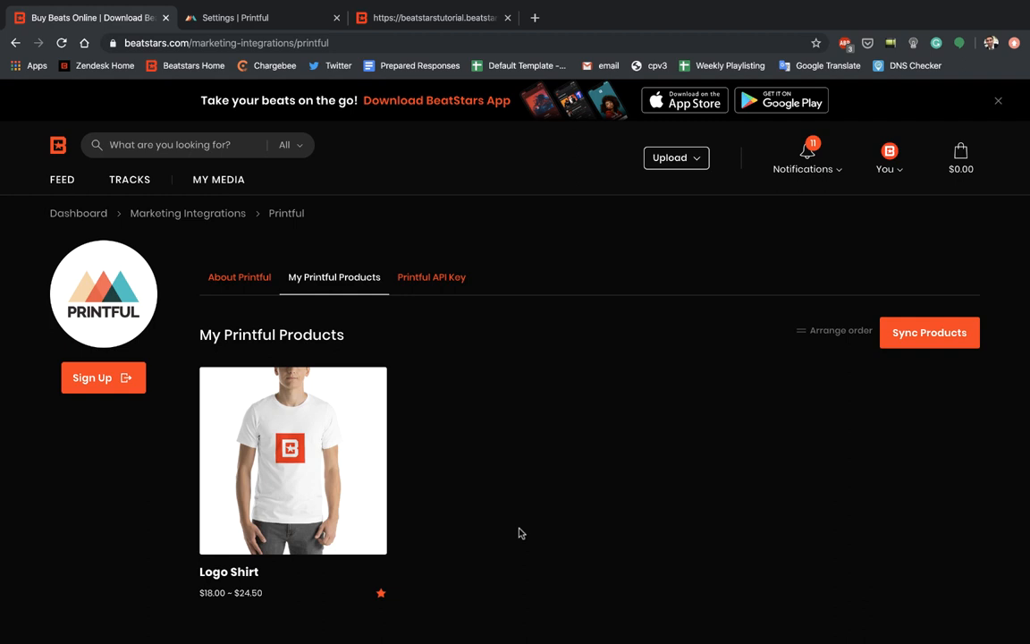
mouse_move(578, 537)
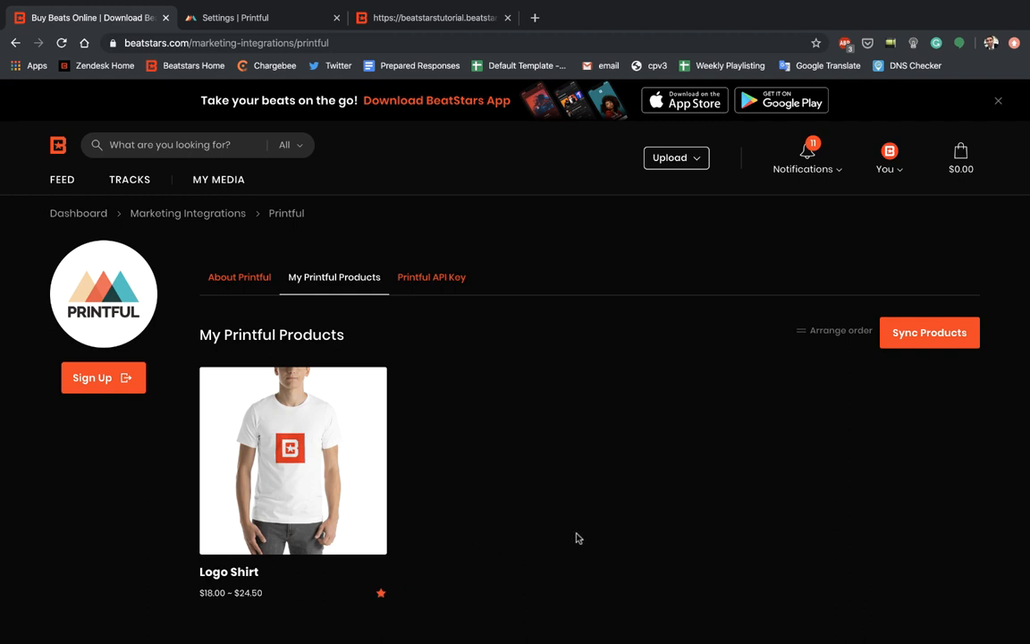
mouse_move(613, 536)
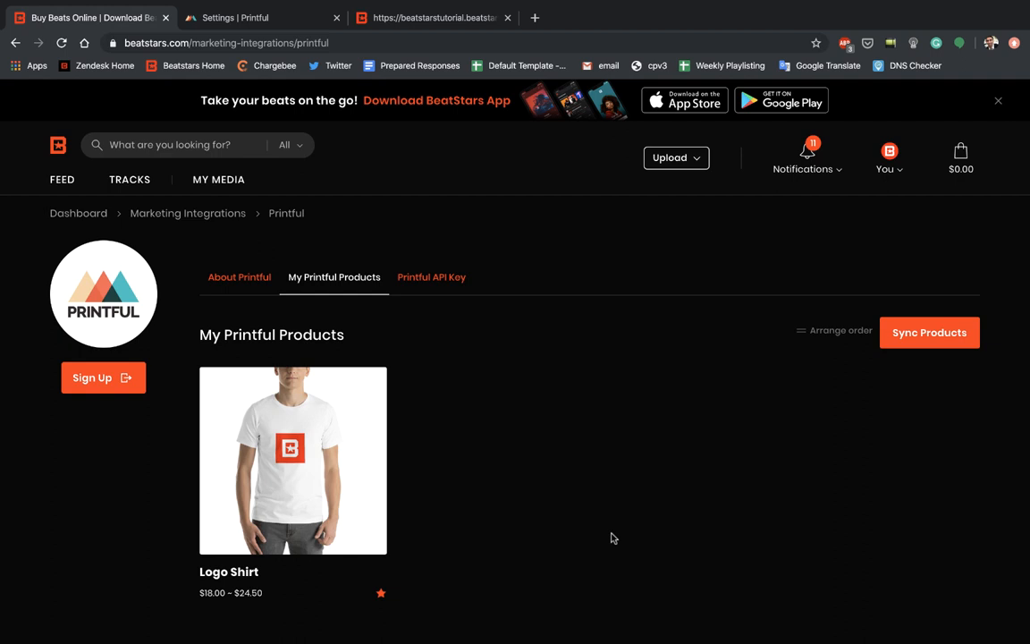
mouse_move(325, 78)
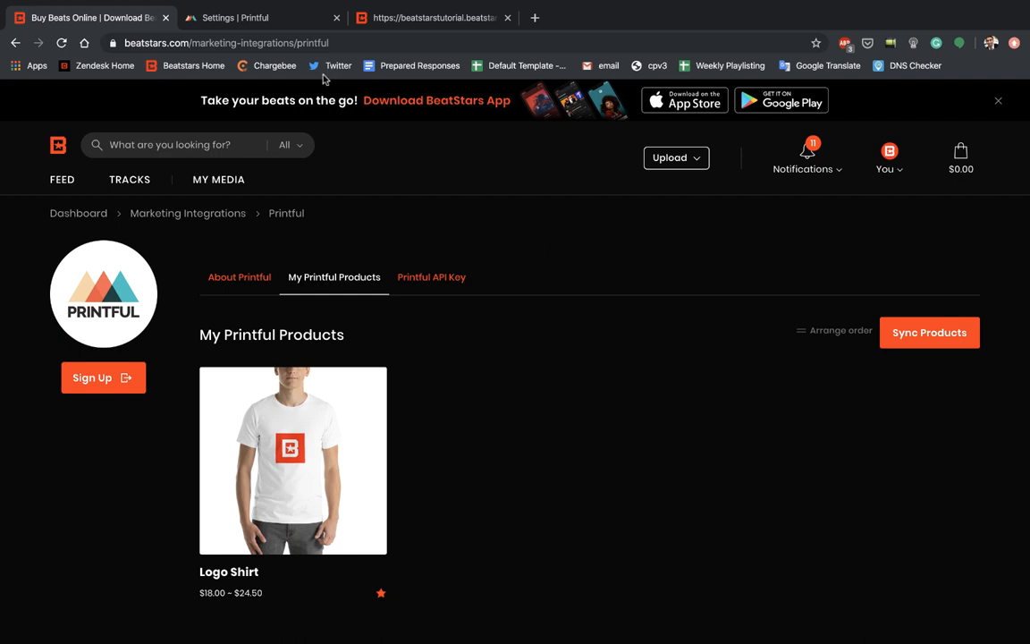
Return to the Printful dashboard home and start adding a payment method from the checklist
left_click(259, 18)
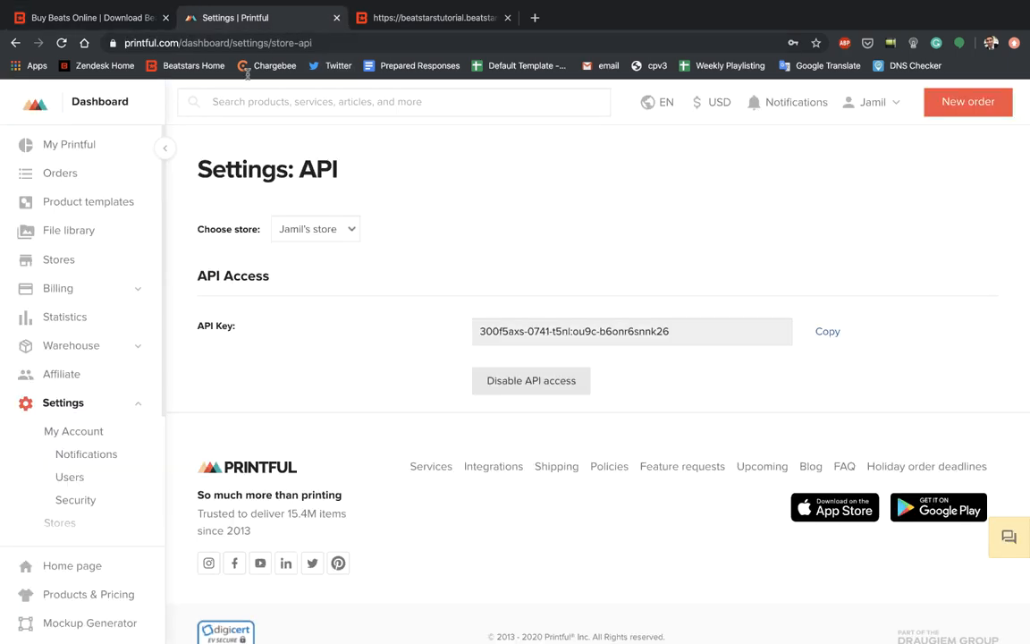
left_click(68, 143)
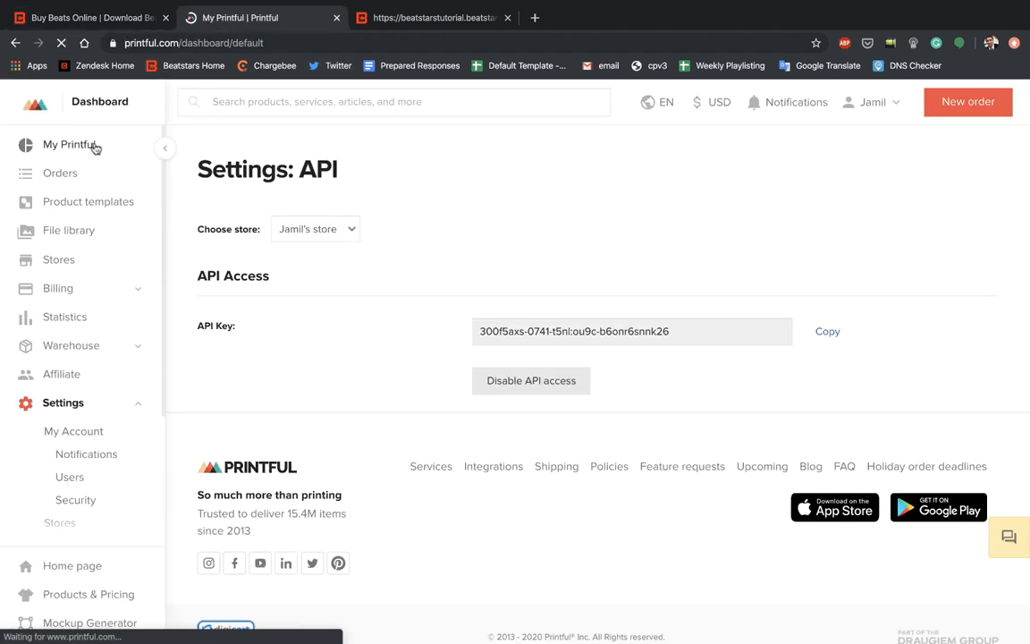
left_click(70, 143)
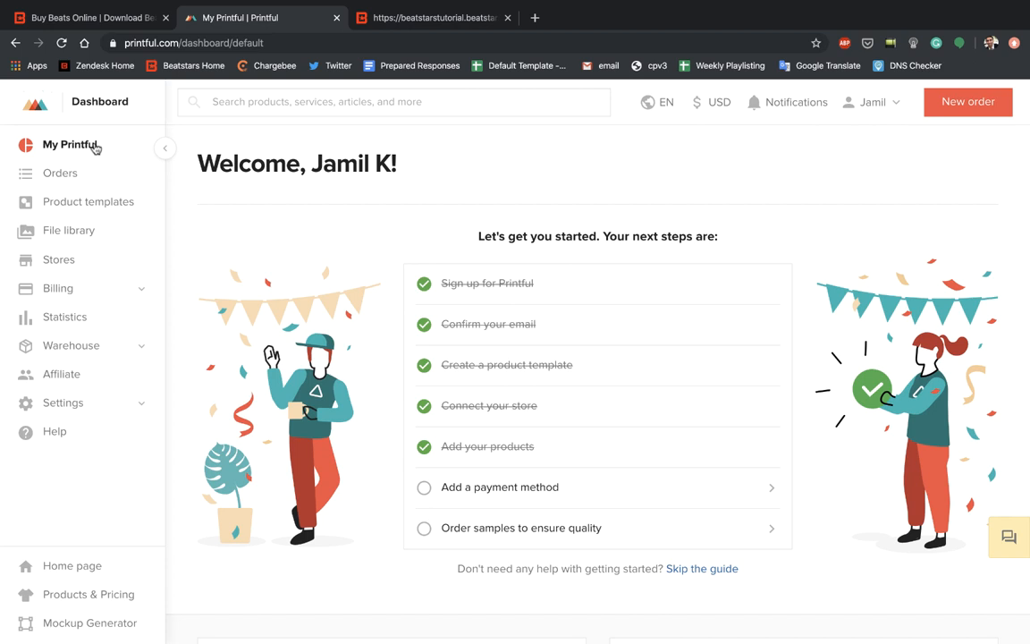
mouse_move(558, 436)
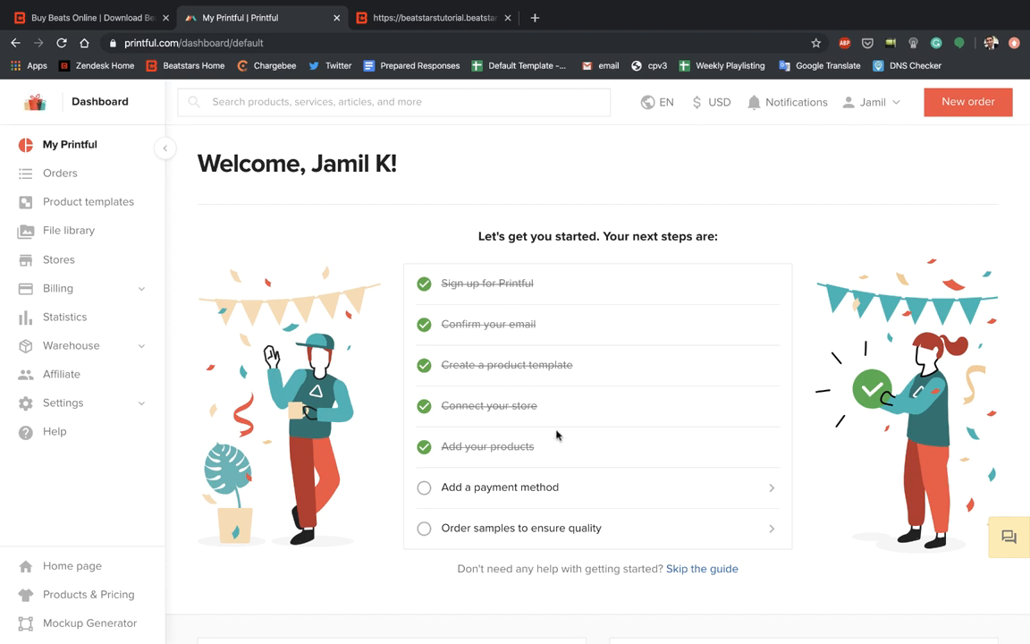
mouse_move(510, 492)
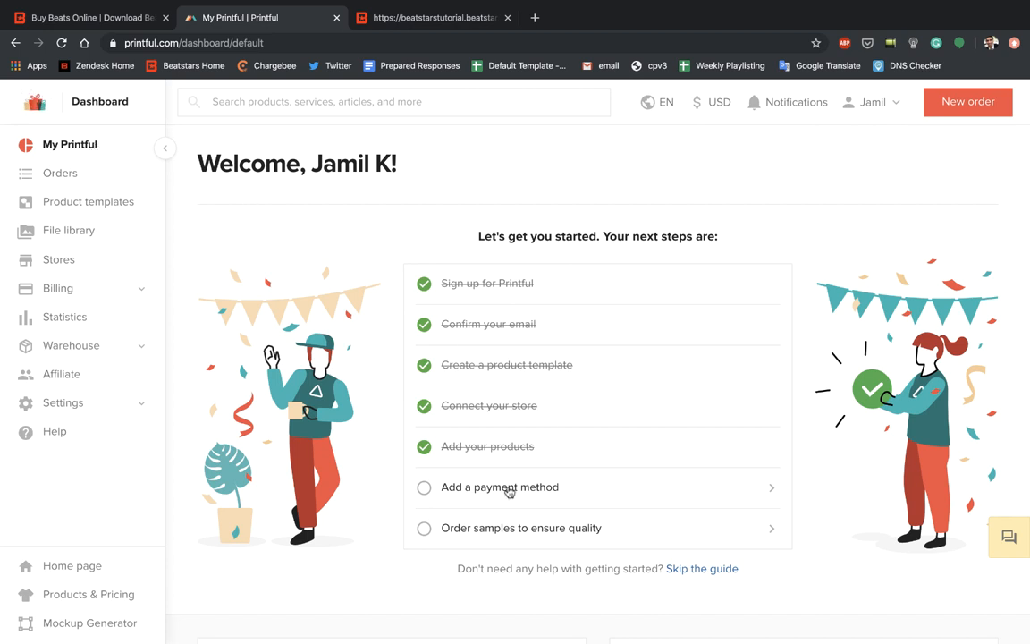
mouse_move(499, 486)
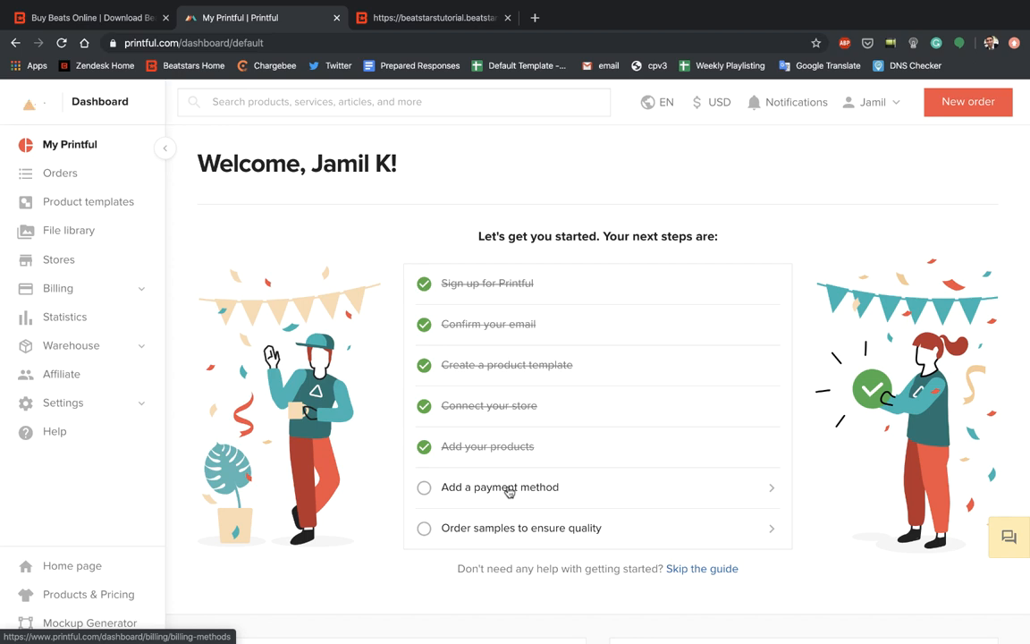
left_click(499, 486)
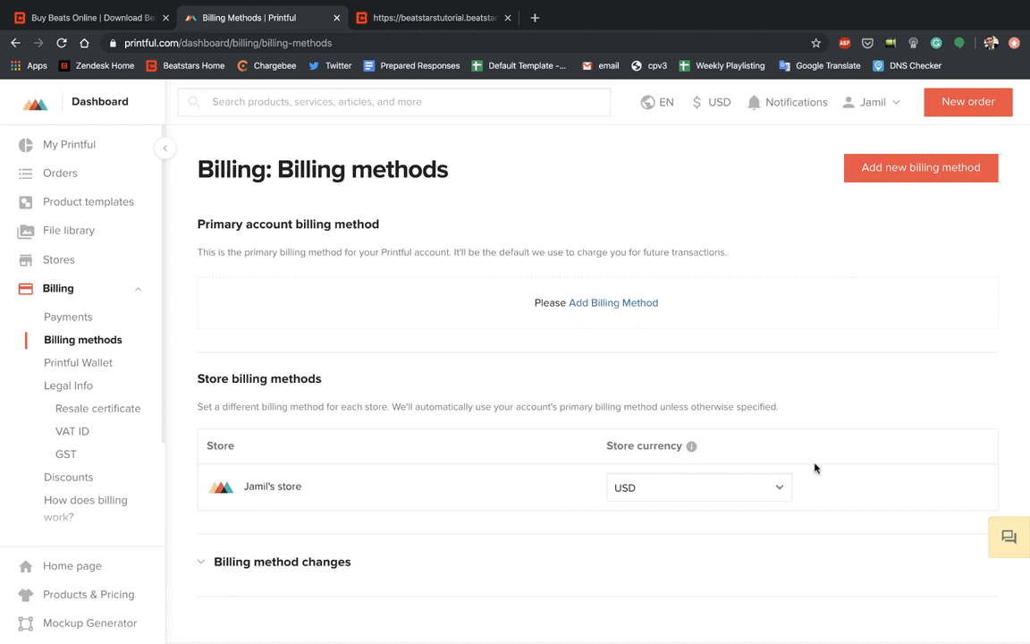
mouse_move(858, 339)
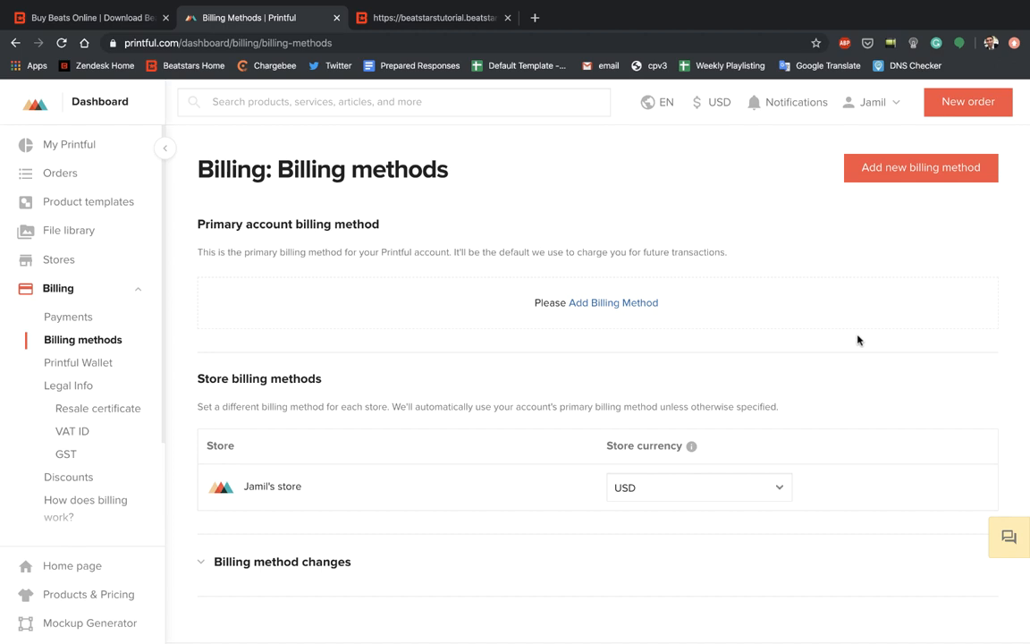
mouse_move(916, 259)
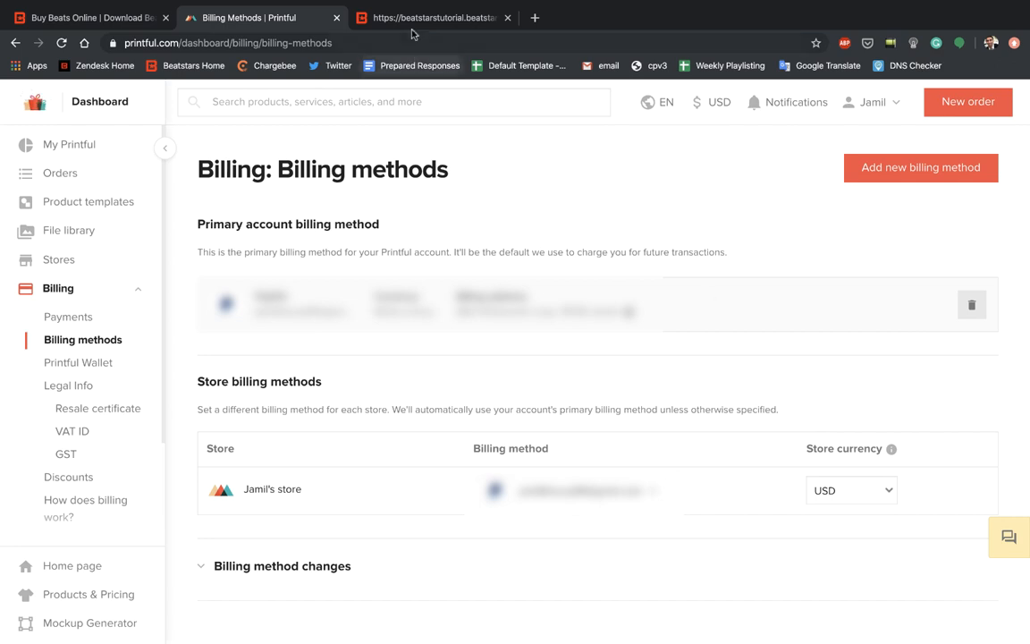
On the BeatStars pro page, add one size S Logo Shirt ($18.00) to the cart from Merchandise
left_click(433, 18)
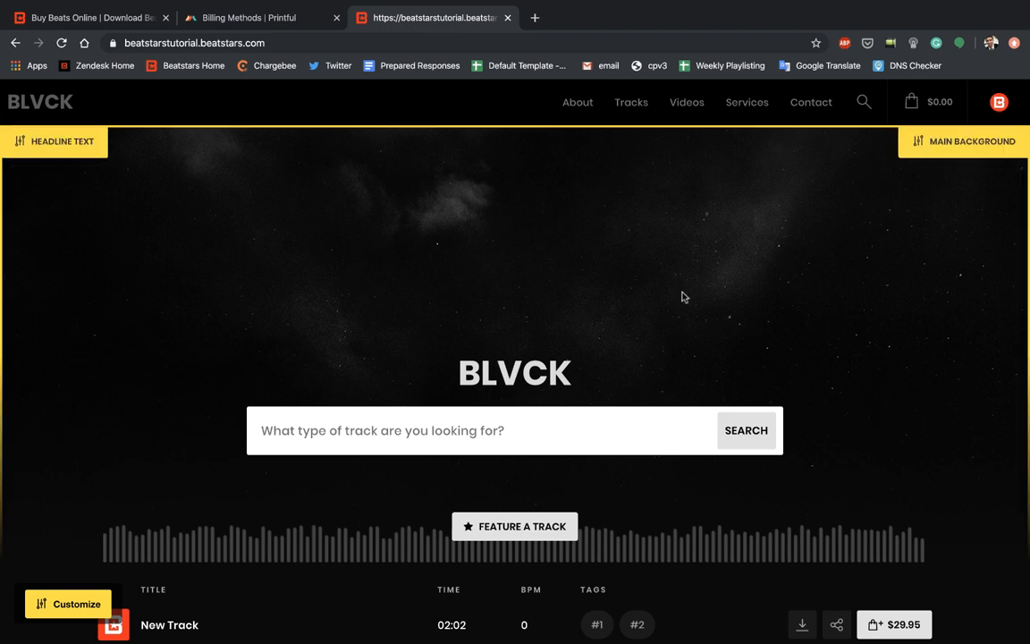
scroll("down", 3)
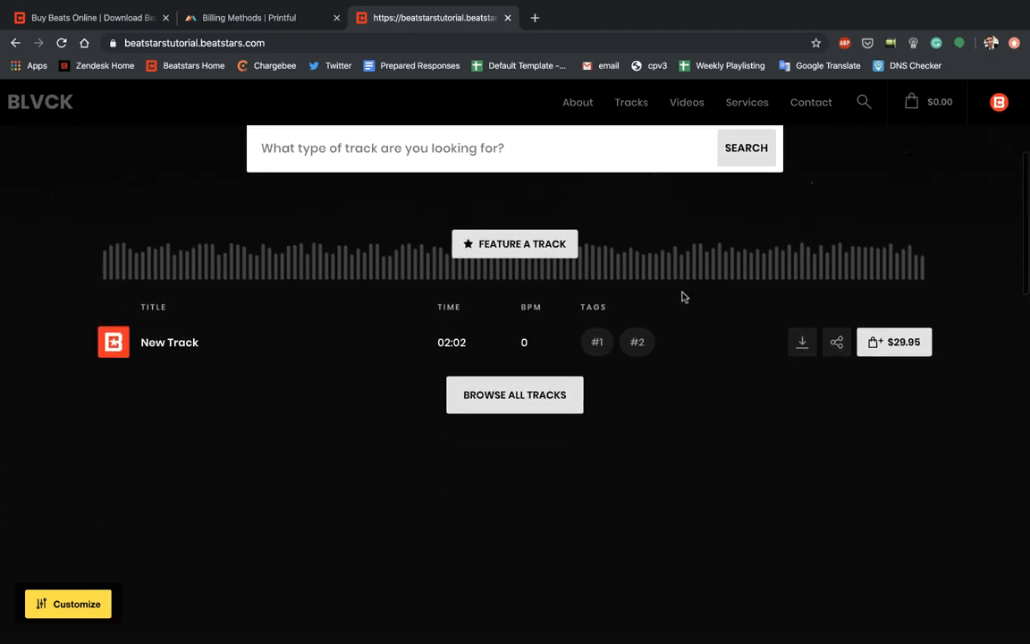
scroll("down", 3)
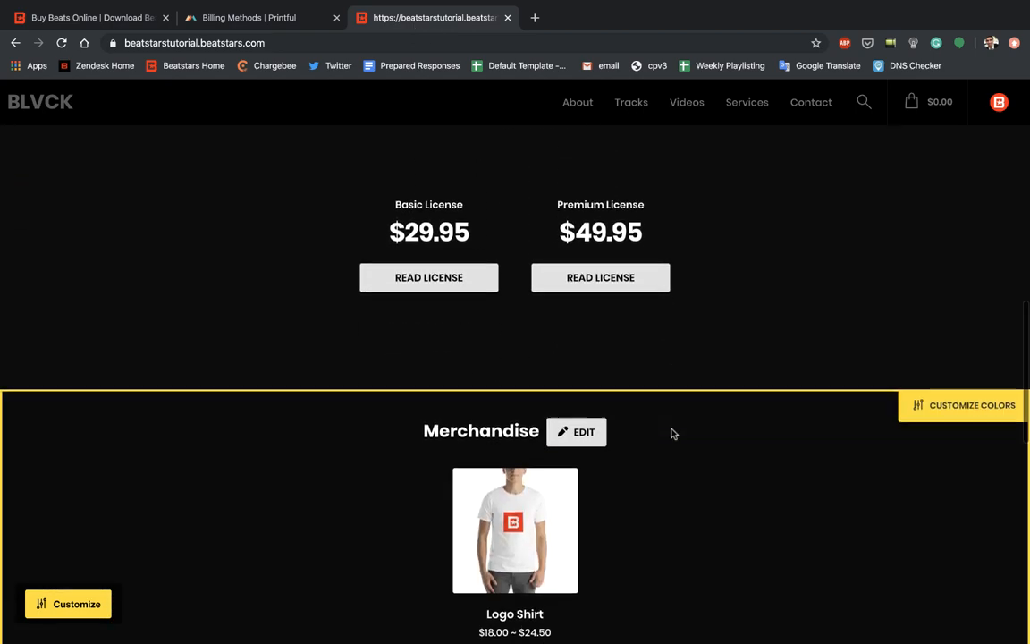
scroll("down", 3)
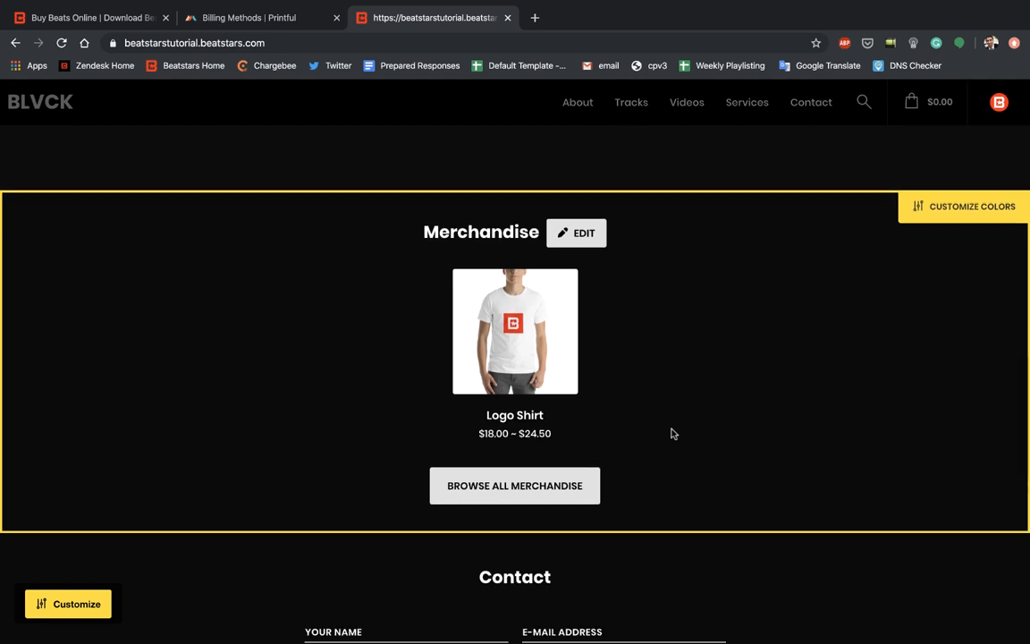
mouse_move(515, 415)
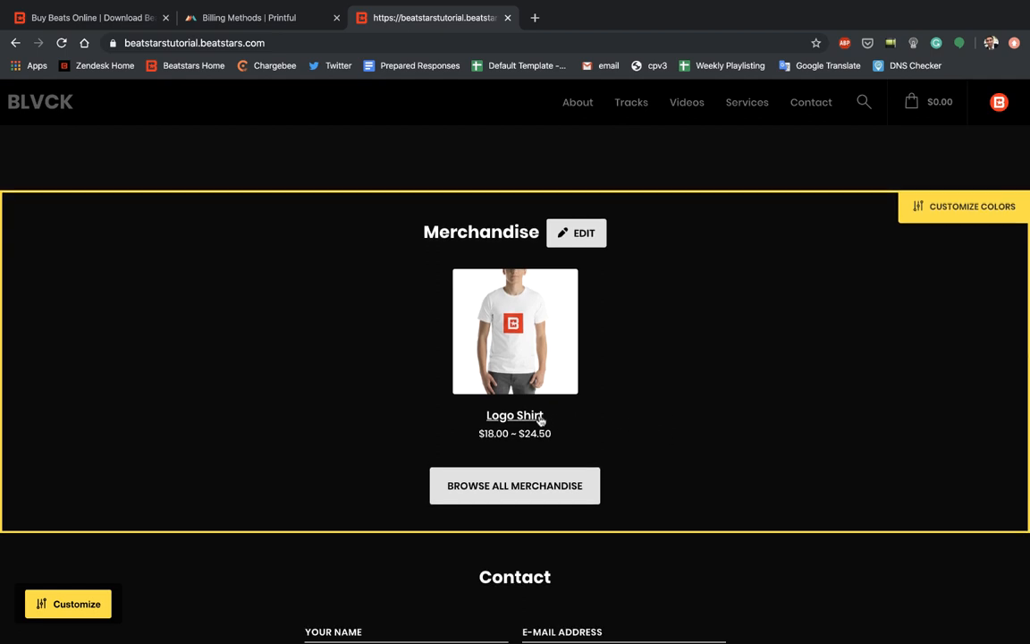
left_click(515, 415)
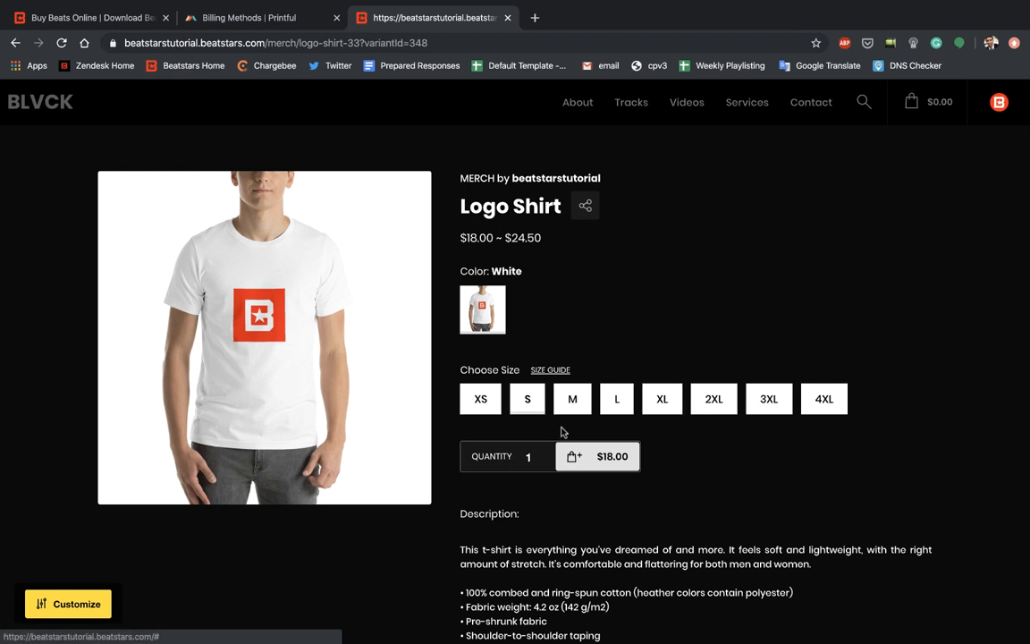
left_click(598, 456)
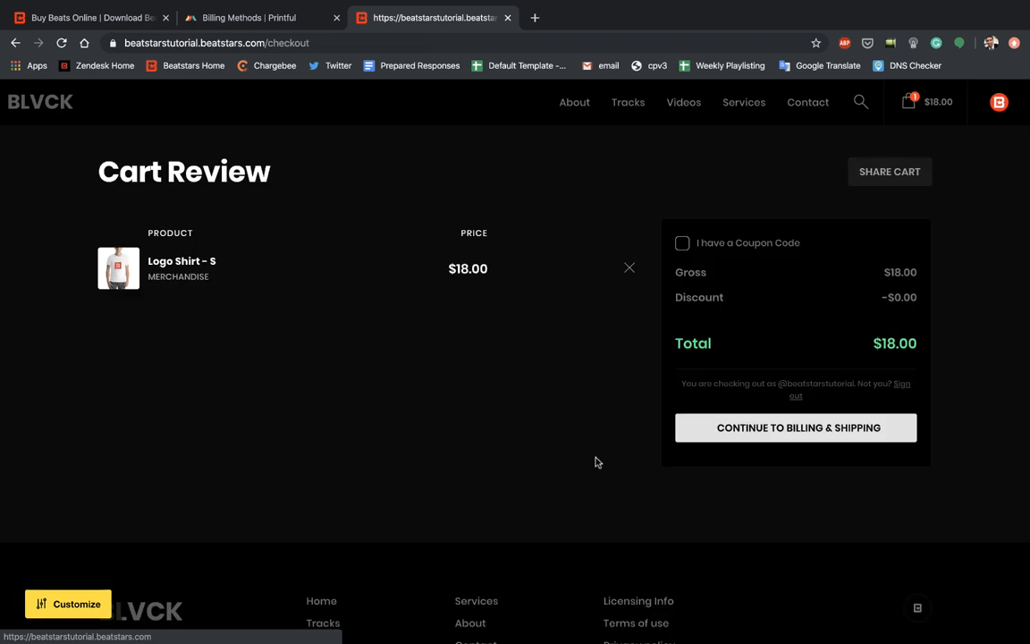